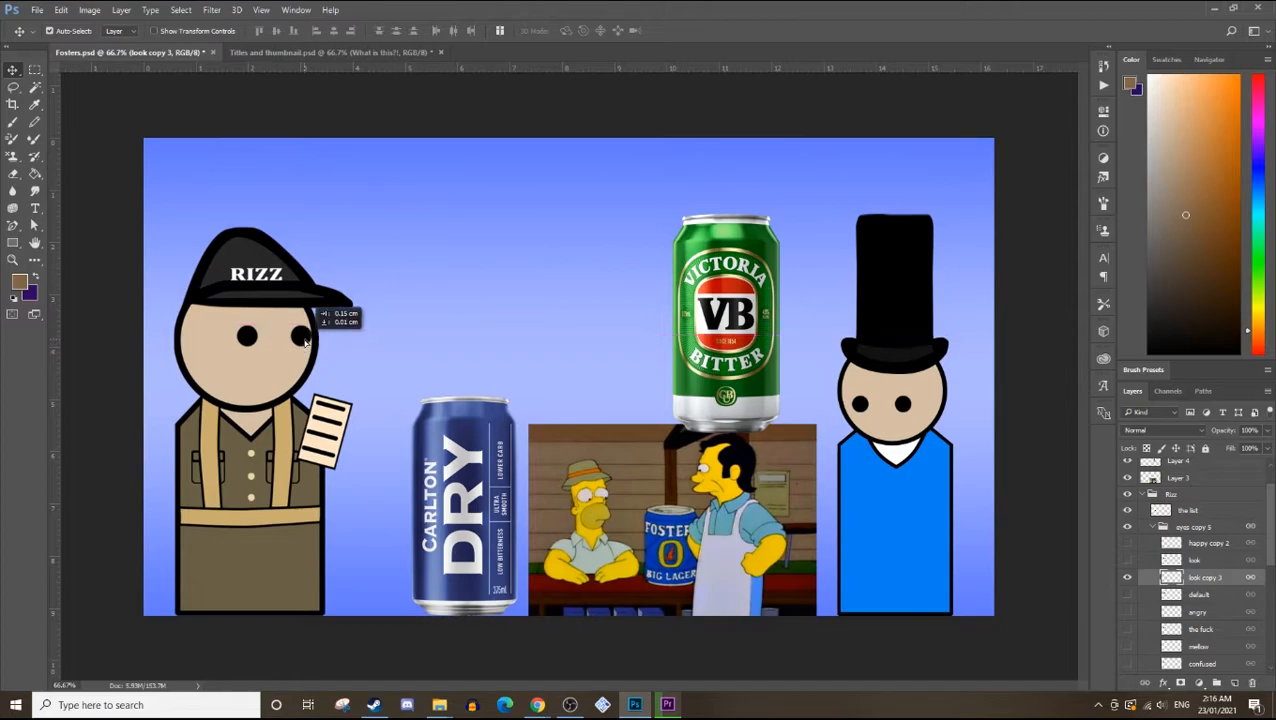
Step: Drag the RIZZ character's eyes layer left and slightly down on his face
{"action": "left_click_drag", "start_coordinate": [305, 340], "coordinate": [280, 350]}
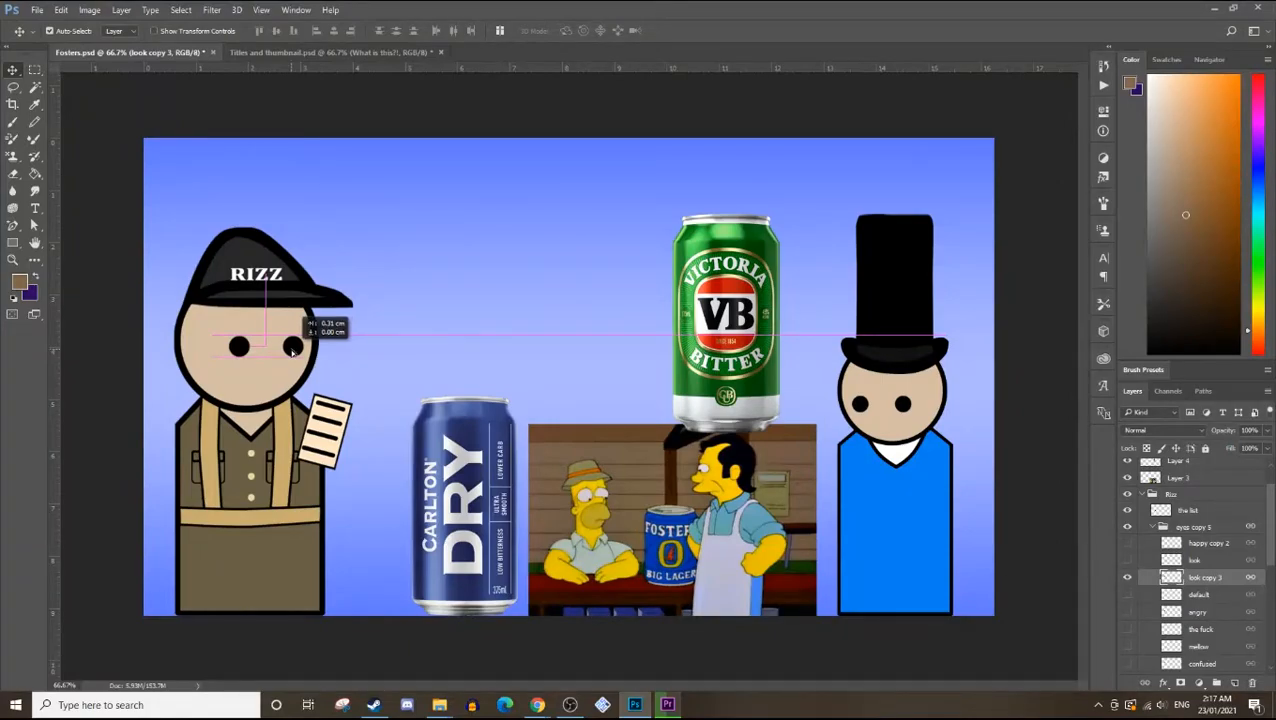
Step: Repeatedly drag the eyes with smart guides until they sit lower and level
{"action": "left_click_drag", "start_coordinate": [293, 350], "coordinate": [278, 372]}
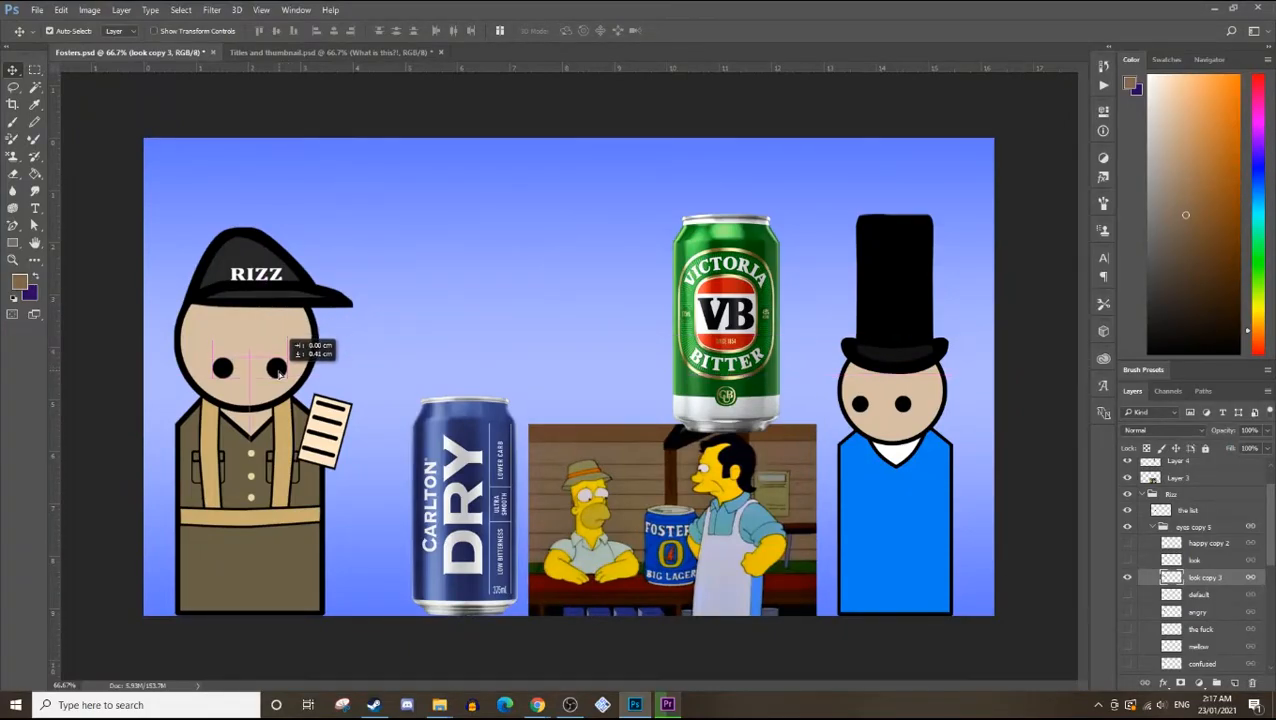
{"action": "left_click_drag", "start_coordinate": [278, 370], "coordinate": [290, 350]}
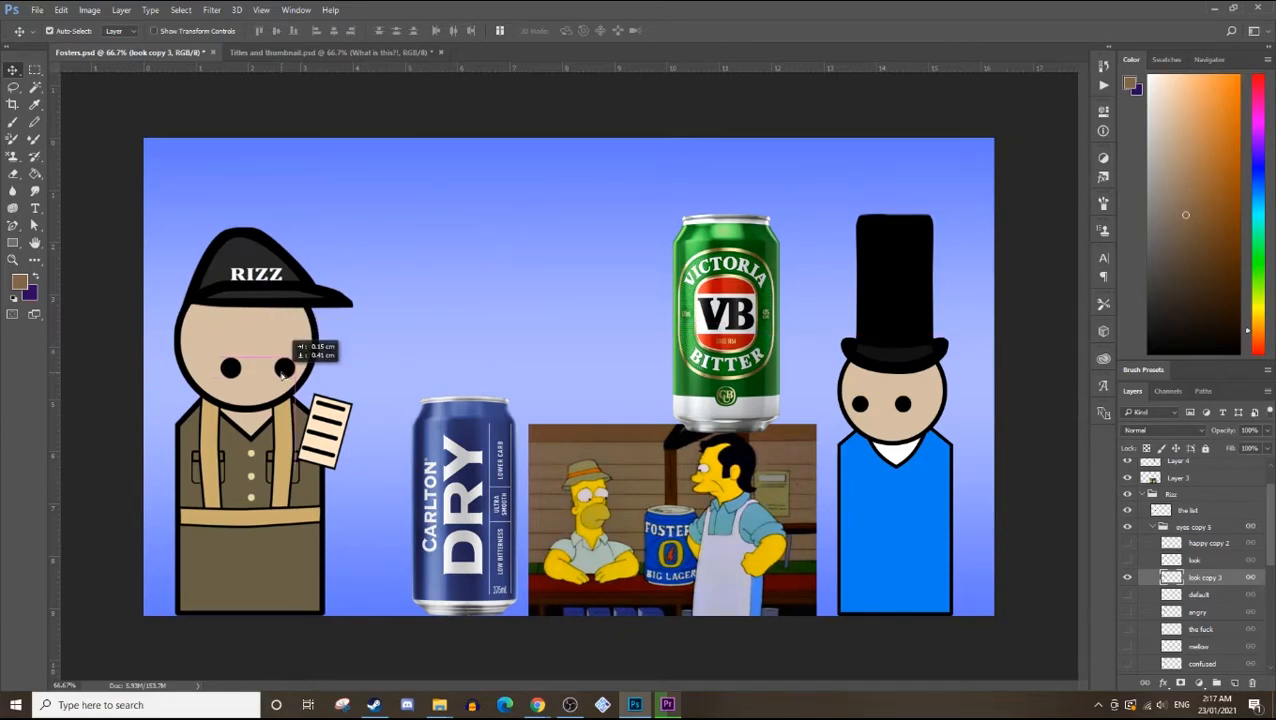
{"action": "left_click_drag", "start_coordinate": [285, 372], "coordinate": [290, 347]}
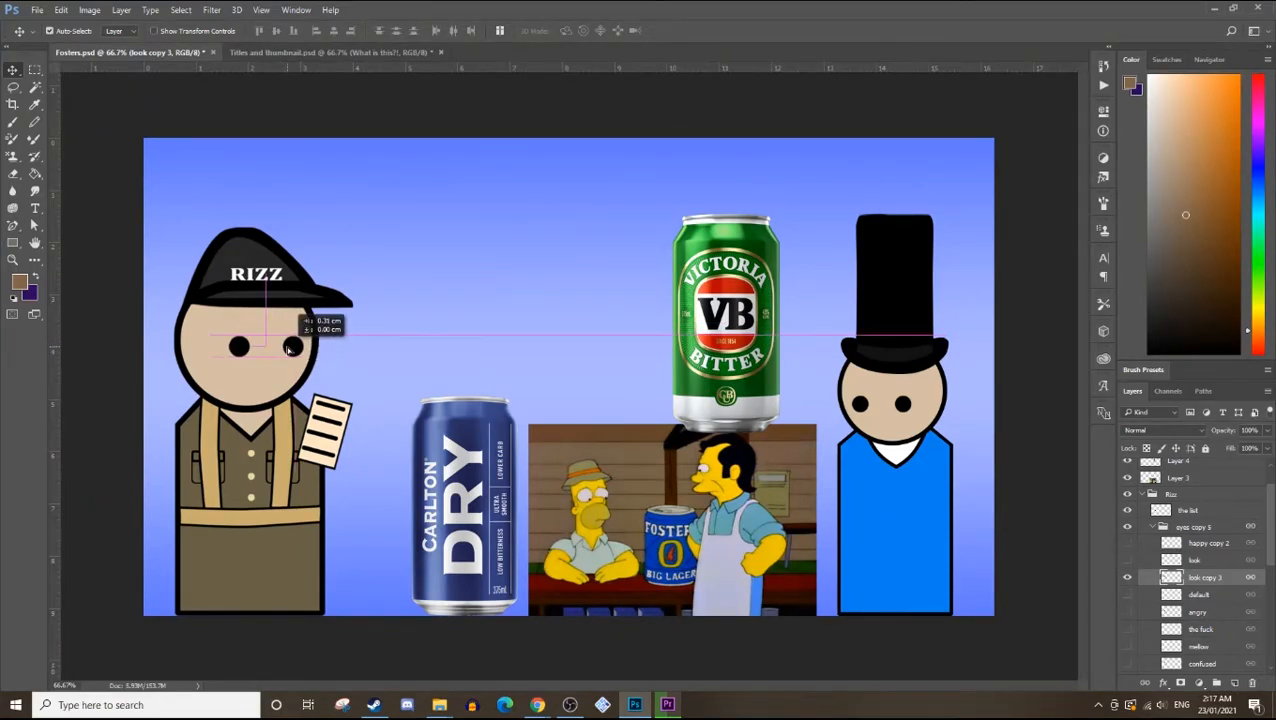
{"action": "left_click_drag", "start_coordinate": [290, 345], "coordinate": [270, 347]}
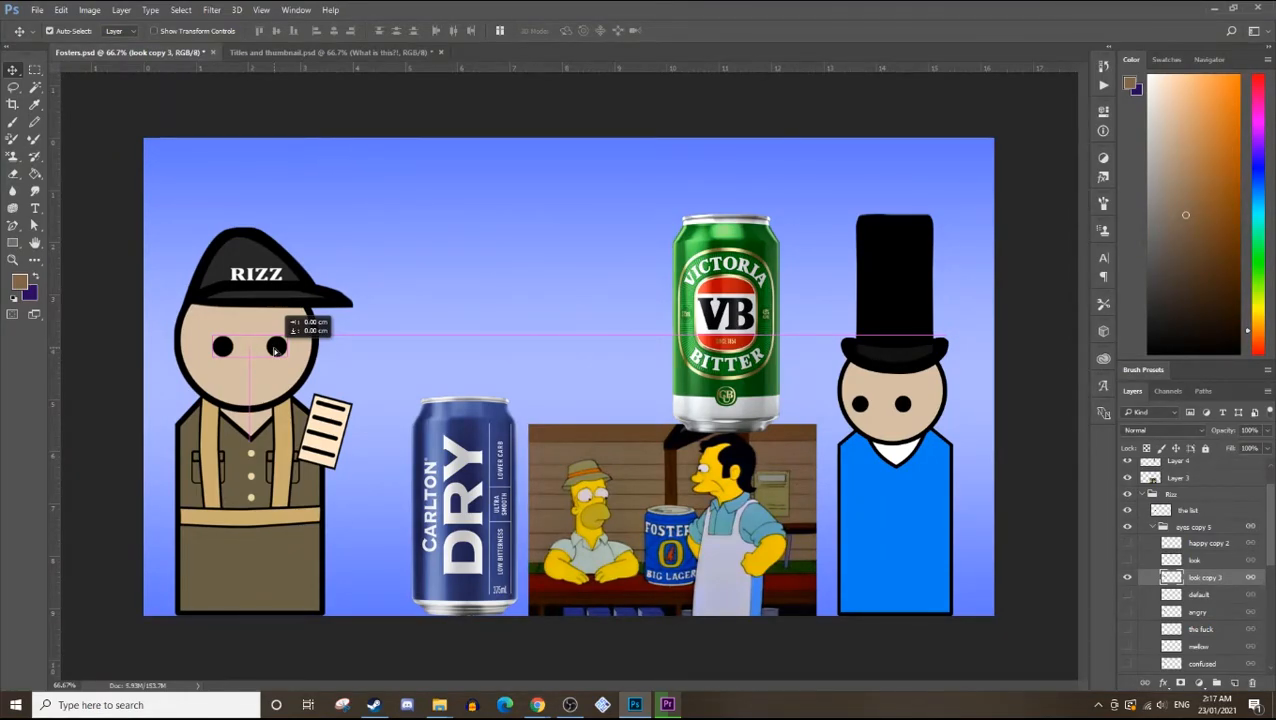
{"action": "left_click_drag", "start_coordinate": [278, 350], "coordinate": [285, 358]}
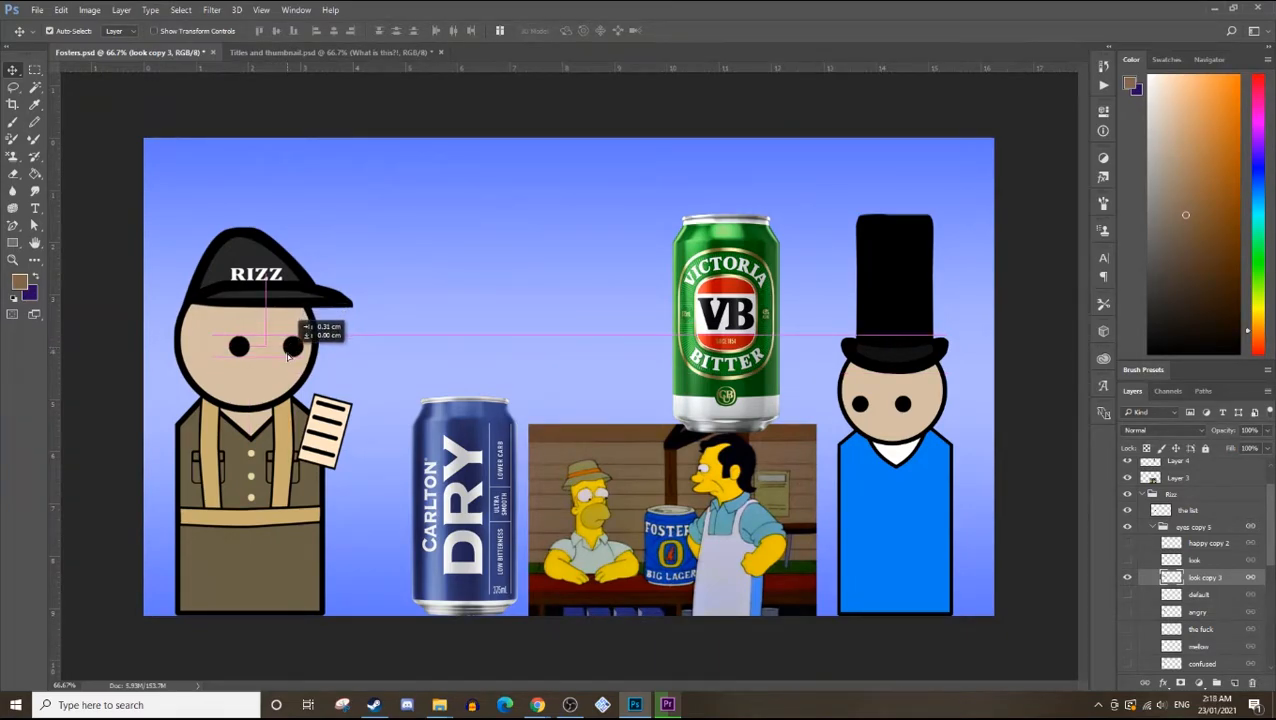
{"action": "left_click_drag", "start_coordinate": [285, 355], "coordinate": [287, 357]}
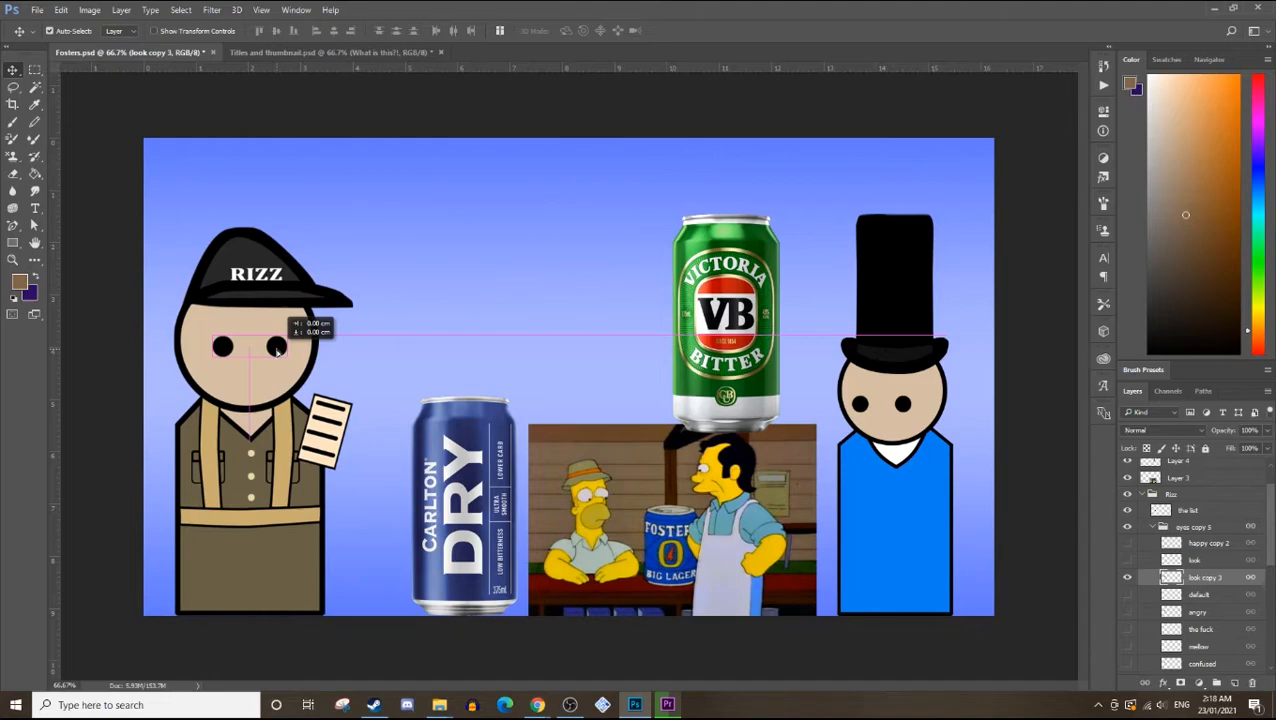
{"action": "left_click_drag", "start_coordinate": [275, 350], "coordinate": [295, 358]}
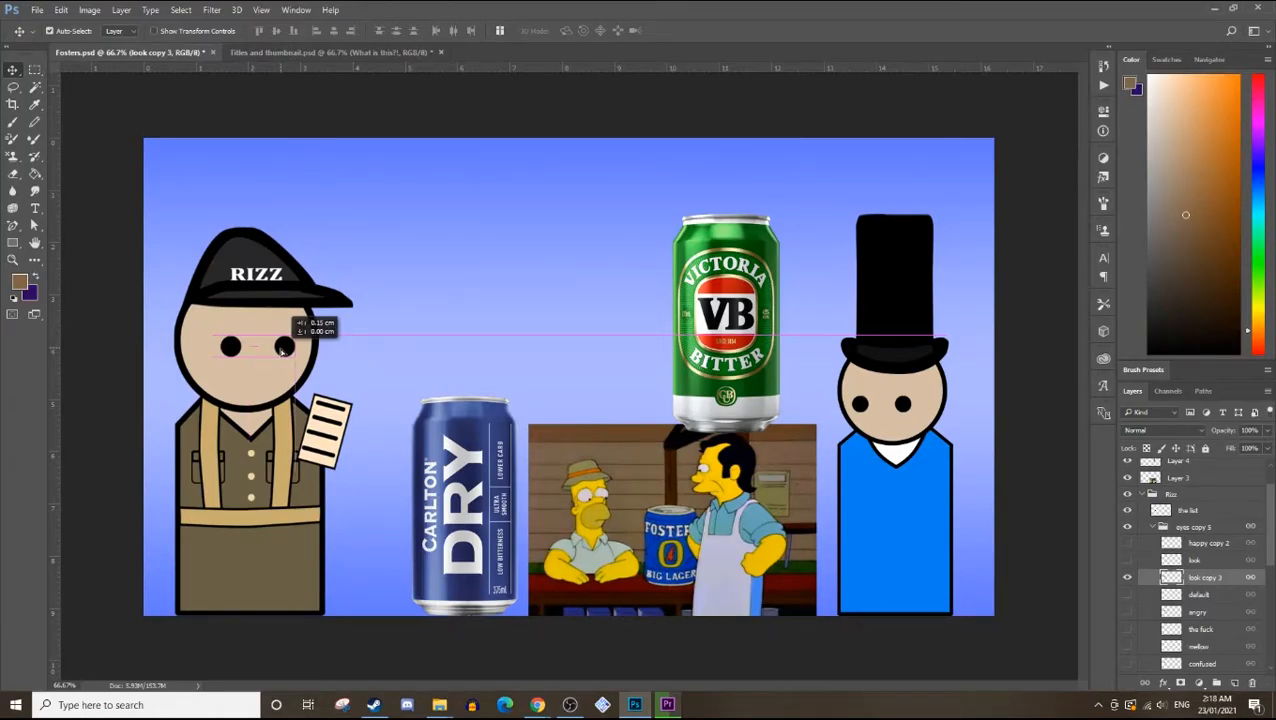
{"action": "left_click_drag", "start_coordinate": [283, 350], "coordinate": [261, 372]}
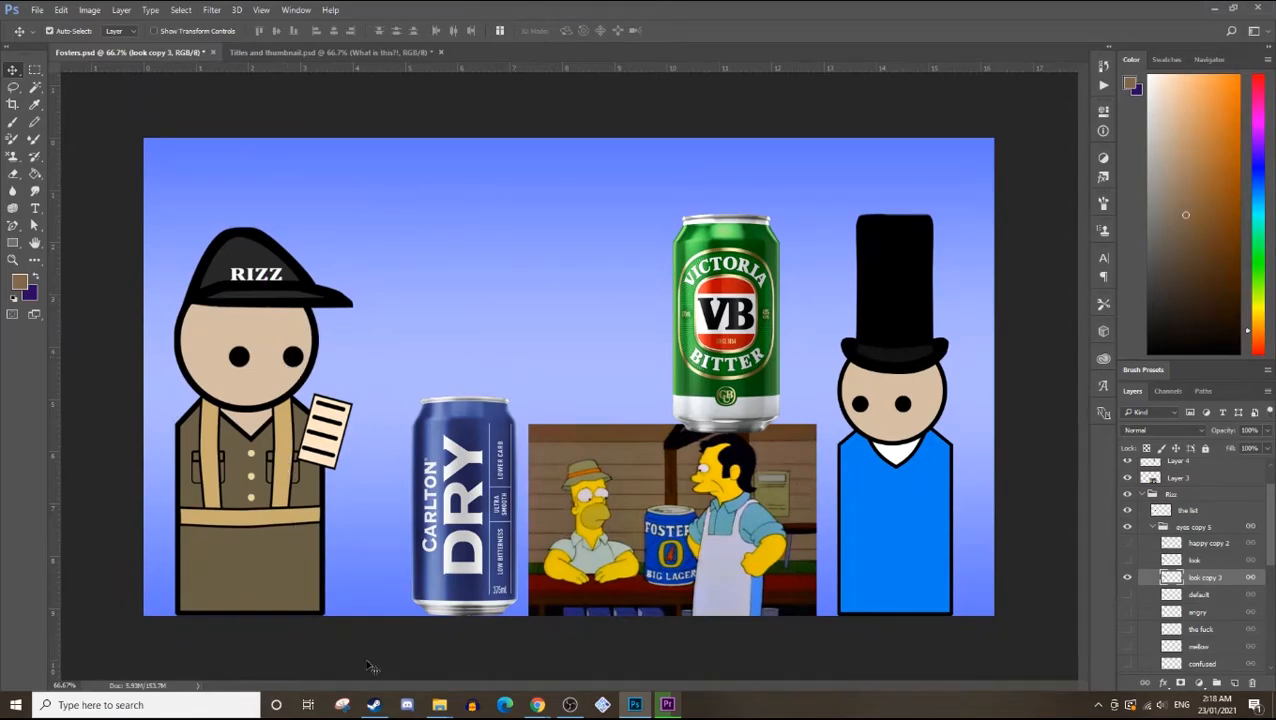
Step: Switch to Steam and scroll the Risen Franchise Pack's games, DLC and 25% discount
{"action": "left_click", "coordinate": [369, 705]}
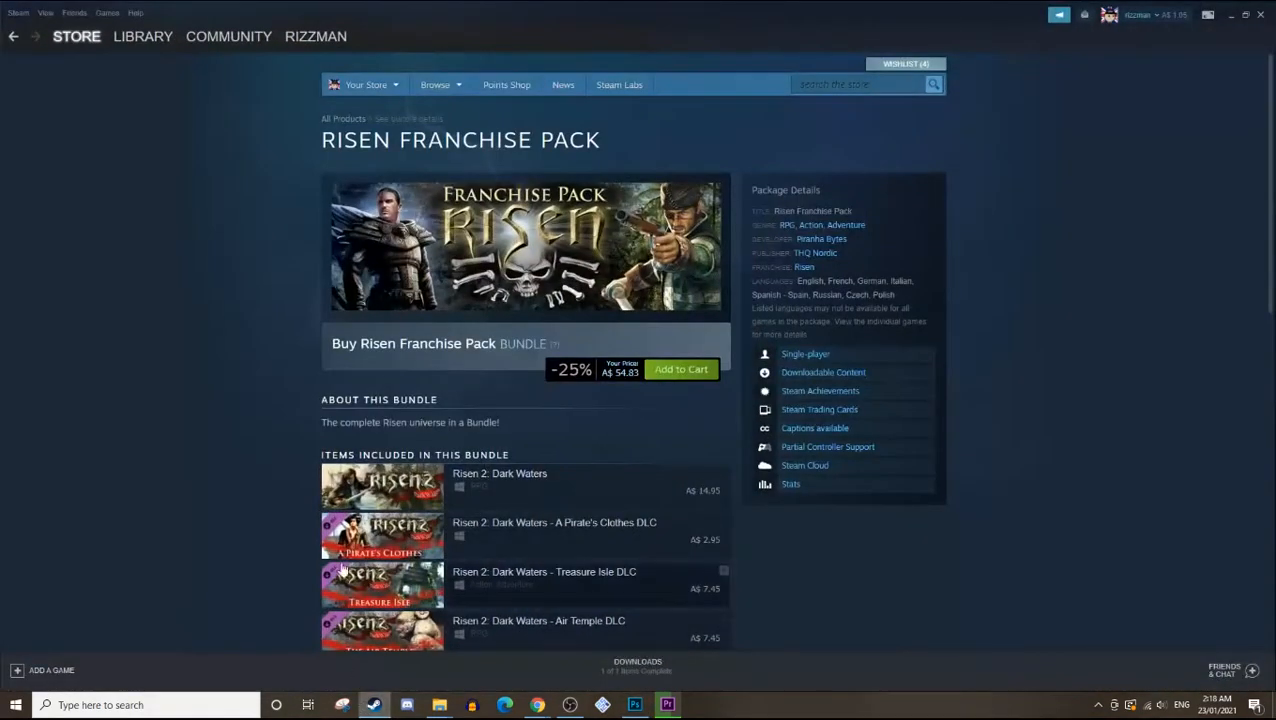
{"action": "left_click", "coordinate": [441, 84]}
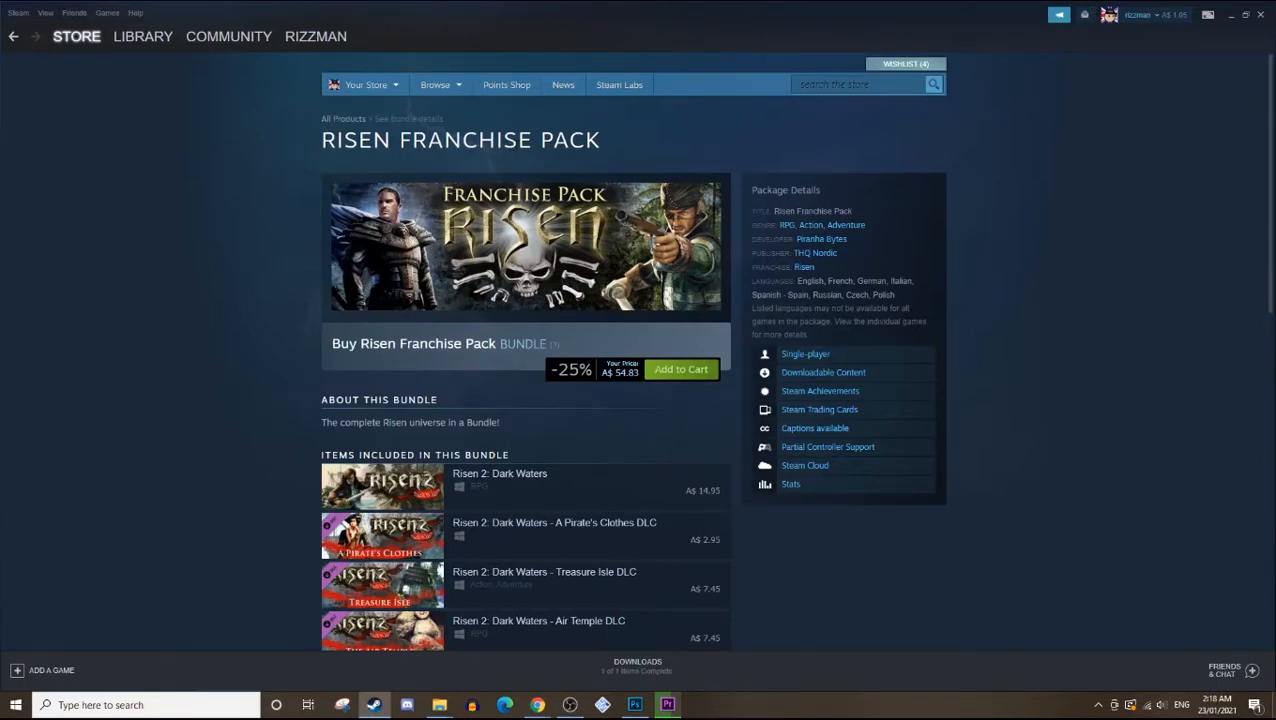
{"action": "mouse_move", "coordinate": [449, 436]}
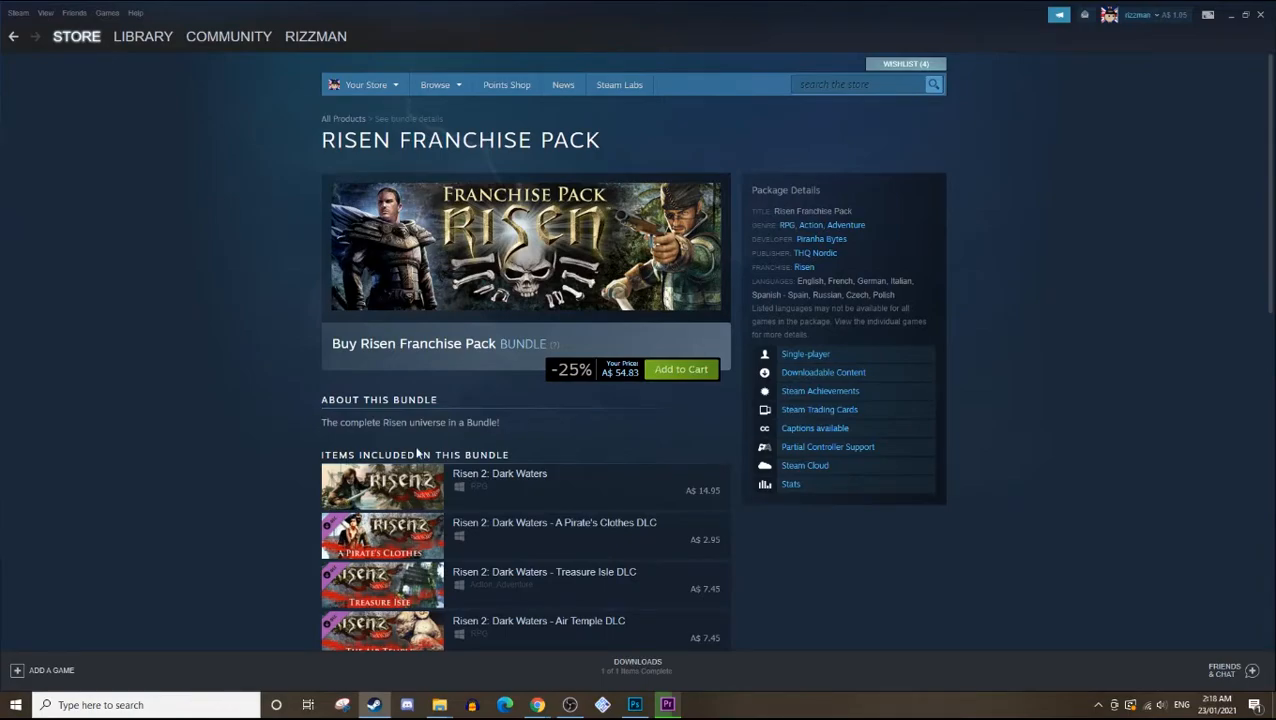
{"action": "scroll", "scroll_direction": "down", "scroll_amount": 3}
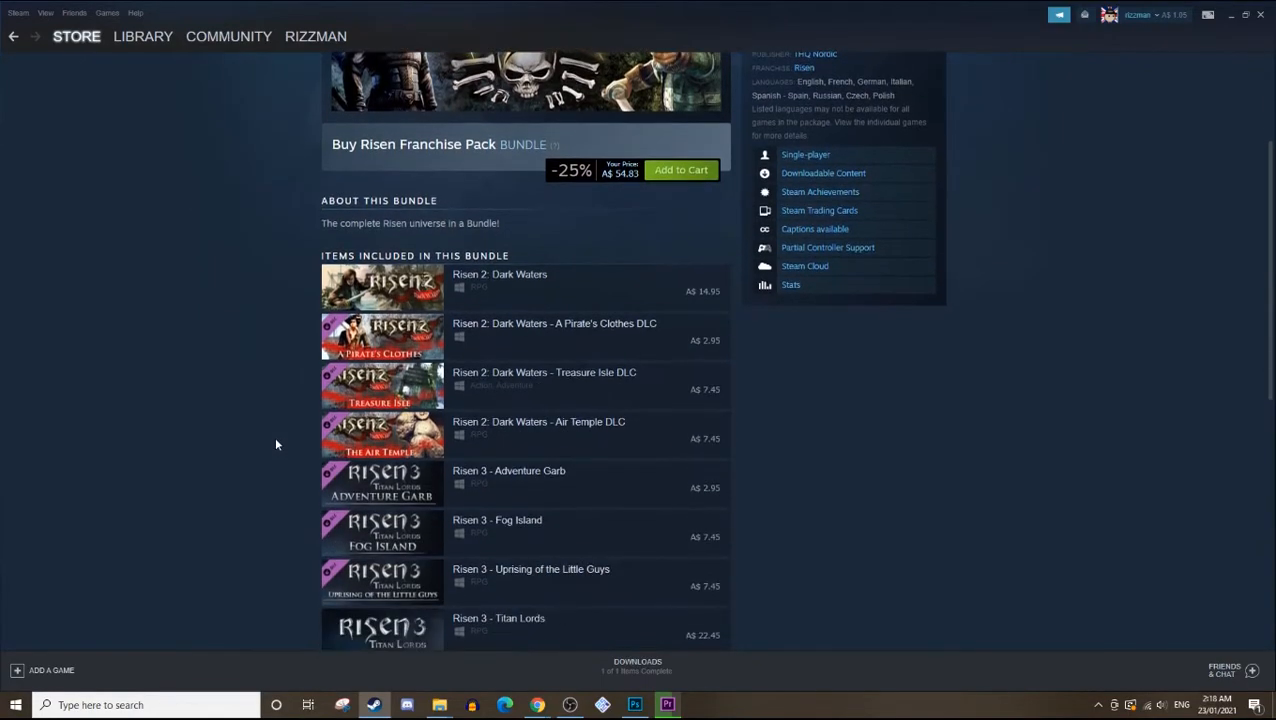
{"action": "scroll", "scroll_direction": "down", "scroll_amount": 3}
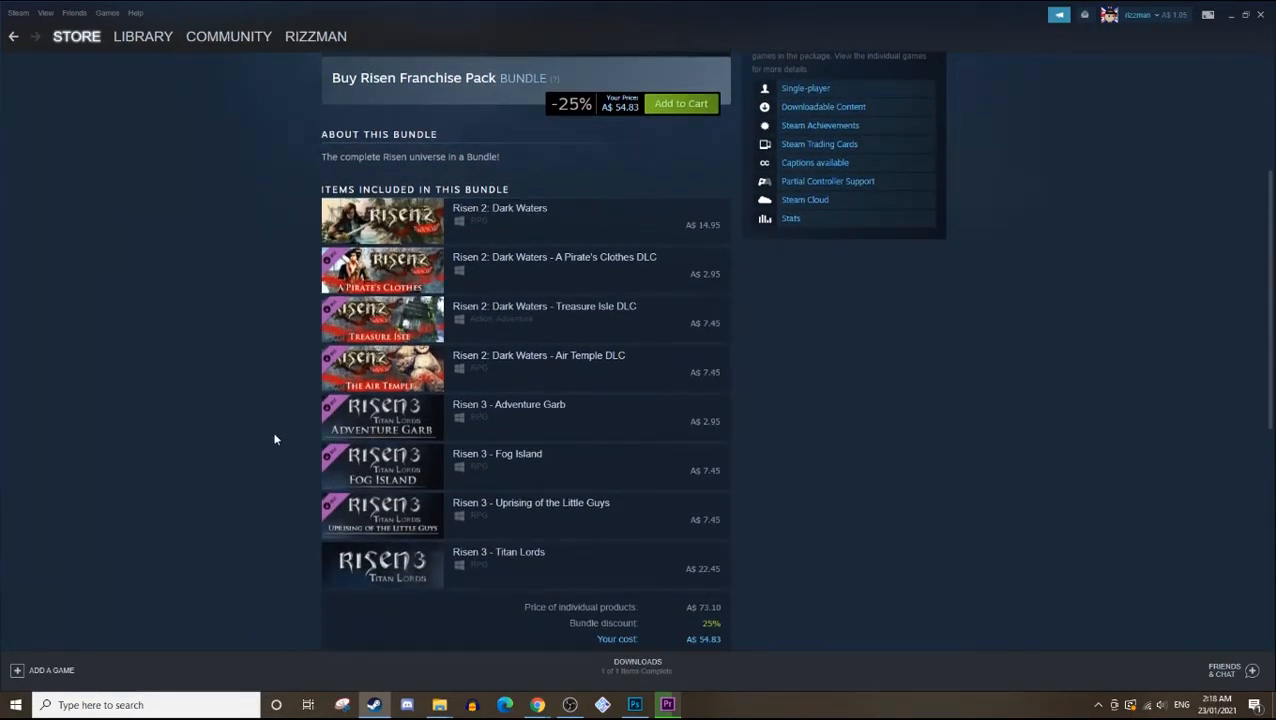
{"action": "scroll", "scroll_direction": "down", "scroll_amount": 3}
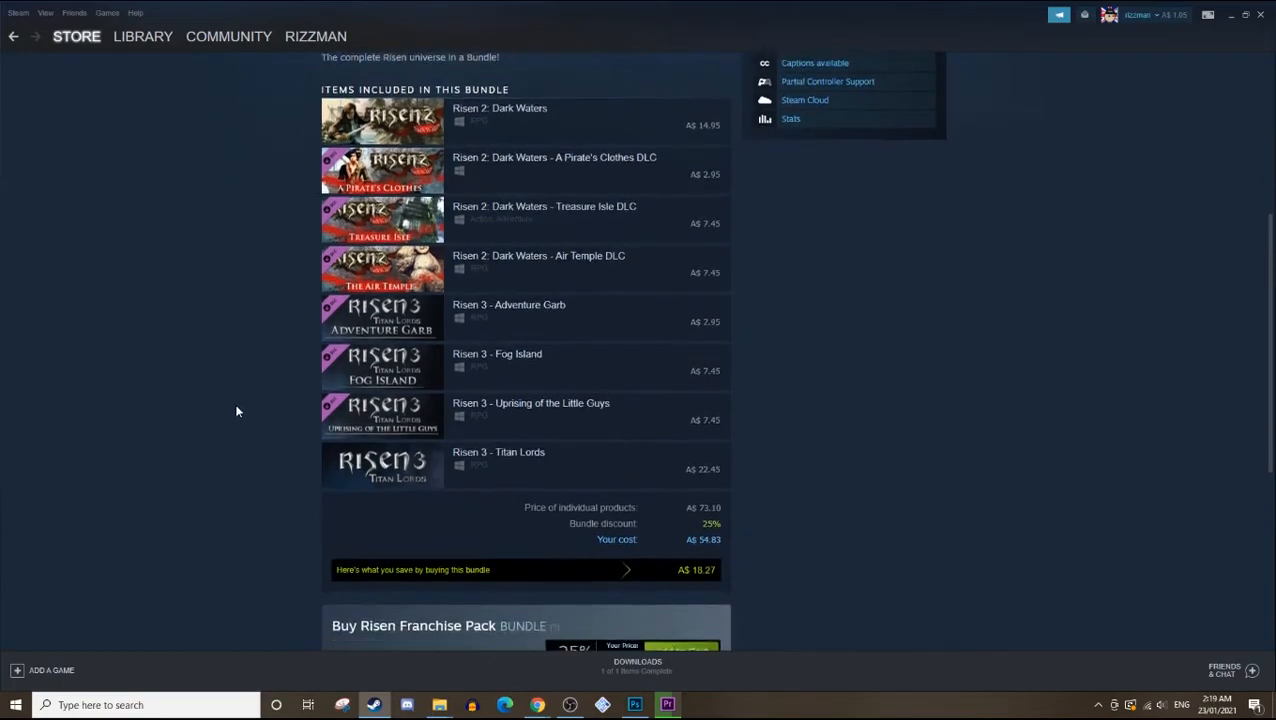
{"action": "scroll", "scroll_direction": "down", "scroll_amount": 3}
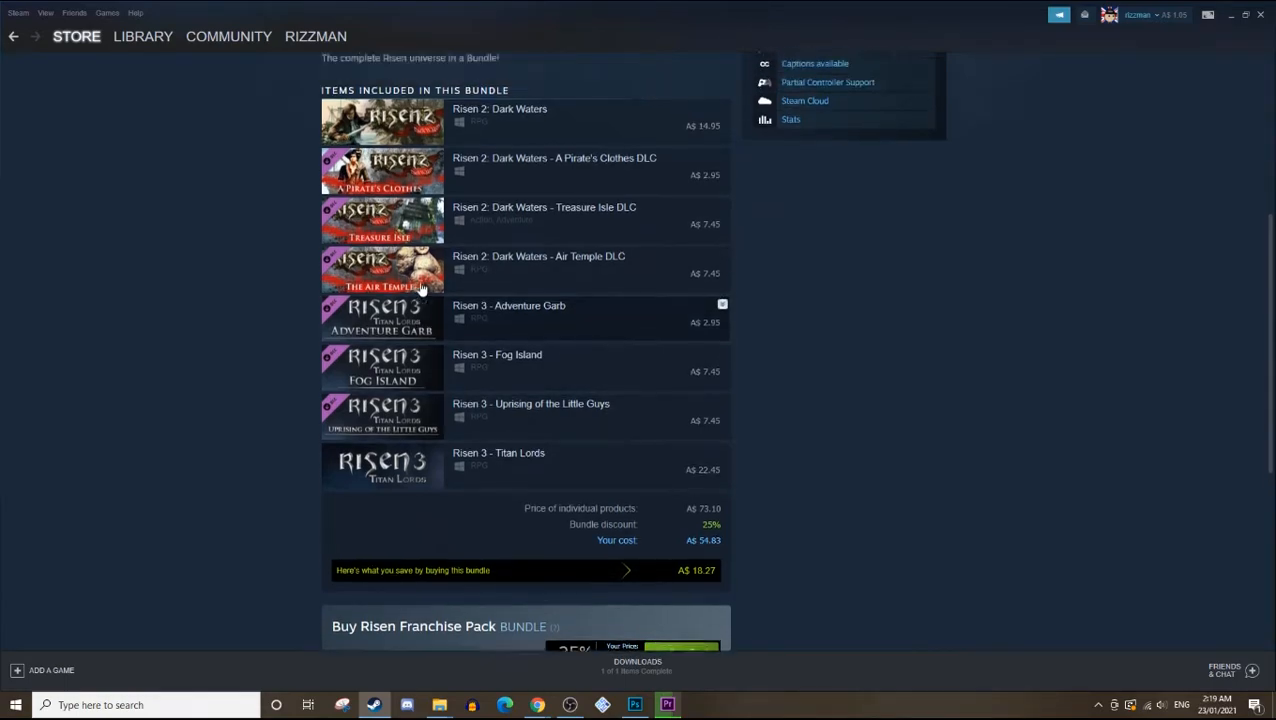
{"action": "scroll", "scroll_direction": "down", "scroll_amount": 3}
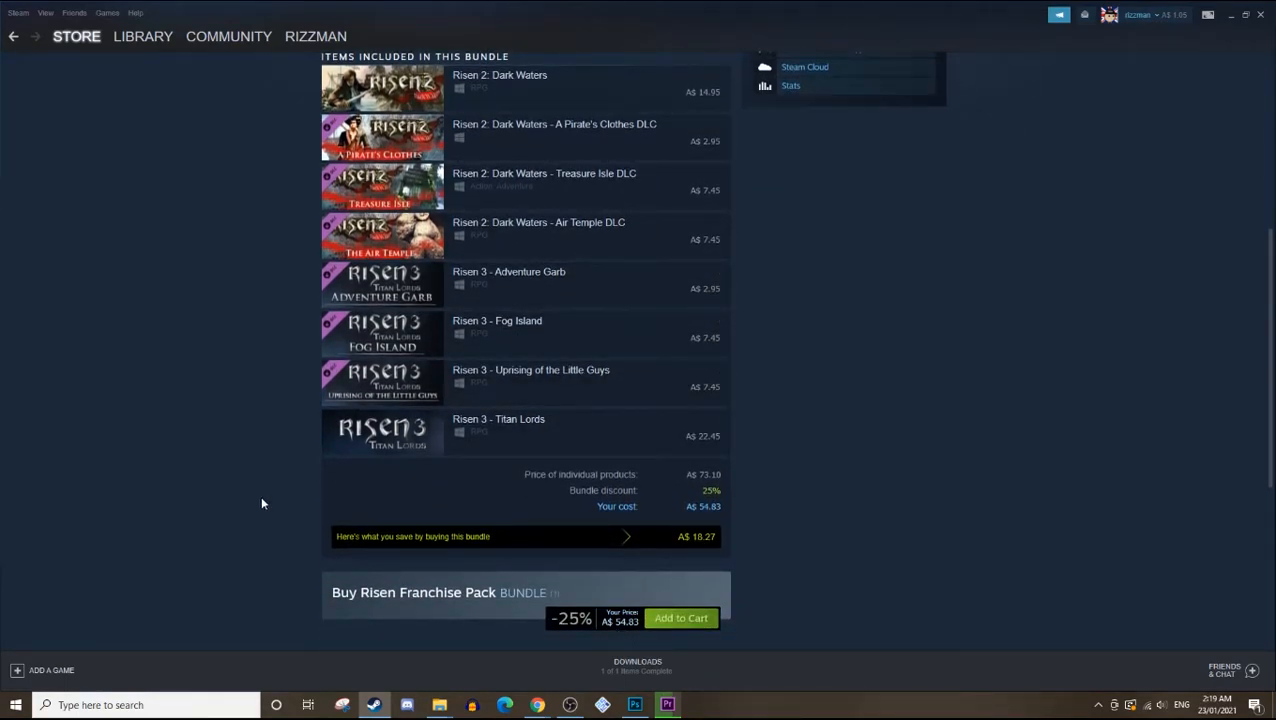
{"action": "scroll", "scroll_direction": "up", "scroll_amount": 3}
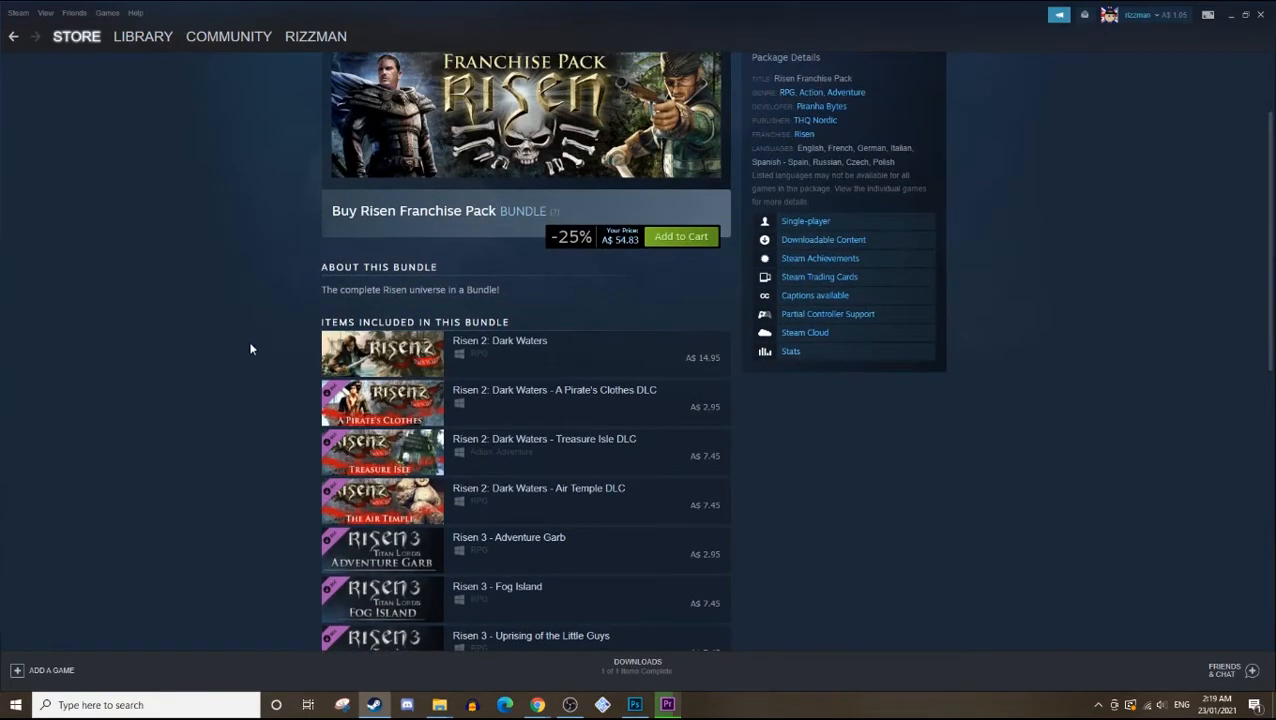
{"action": "scroll", "scroll_direction": "down", "scroll_amount": 3}
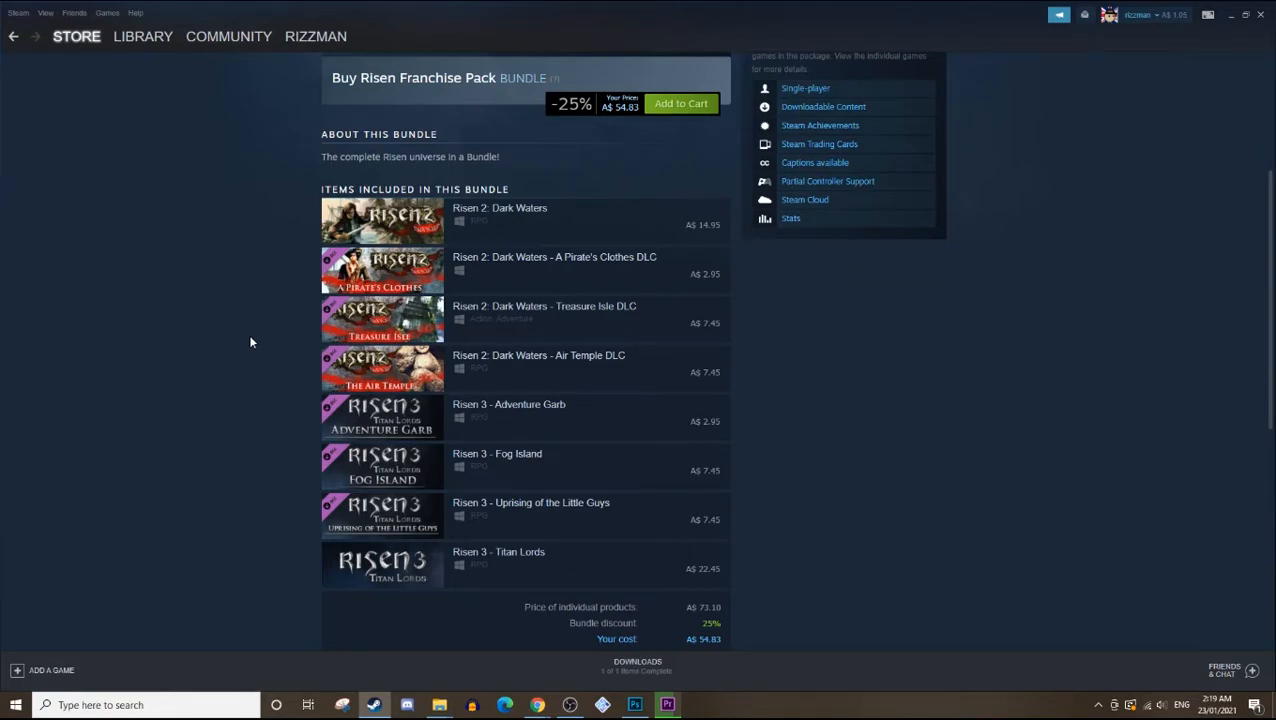
{"action": "mouse_move", "coordinate": [247, 333]}
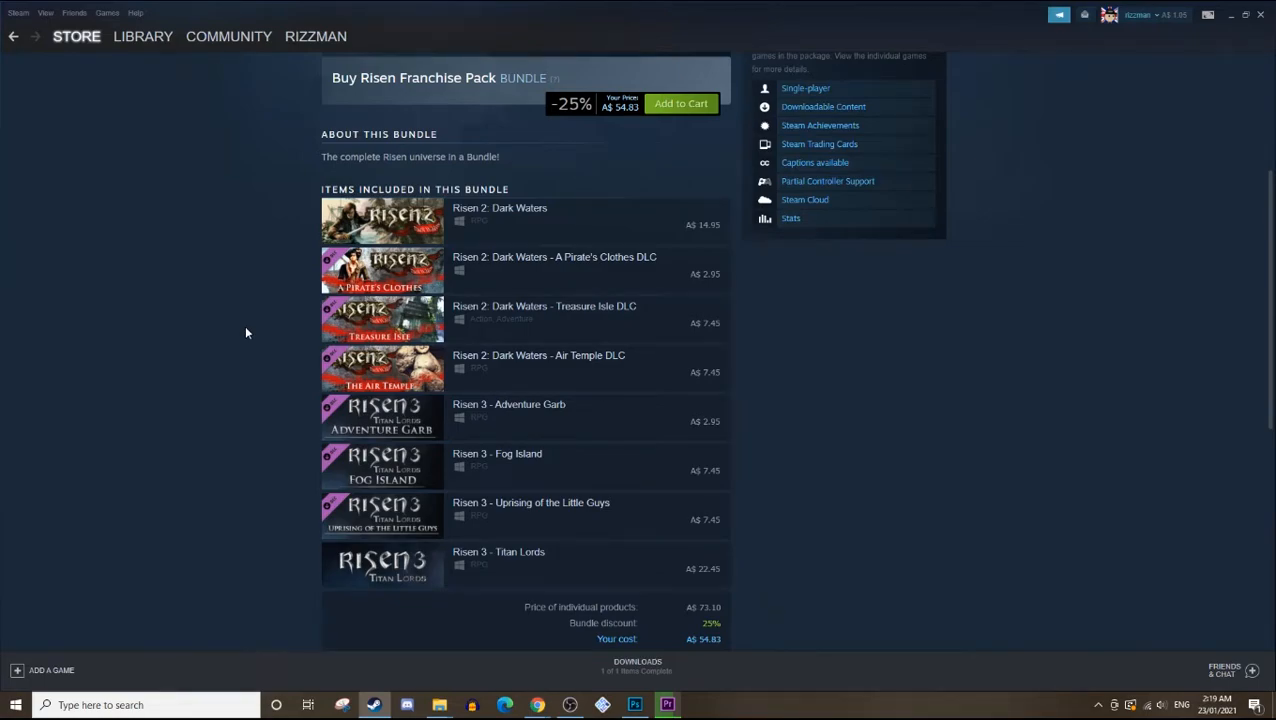
{"action": "mouse_move", "coordinate": [266, 332]}
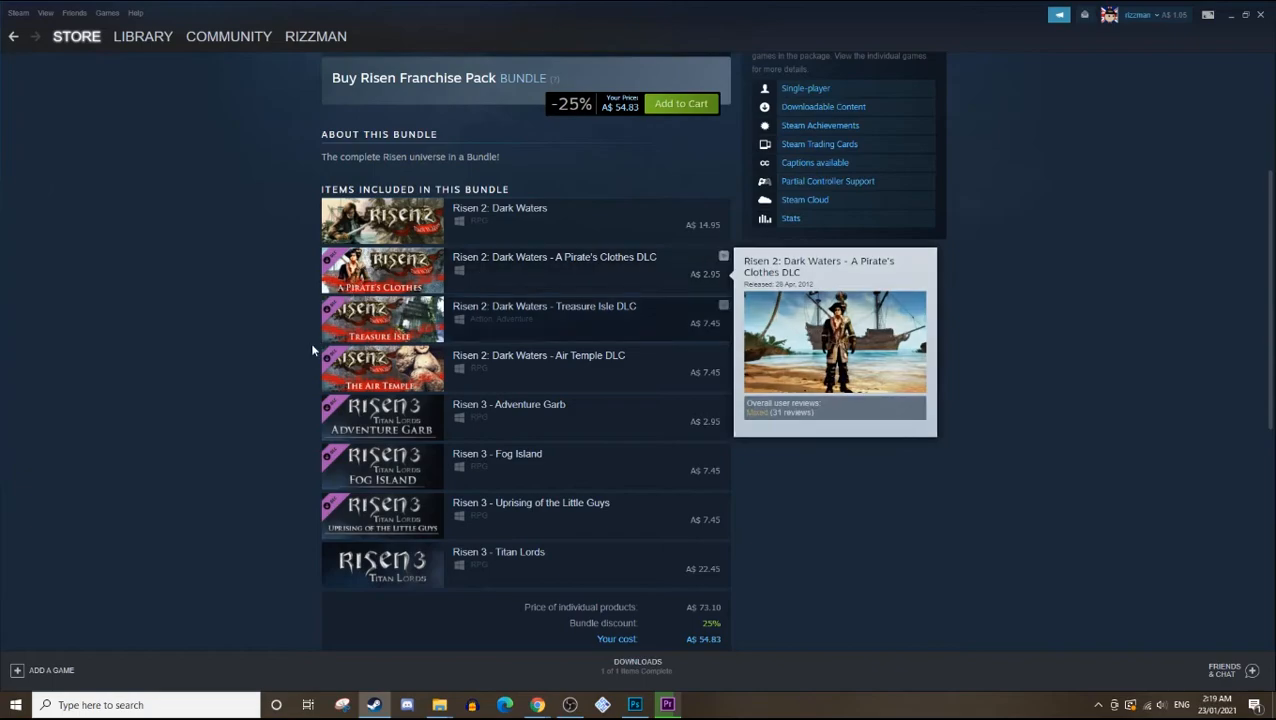
{"action": "mouse_move", "coordinate": [244, 425]}
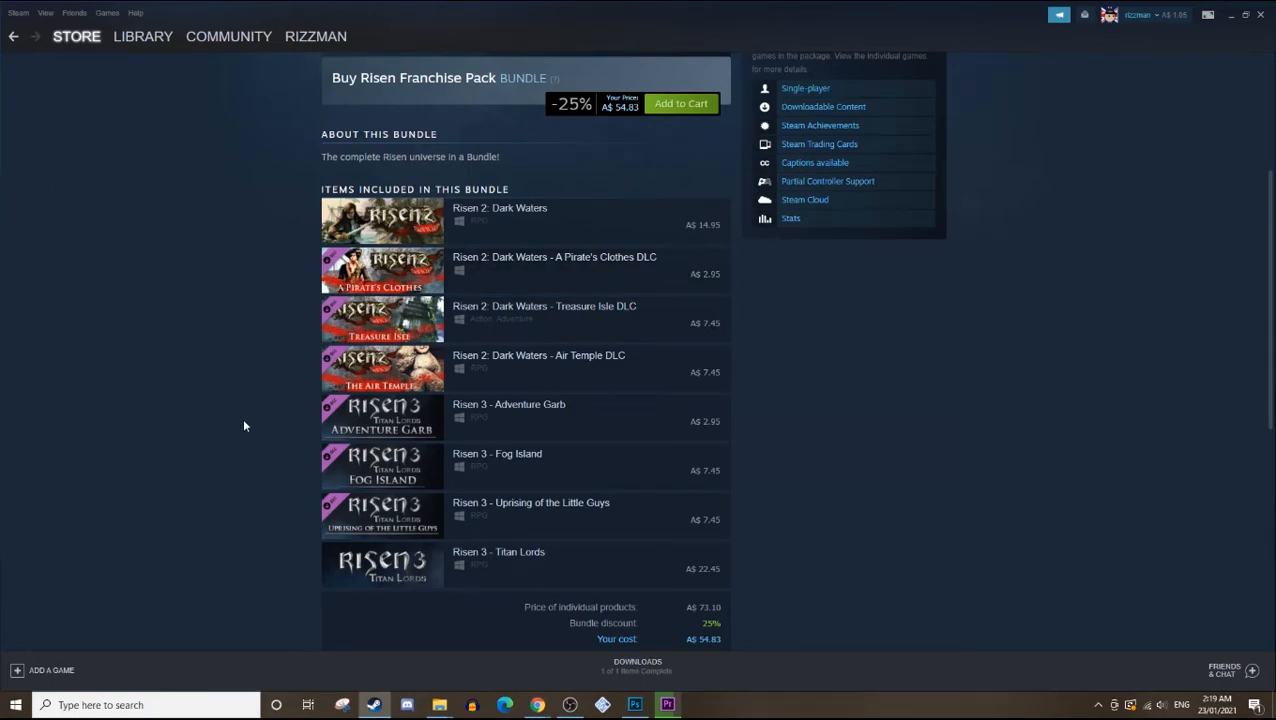
{"action": "mouse_move", "coordinate": [226, 576]}
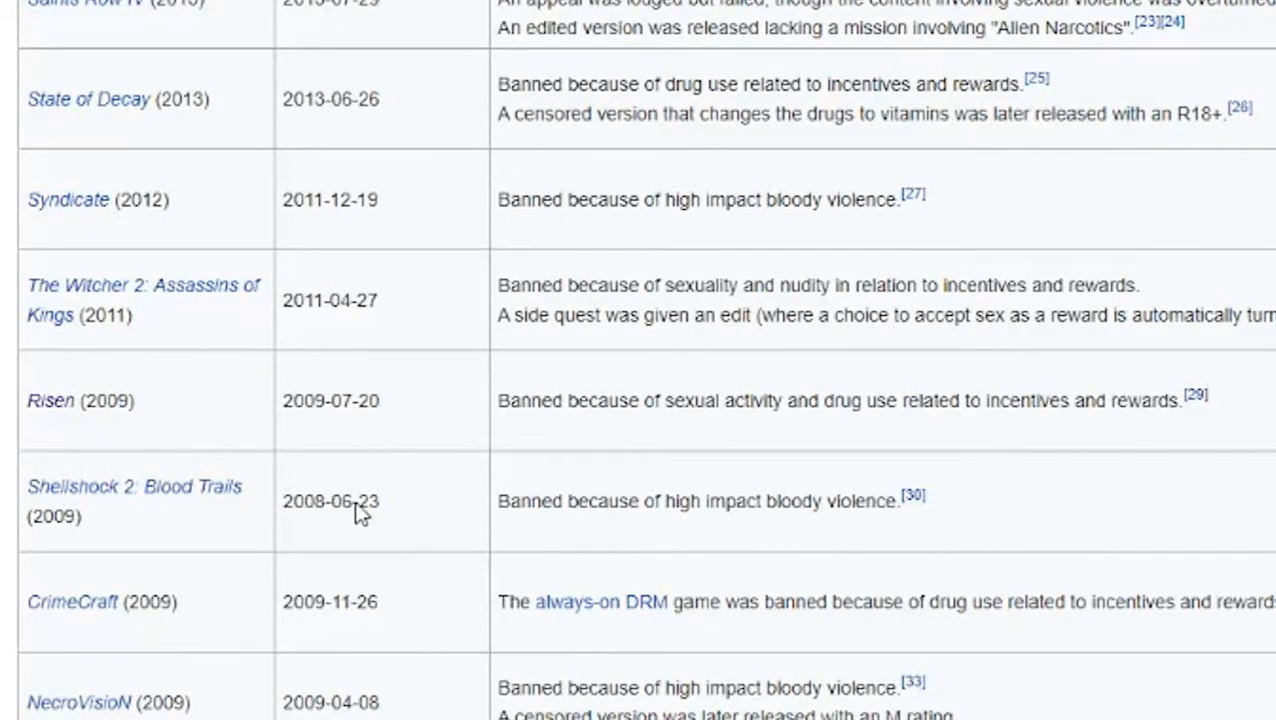
{"action": "mouse_move", "coordinate": [94, 415]}
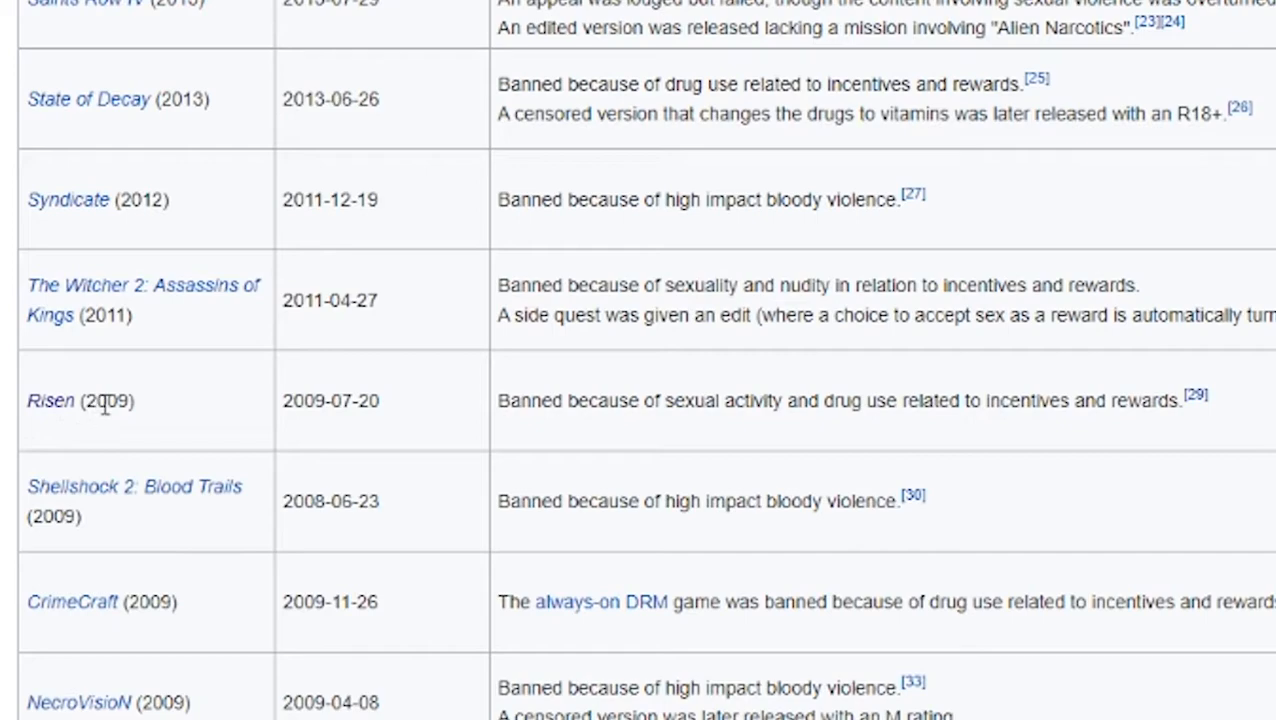
{"action": "mouse_move", "coordinate": [218, 395]}
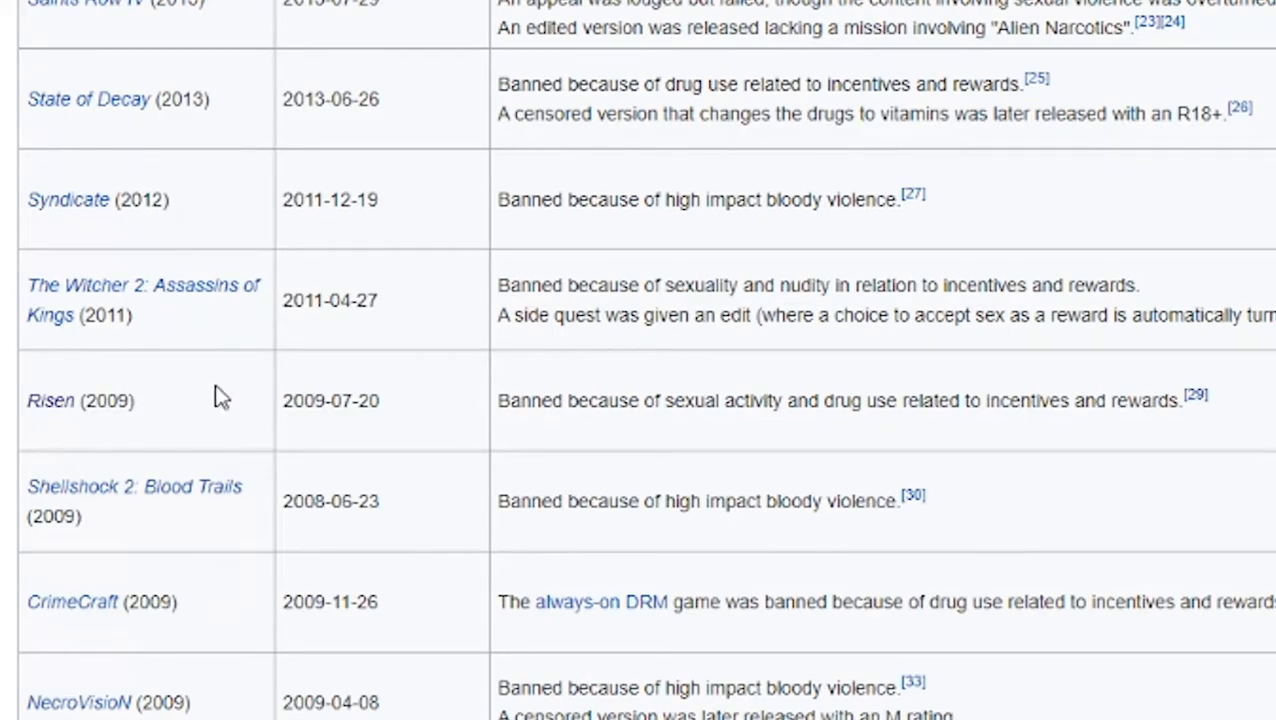
{"action": "mouse_move", "coordinate": [370, 362]}
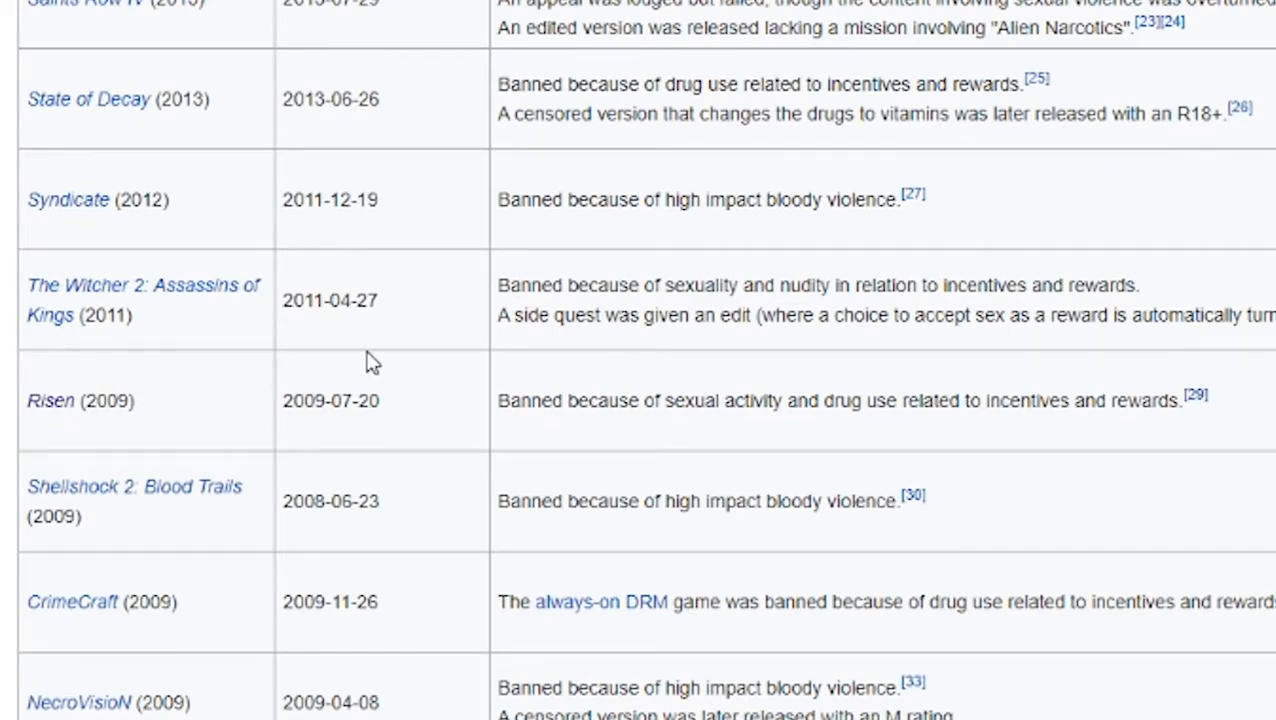
{"action": "mouse_move", "coordinate": [913, 408]}
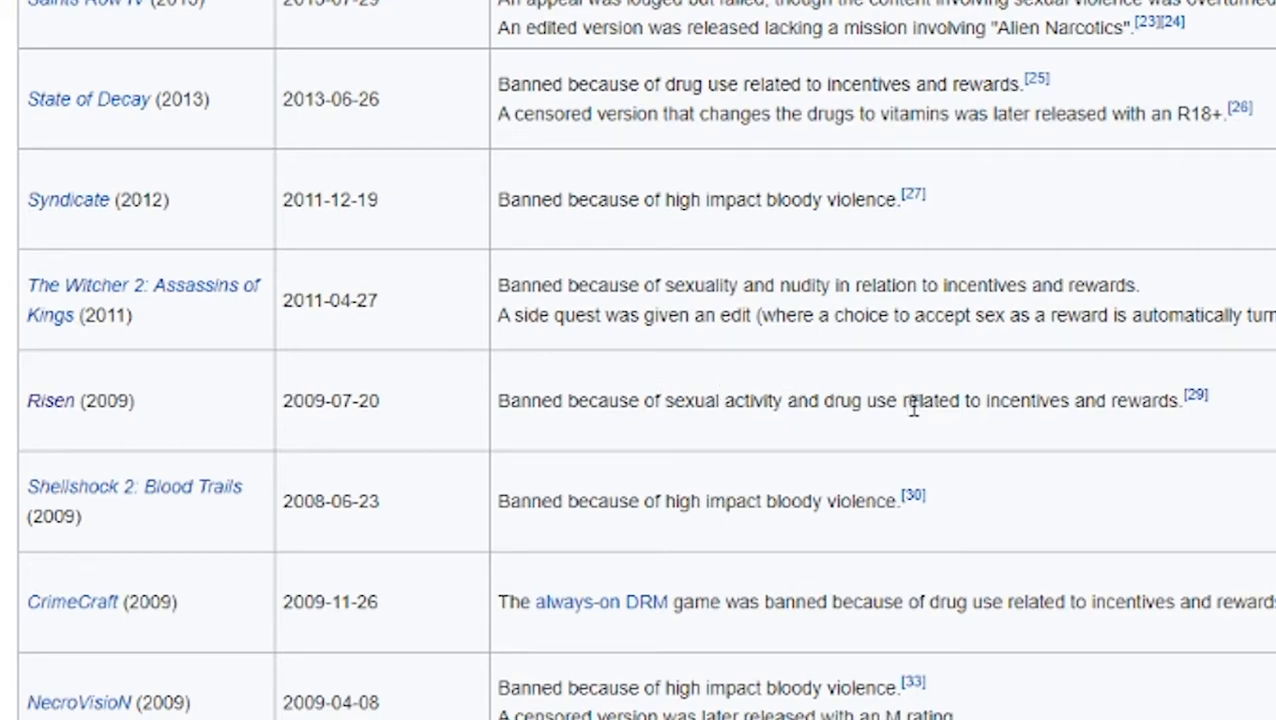
{"action": "mouse_move", "coordinate": [962, 447]}
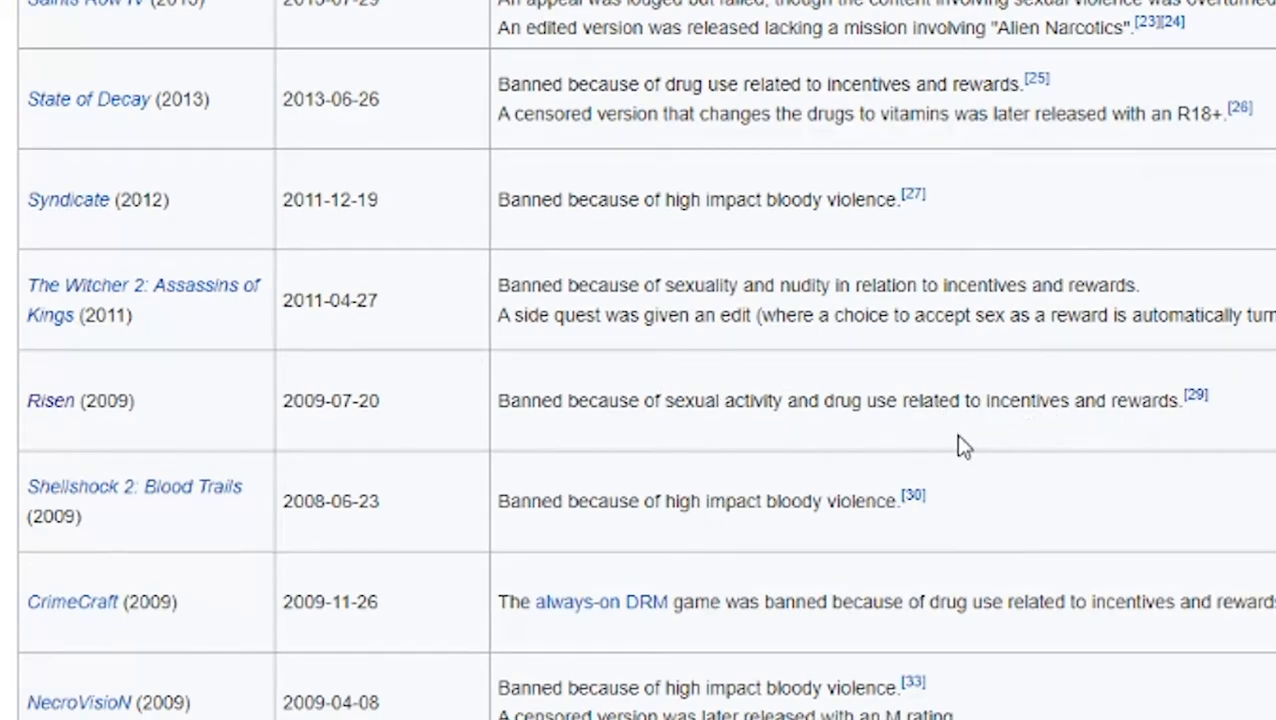
{"action": "mouse_move", "coordinate": [315, 428]}
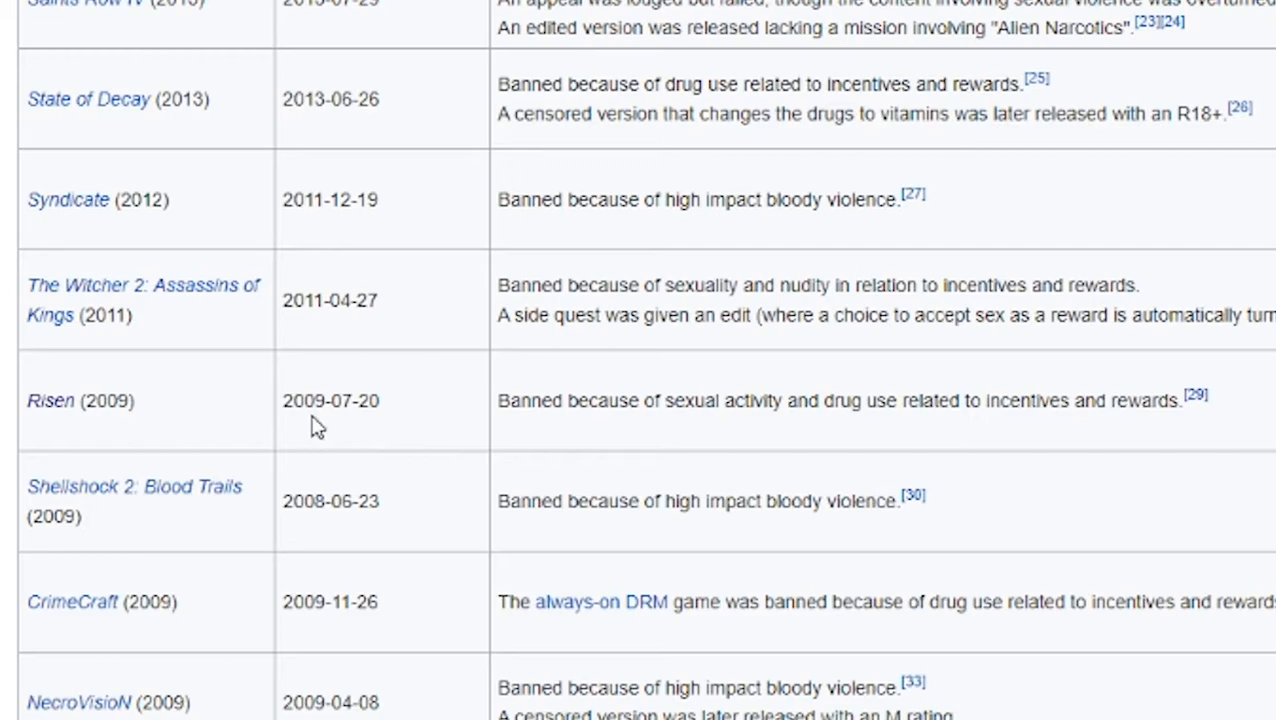
{"action": "mouse_move", "coordinate": [300, 445]}
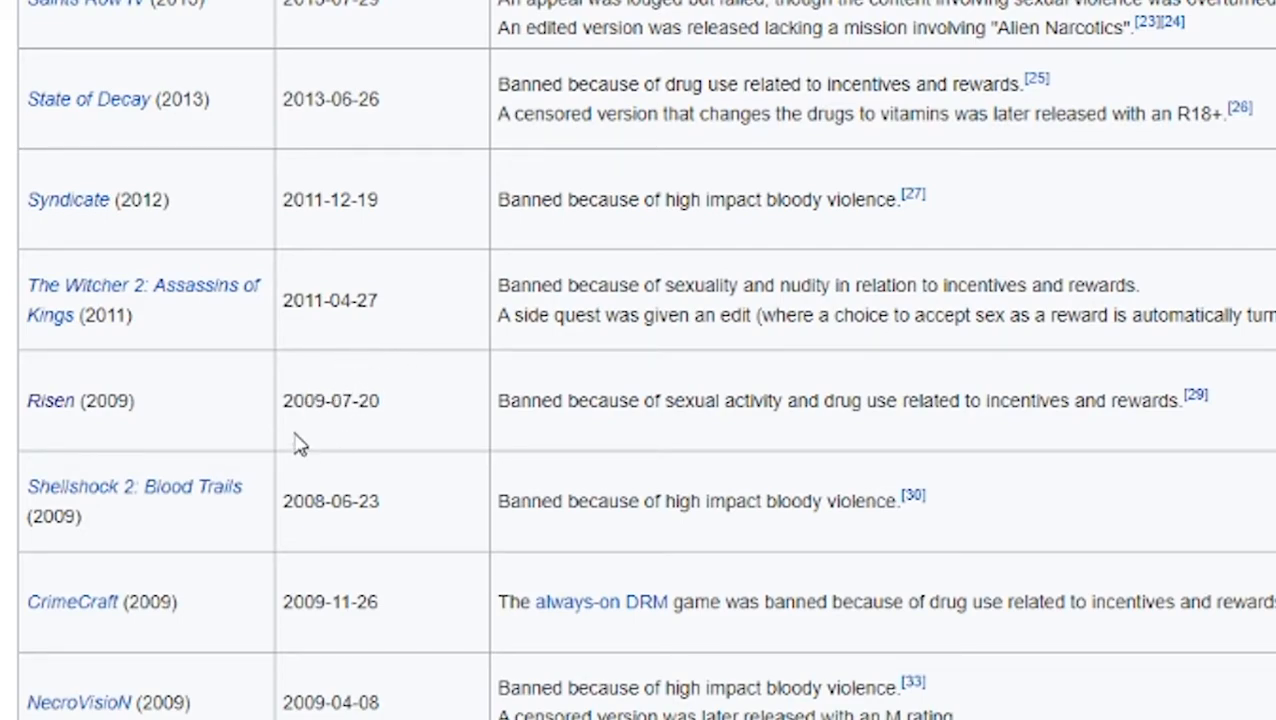
{"action": "mouse_move", "coordinate": [377, 377]}
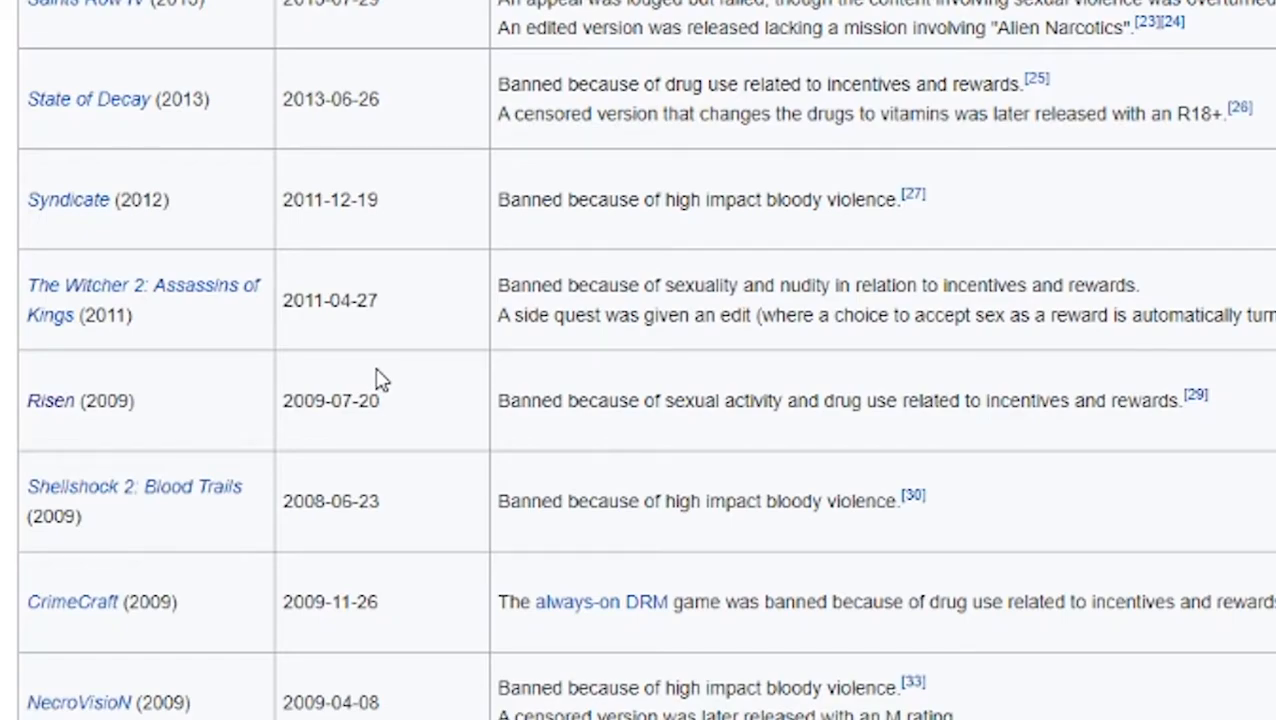
{"action": "mouse_move", "coordinate": [60, 419]}
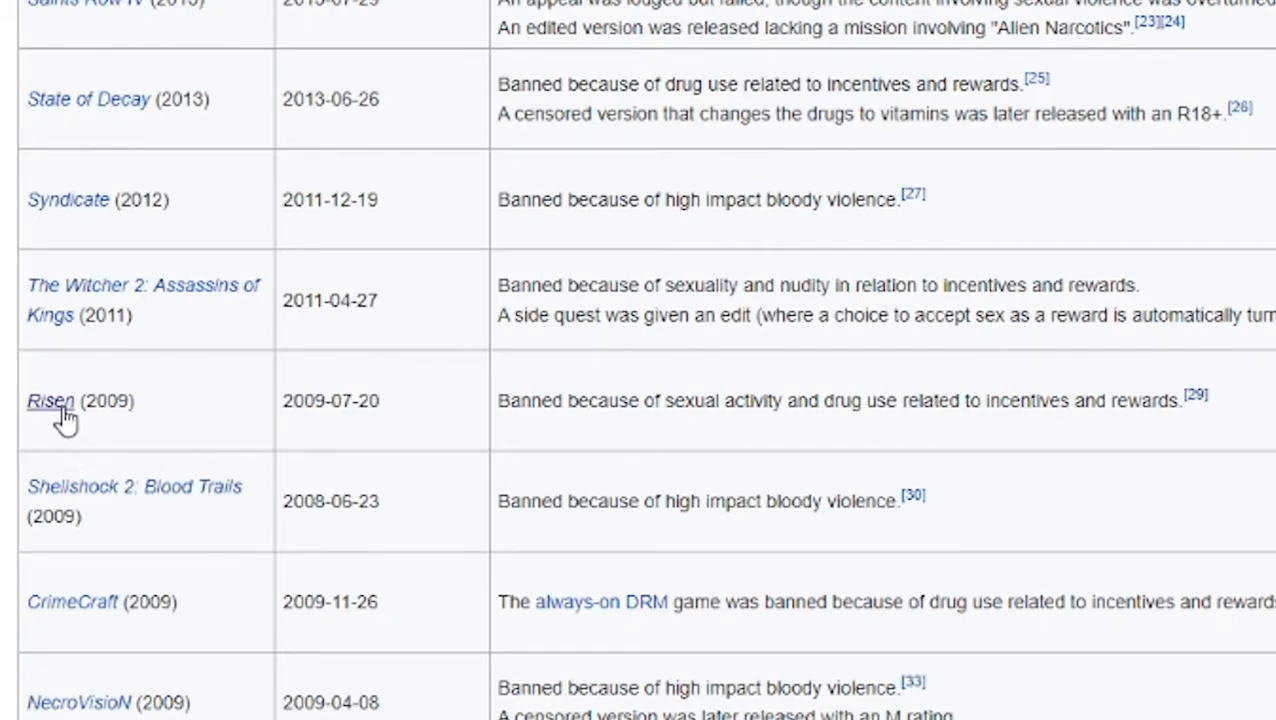
{"action": "mouse_move", "coordinate": [208, 410]}
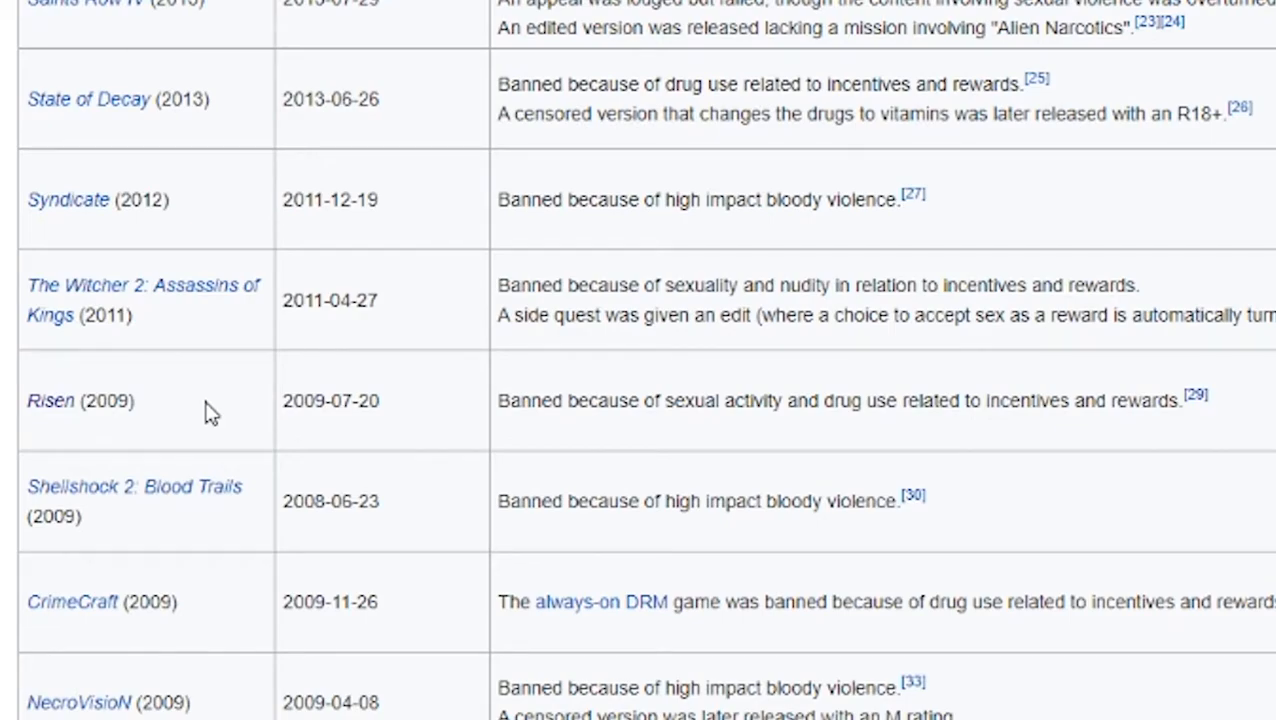
{"action": "mouse_move", "coordinate": [267, 383]}
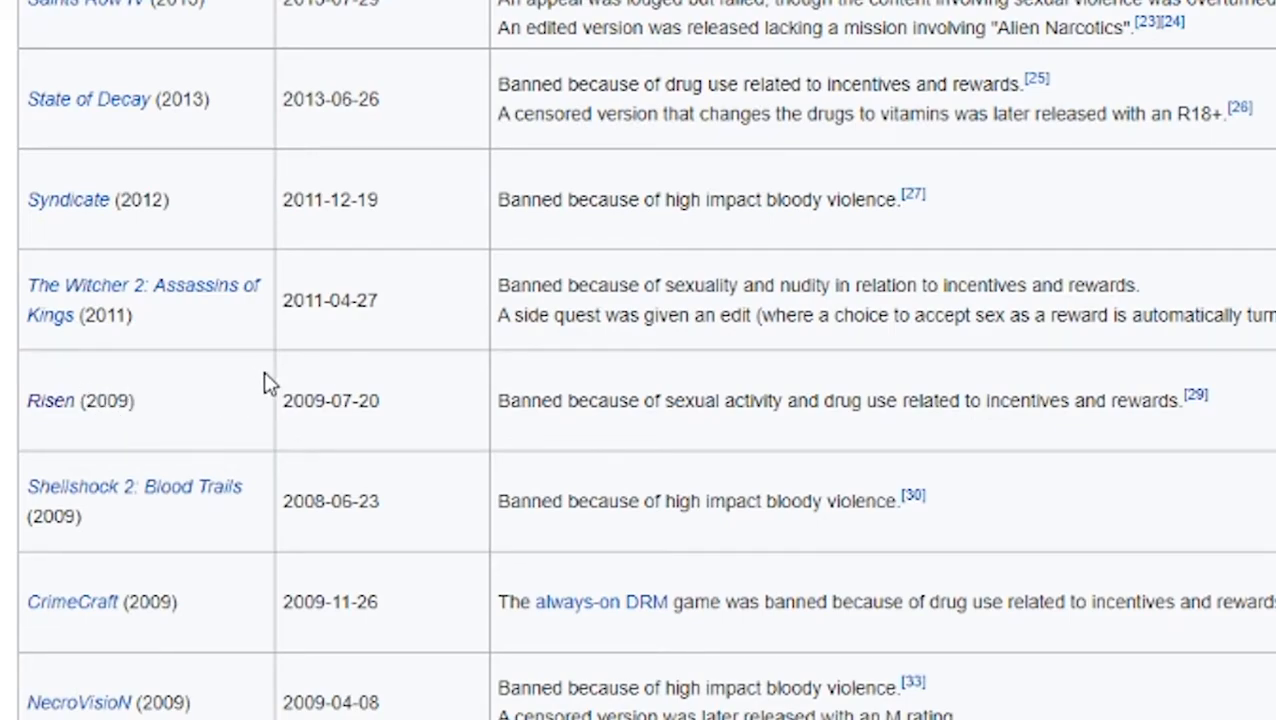
{"action": "mouse_move", "coordinate": [132, 413]}
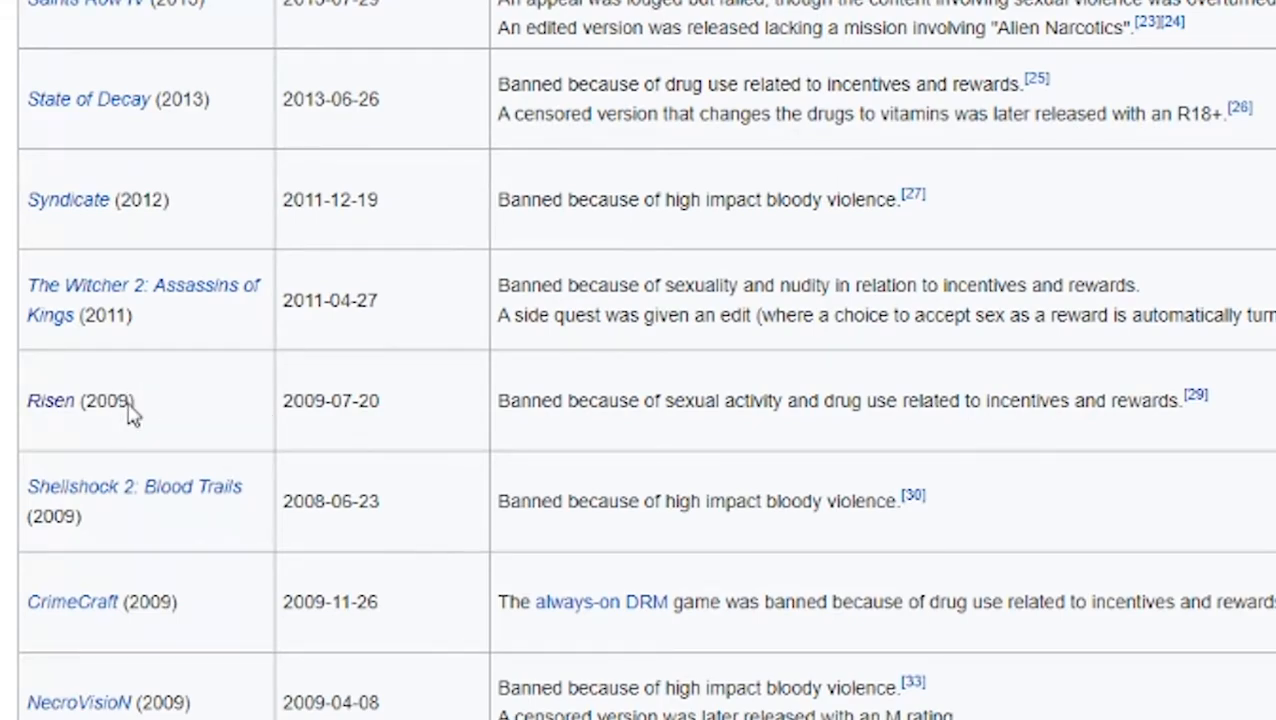
{"action": "mouse_move", "coordinate": [2, 355]}
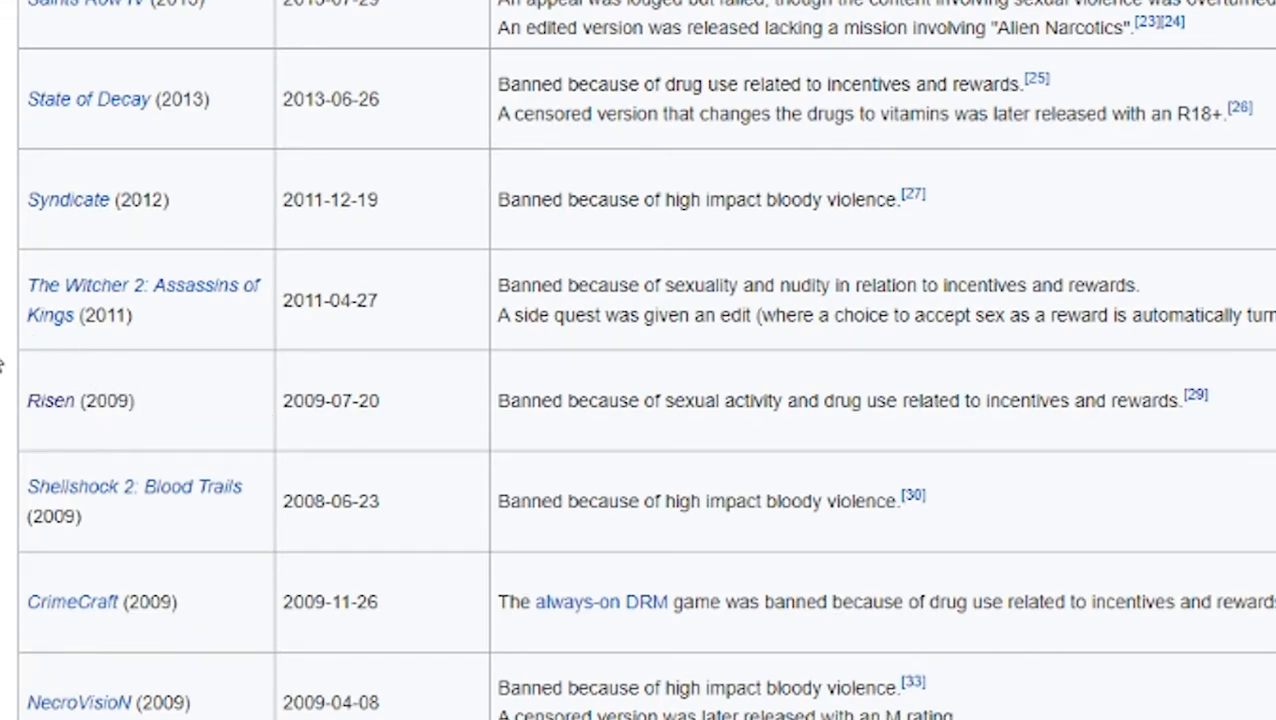
{"action": "mouse_move", "coordinate": [66, 369]}
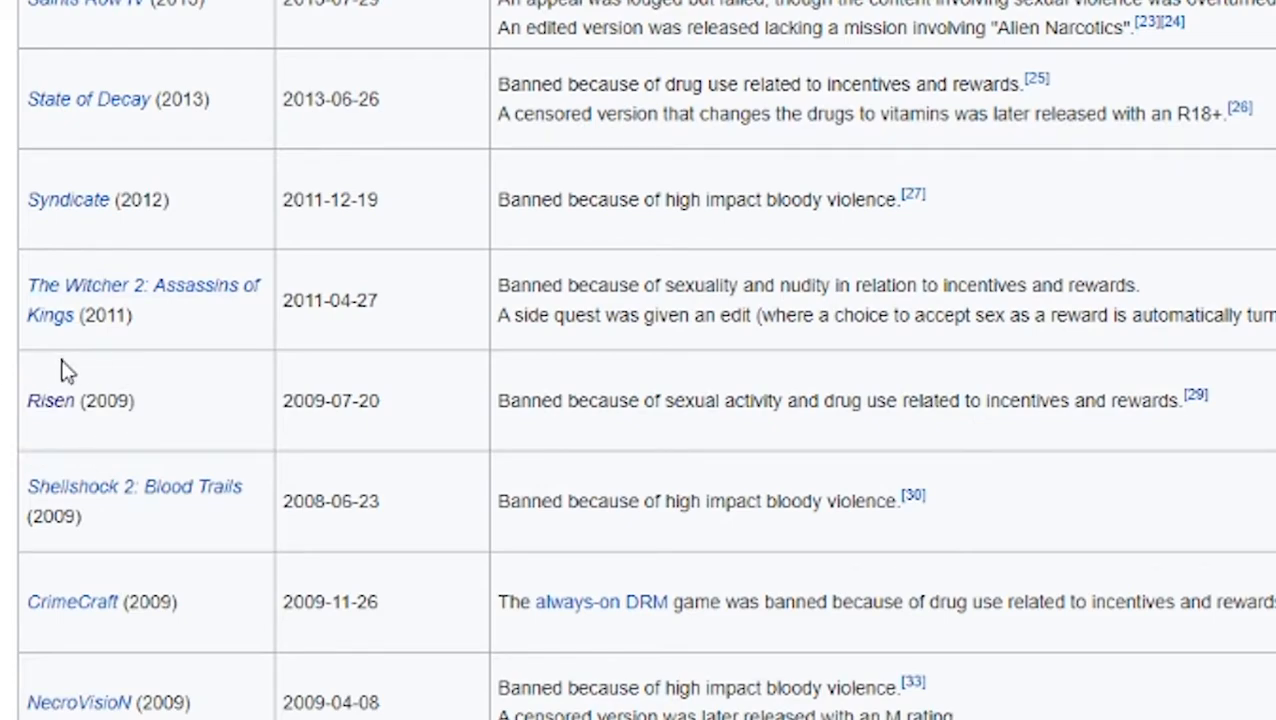
{"action": "mouse_move", "coordinate": [39, 384]}
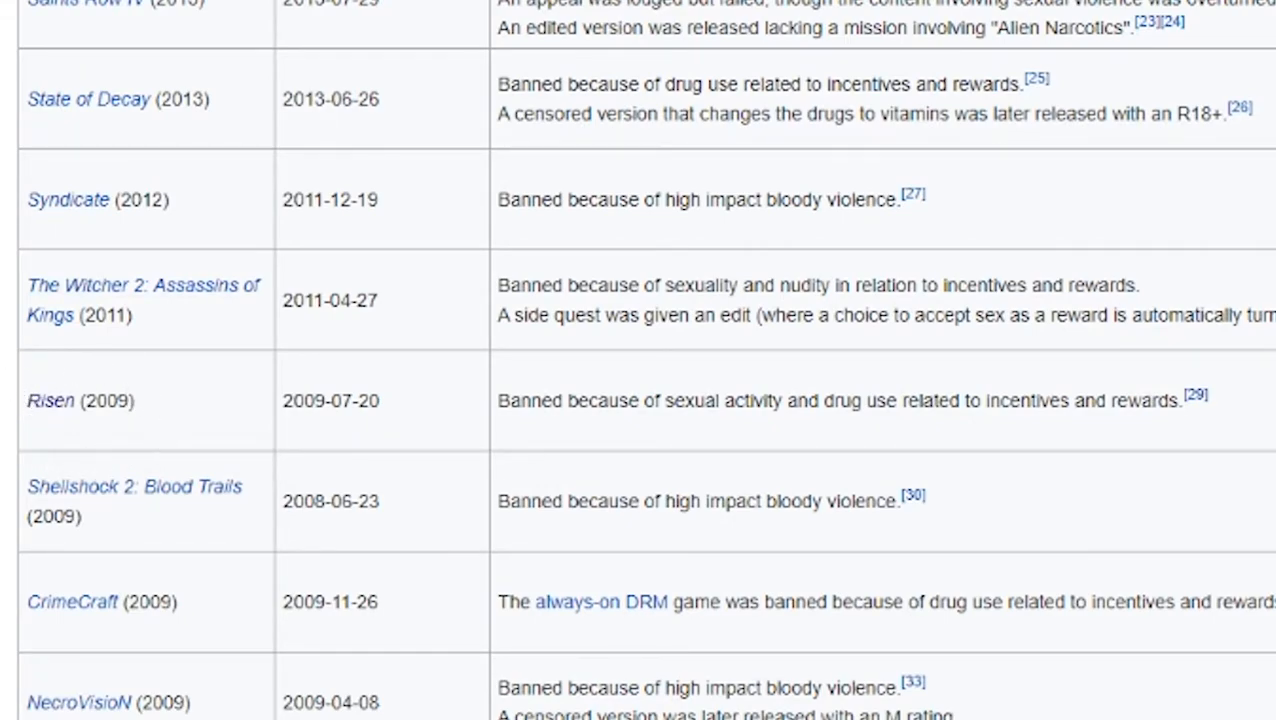
{"action": "mouse_move", "coordinate": [130, 427]}
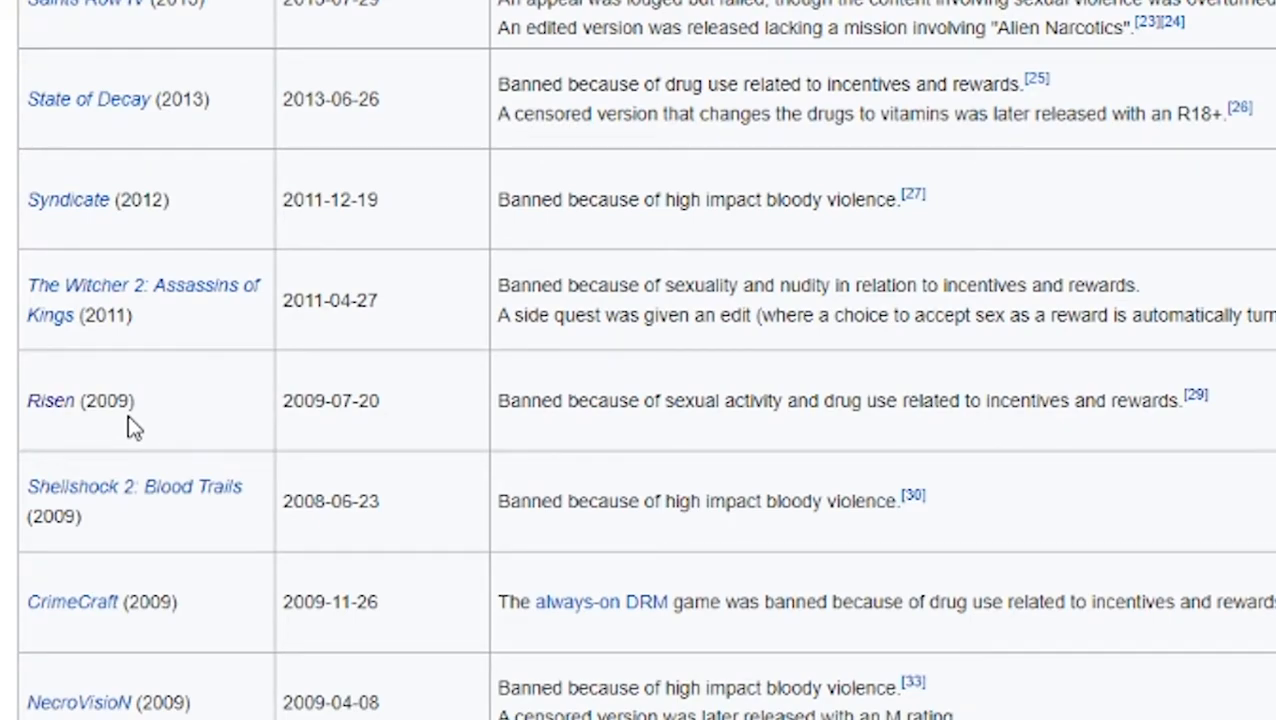
{"action": "mouse_move", "coordinate": [173, 420]}
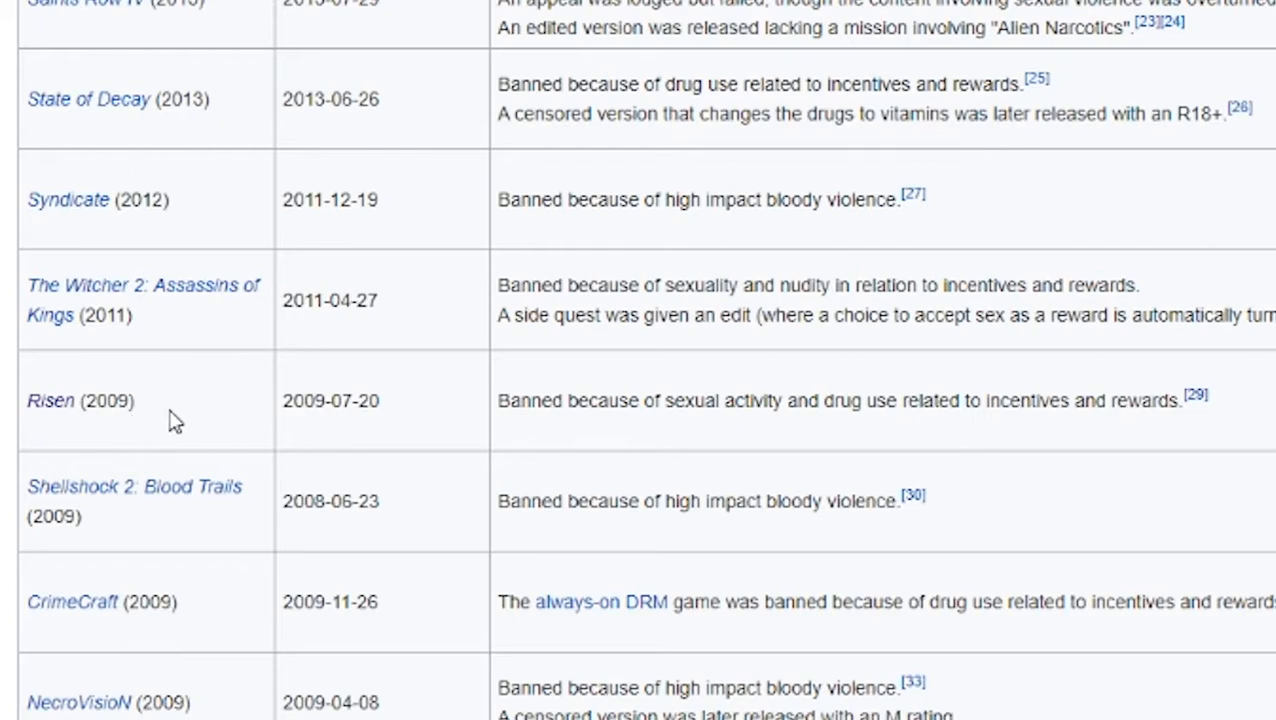
{"action": "mouse_move", "coordinate": [197, 421]}
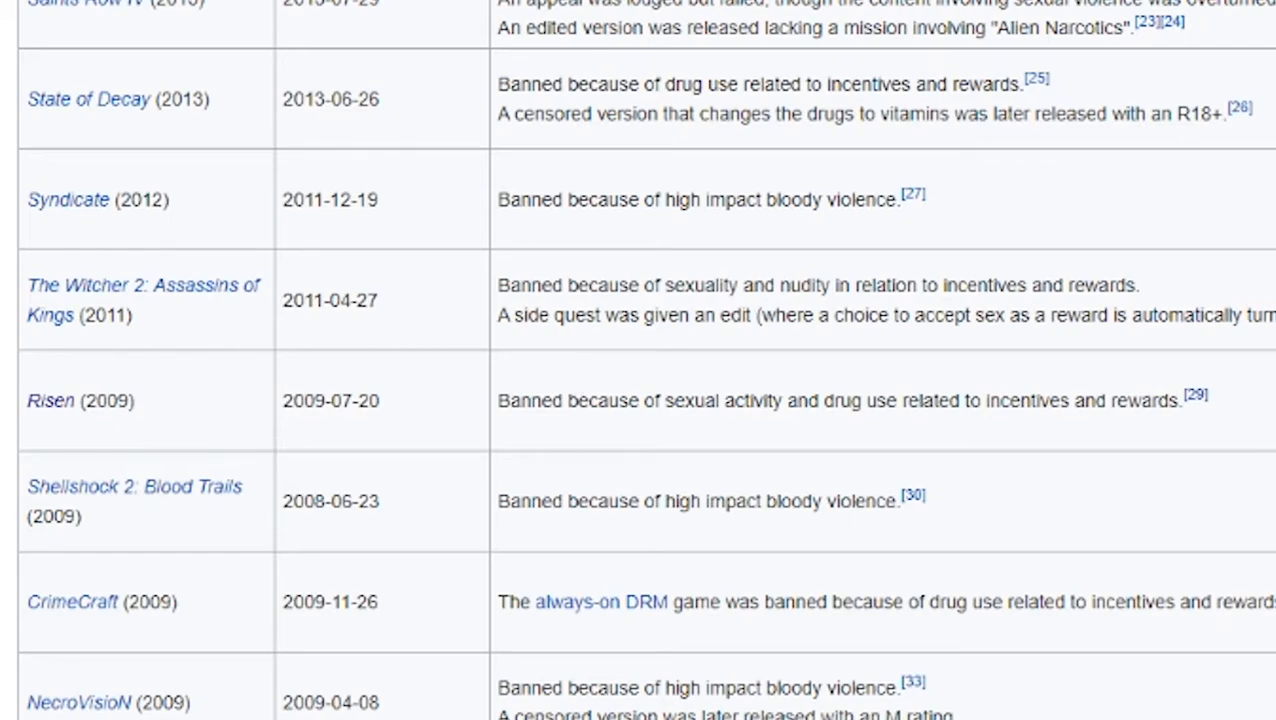
{"action": "mouse_move", "coordinate": [687, 445]}
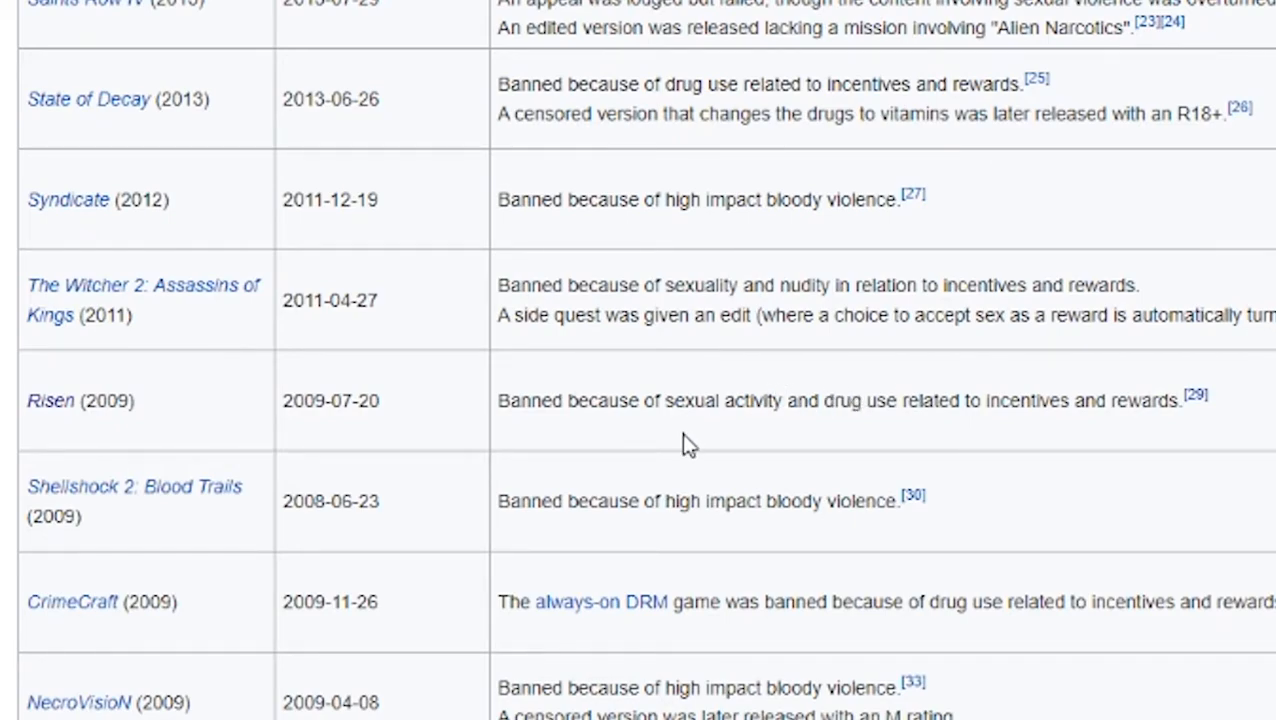
{"action": "mouse_move", "coordinate": [652, 407]}
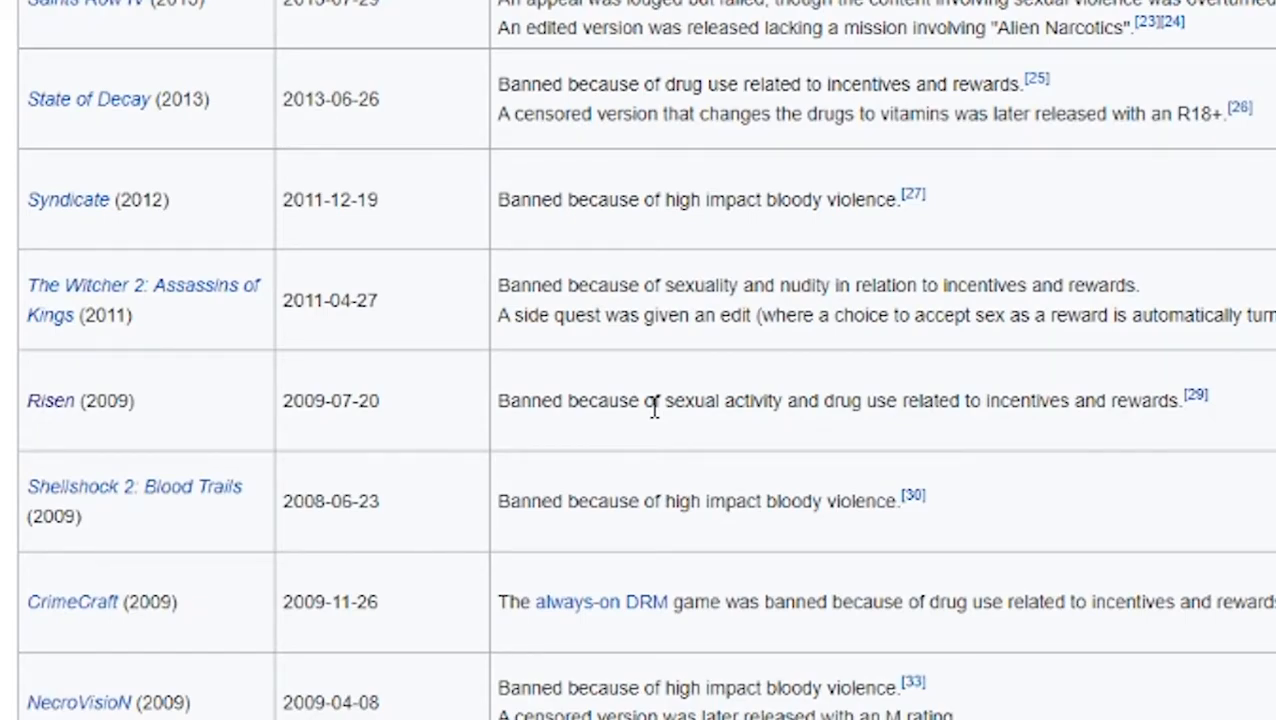
{"action": "mouse_move", "coordinate": [60, 413]}
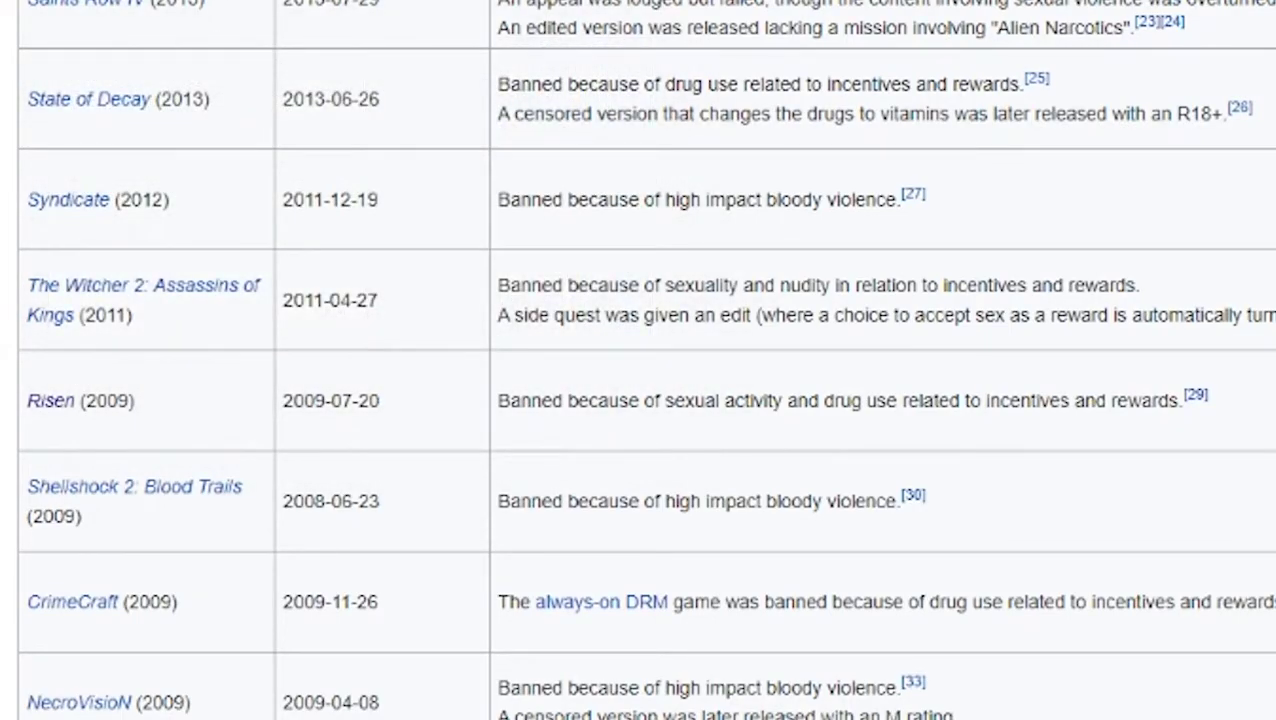
{"action": "mouse_move", "coordinate": [47, 411]}
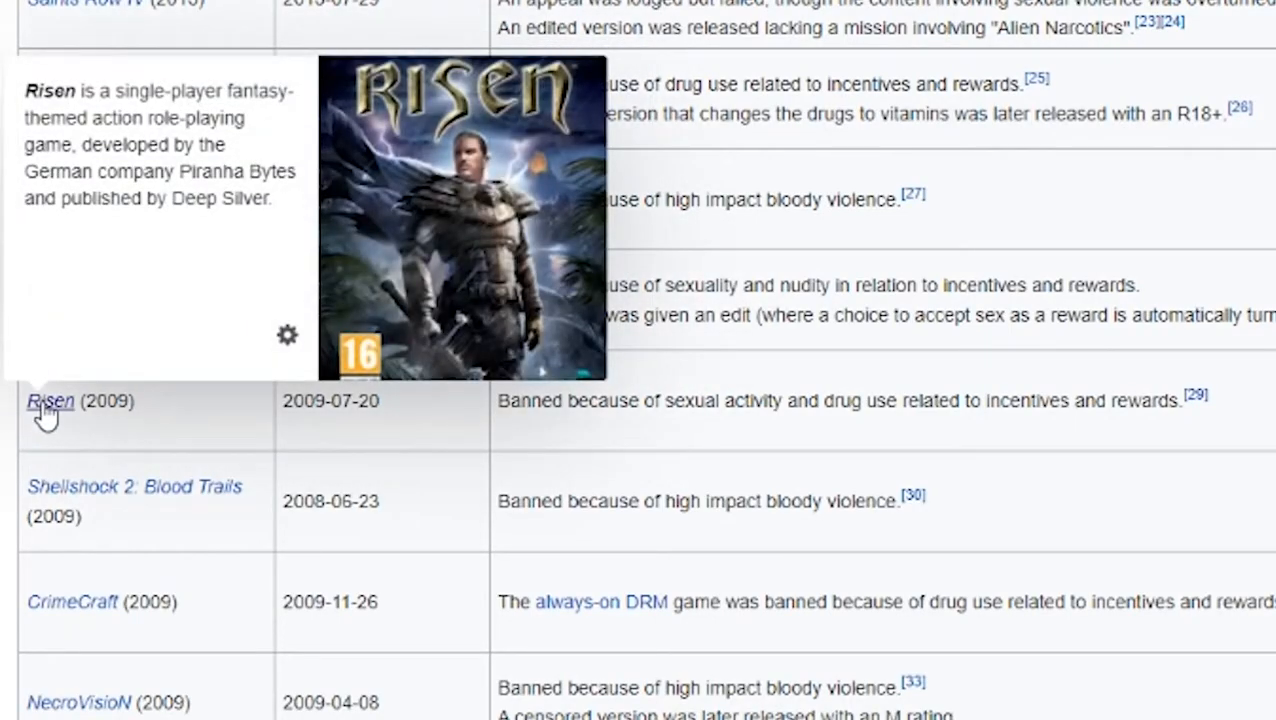
{"action": "mouse_move", "coordinate": [62, 410]}
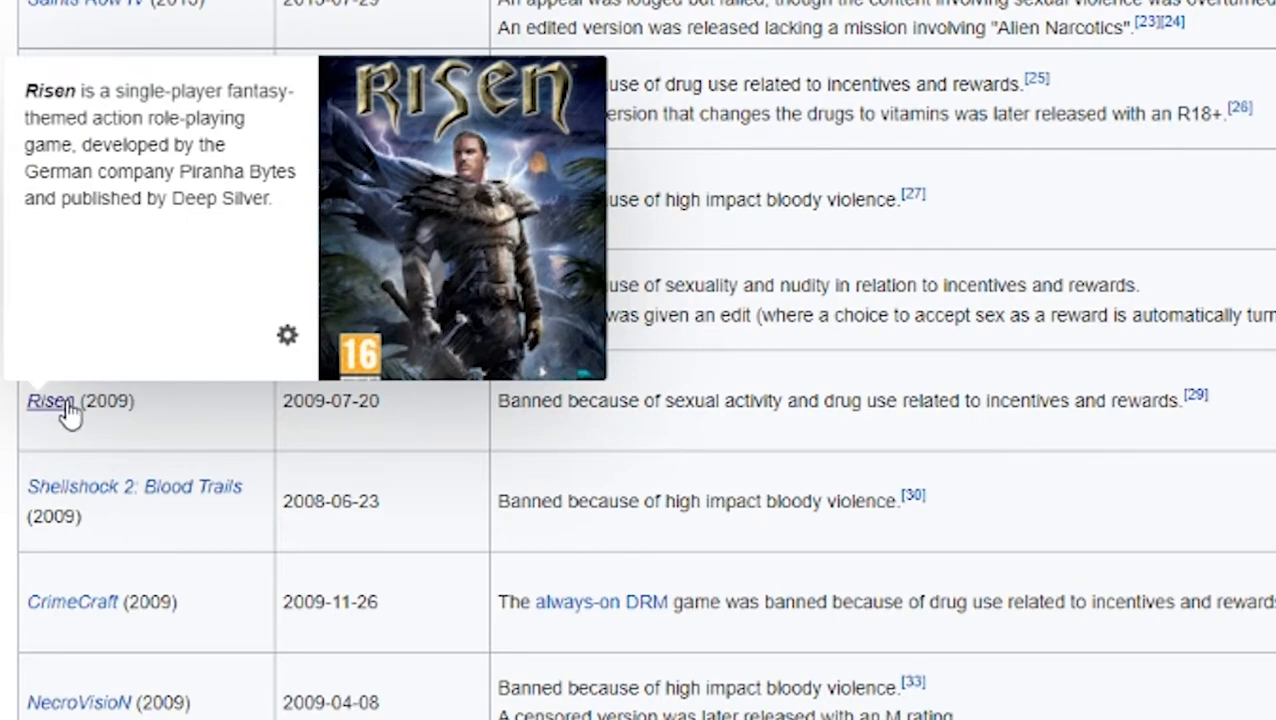
{"action": "mouse_move", "coordinate": [163, 409]}
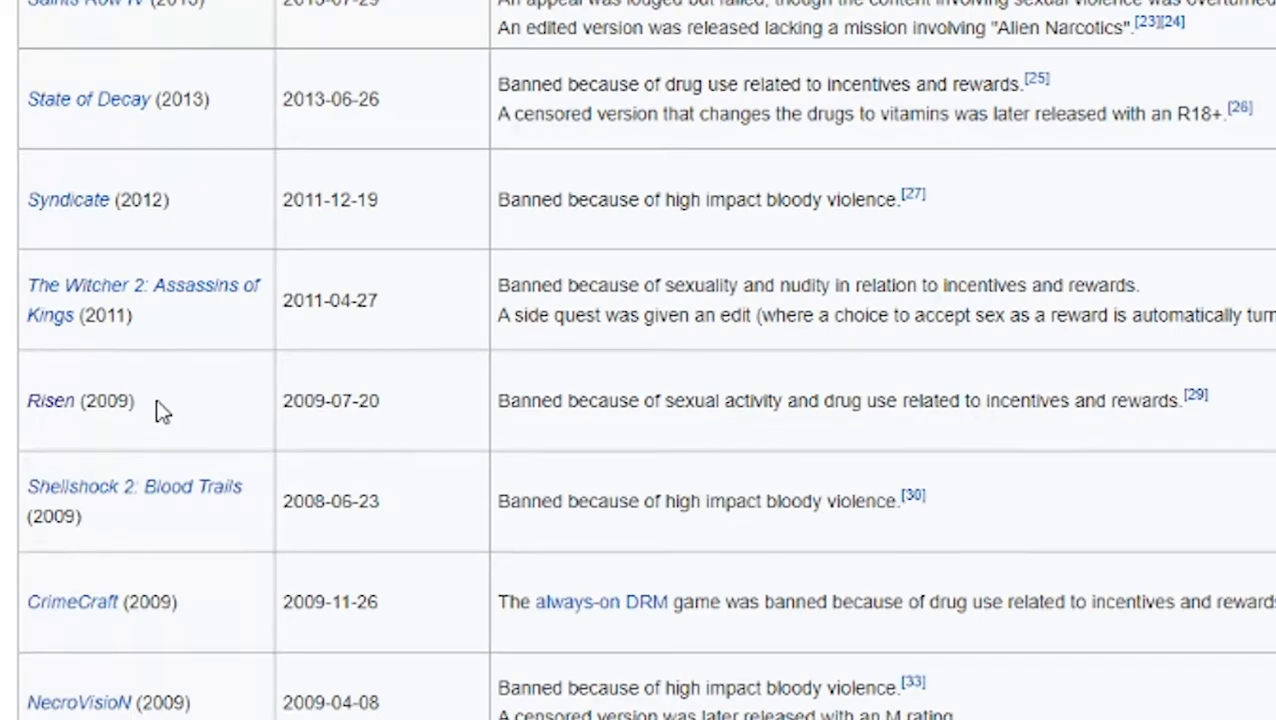
{"action": "mouse_move", "coordinate": [283, 350]}
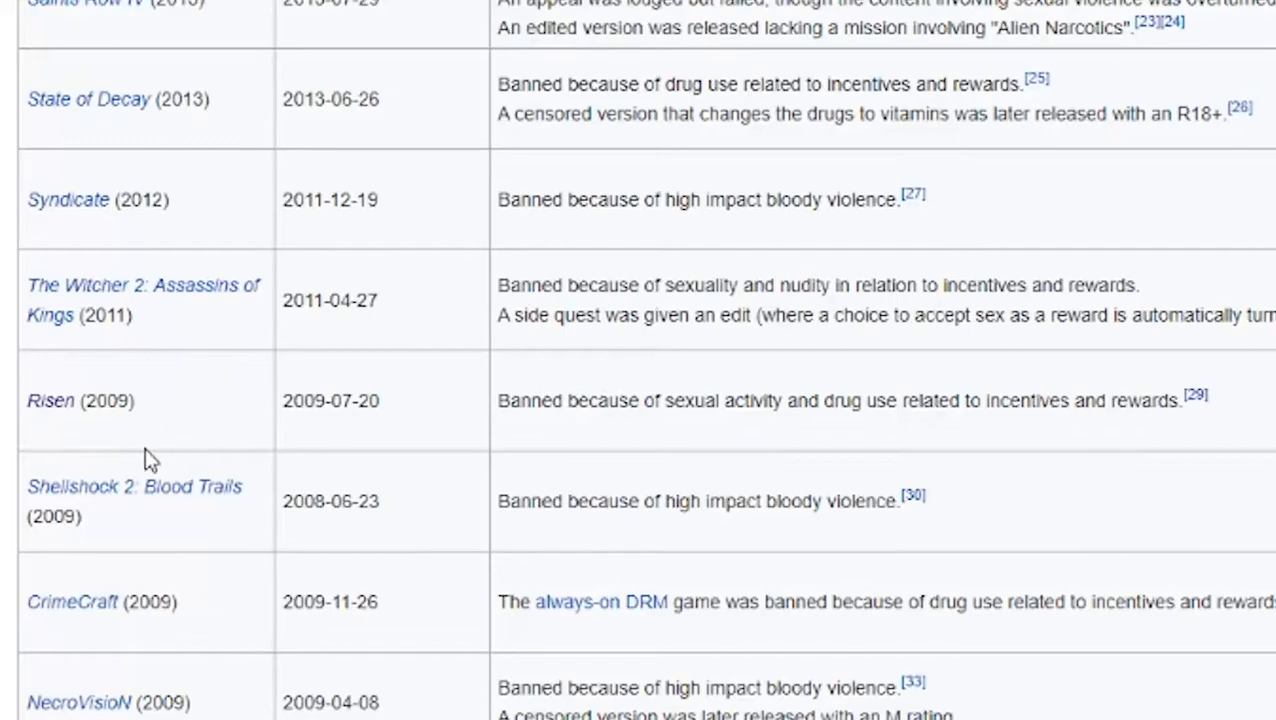
{"action": "mouse_move", "coordinate": [127, 433]}
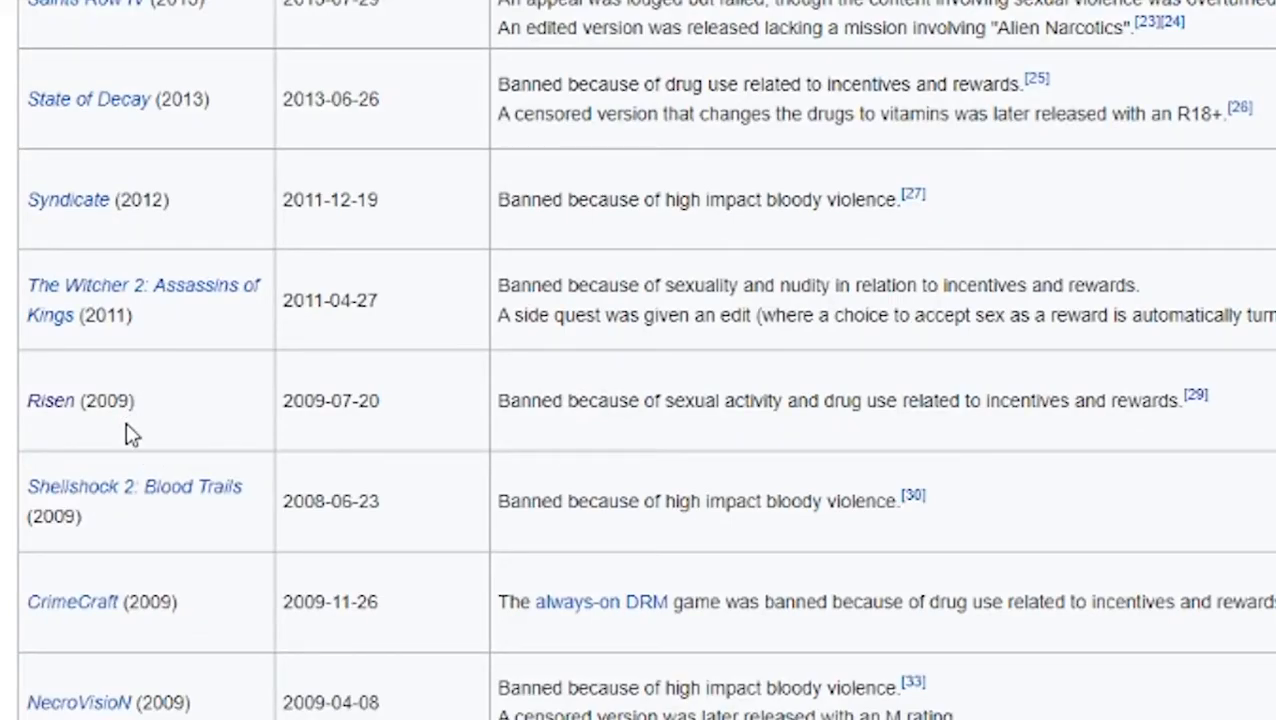
{"action": "mouse_move", "coordinate": [231, 435]}
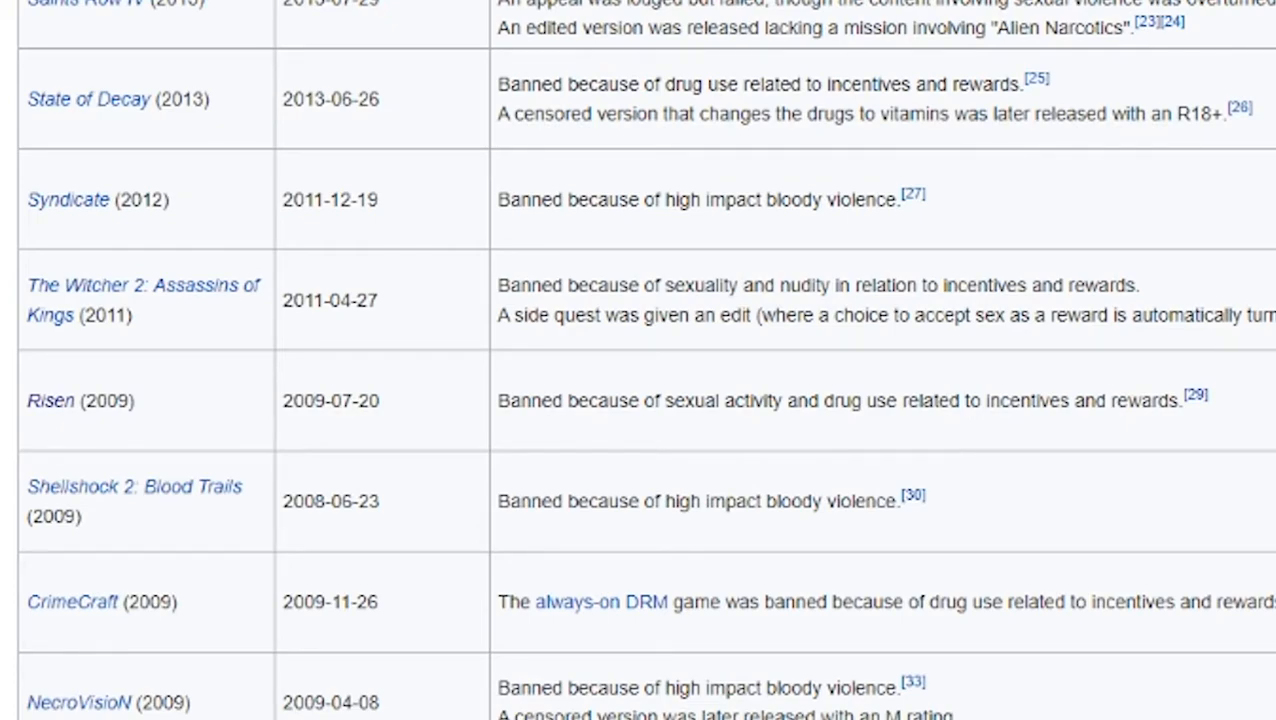
{"action": "mouse_move", "coordinate": [843, 378]}
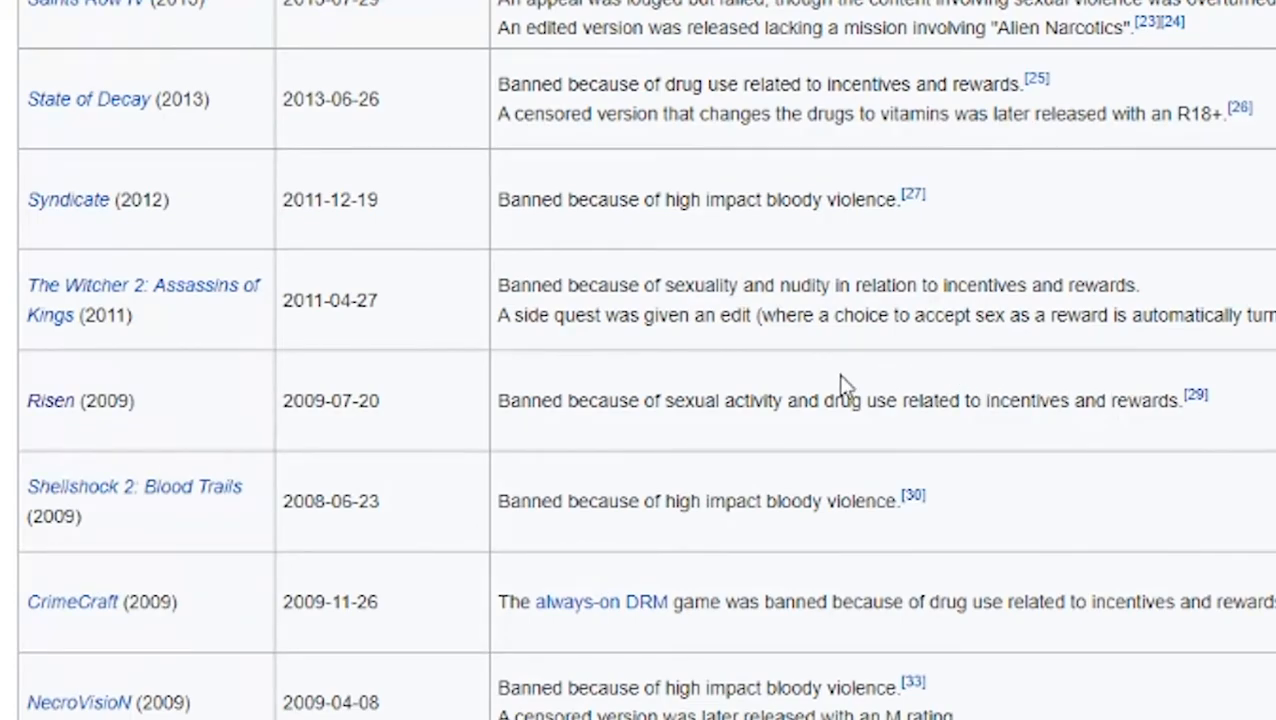
{"action": "mouse_move", "coordinate": [232, 408]}
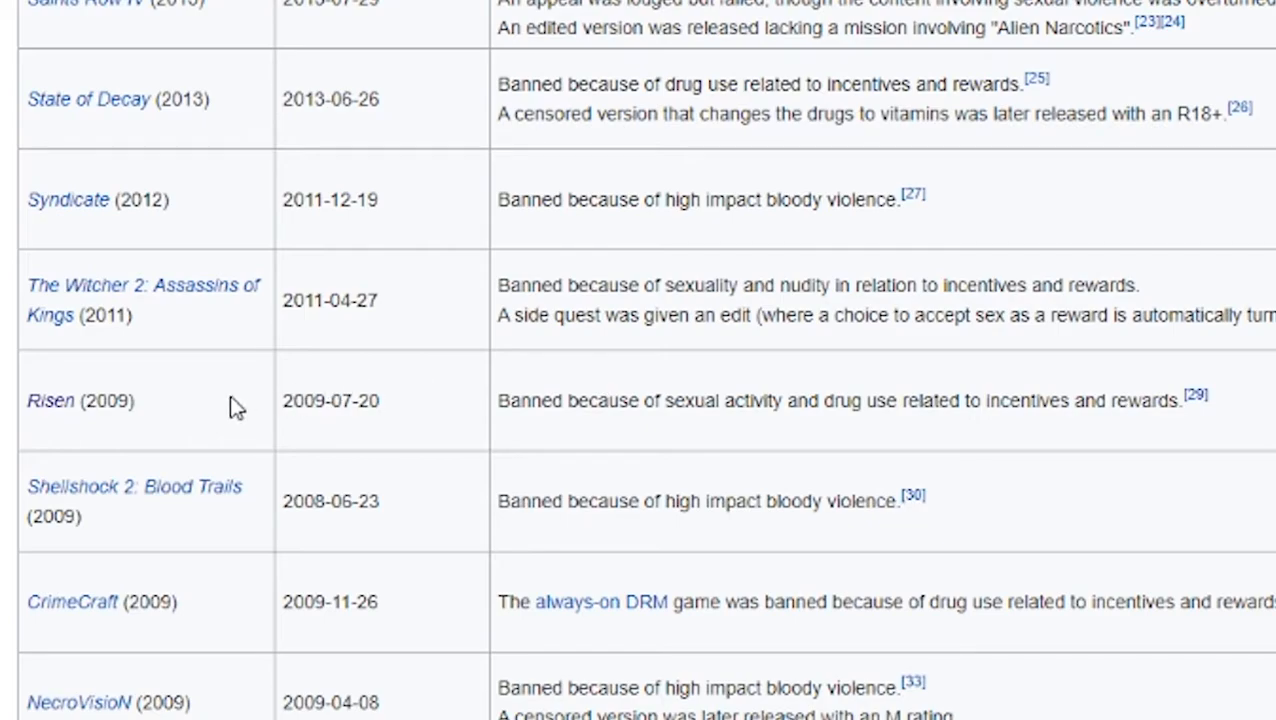
{"action": "mouse_move", "coordinate": [185, 397]}
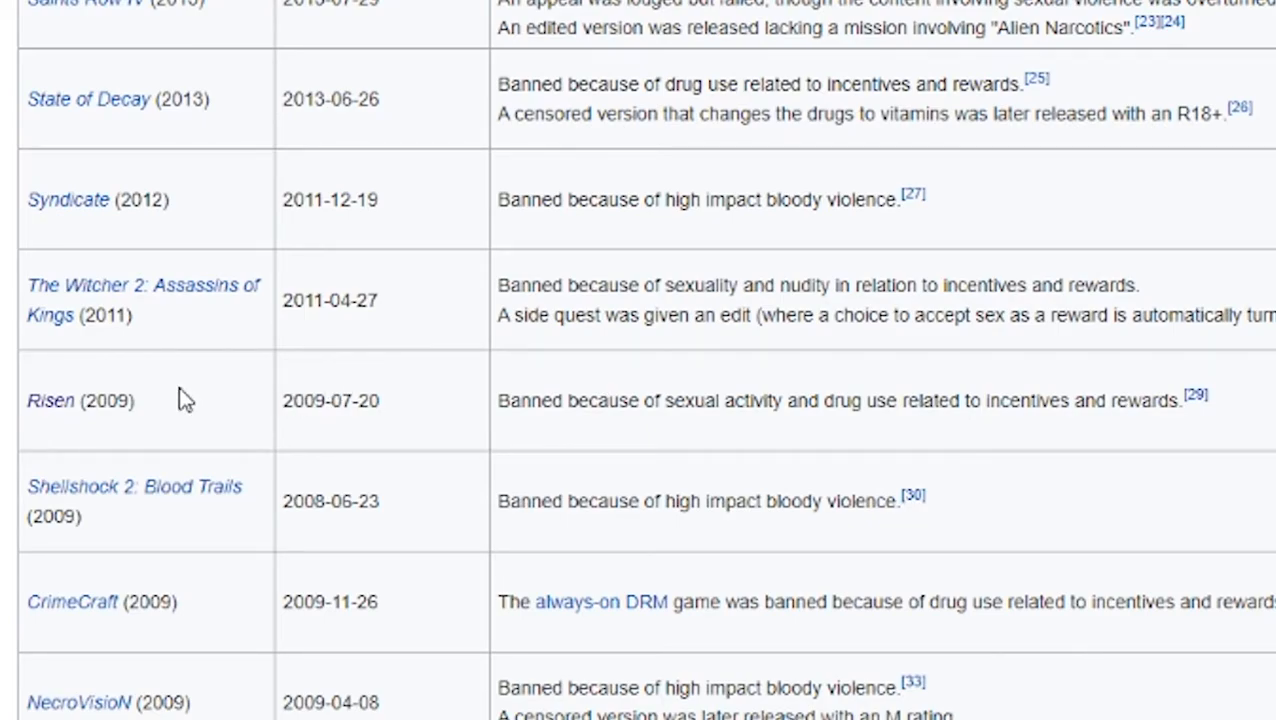
{"action": "mouse_move", "coordinate": [251, 433]}
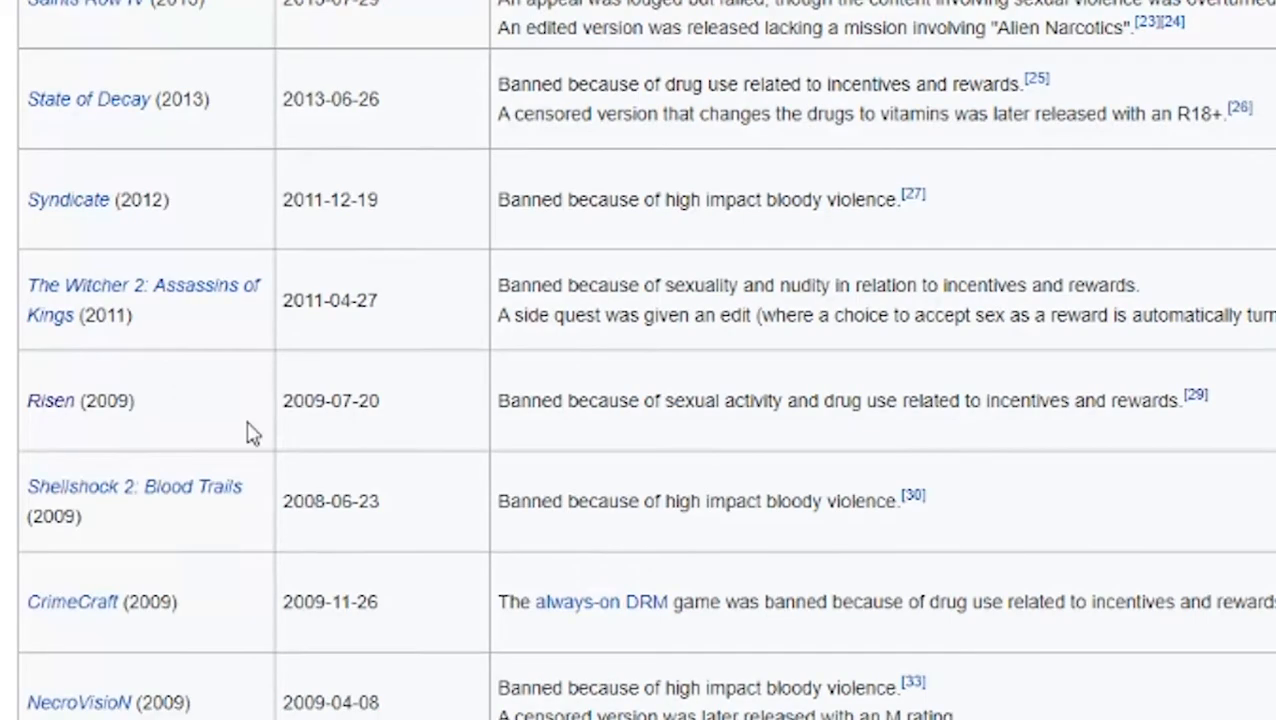
{"action": "mouse_move", "coordinate": [471, 604]}
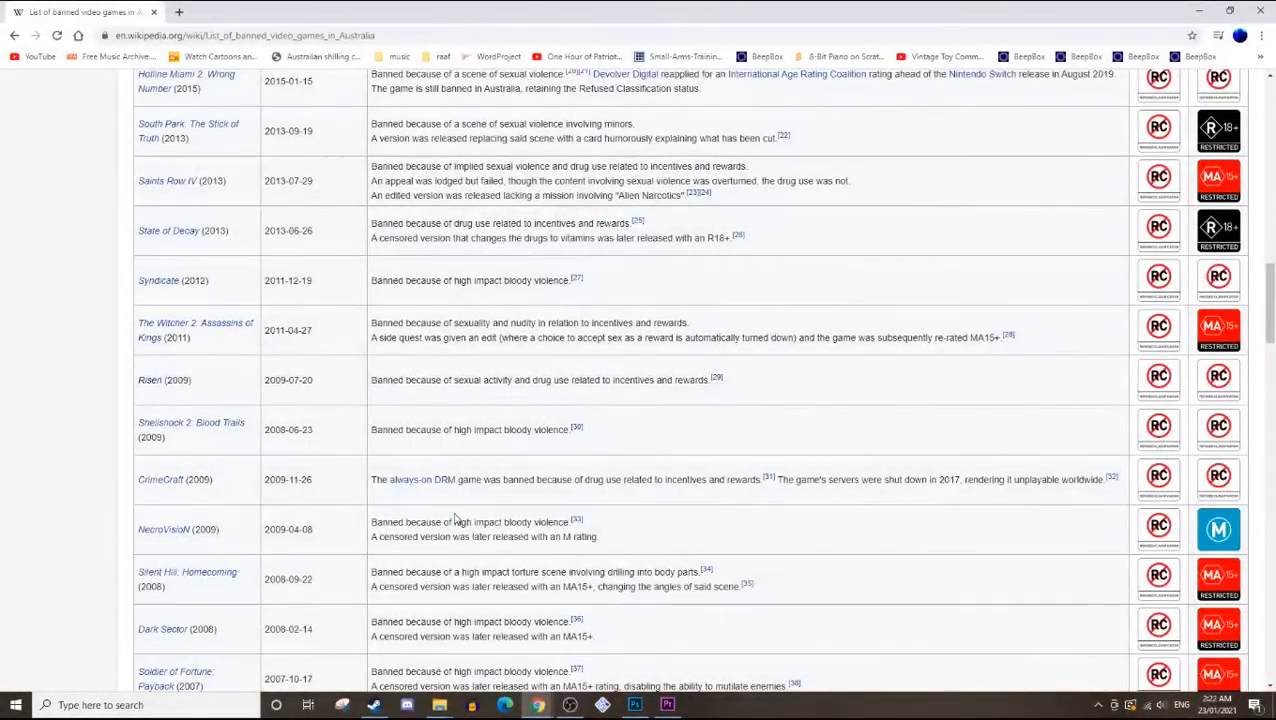
{"action": "left_click", "coordinate": [628, 702]}
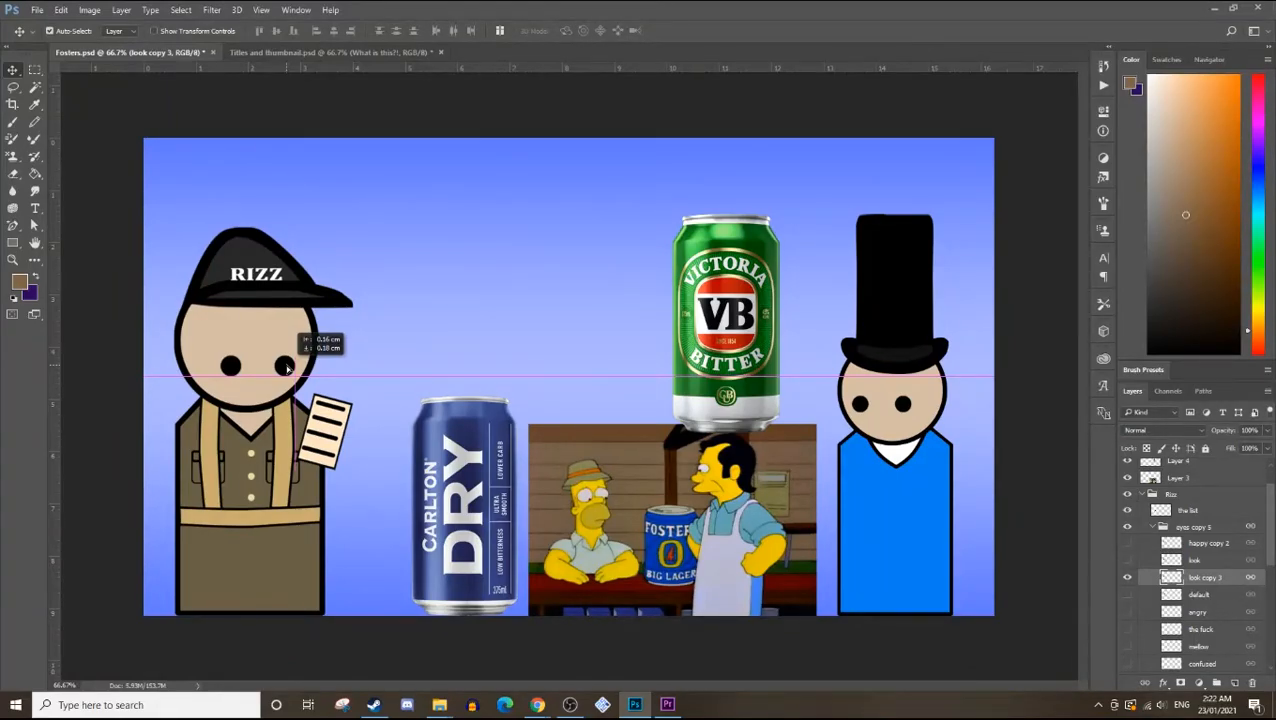
Step: Nudge the eyes once more, then return to Steam's Risen Franchise Pack page
{"action": "left_click_drag", "start_coordinate": [287, 370], "coordinate": [297, 352]}
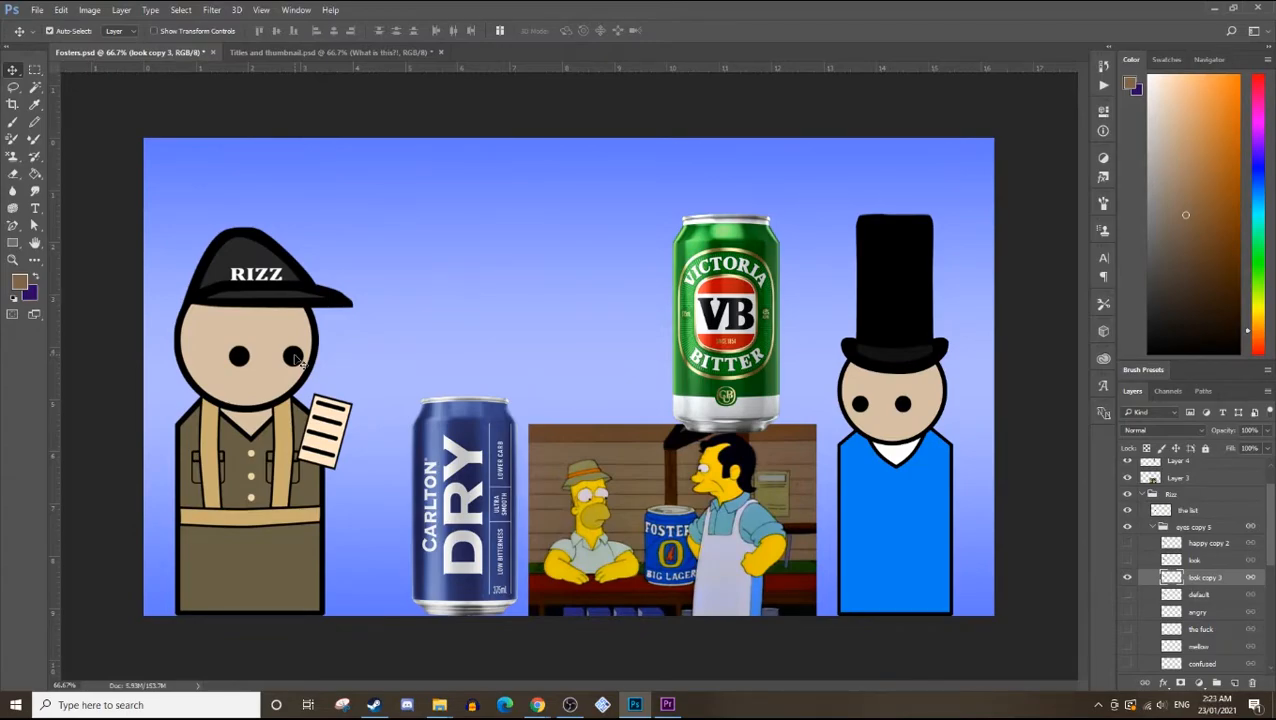
{"action": "mouse_move", "coordinate": [376, 705]}
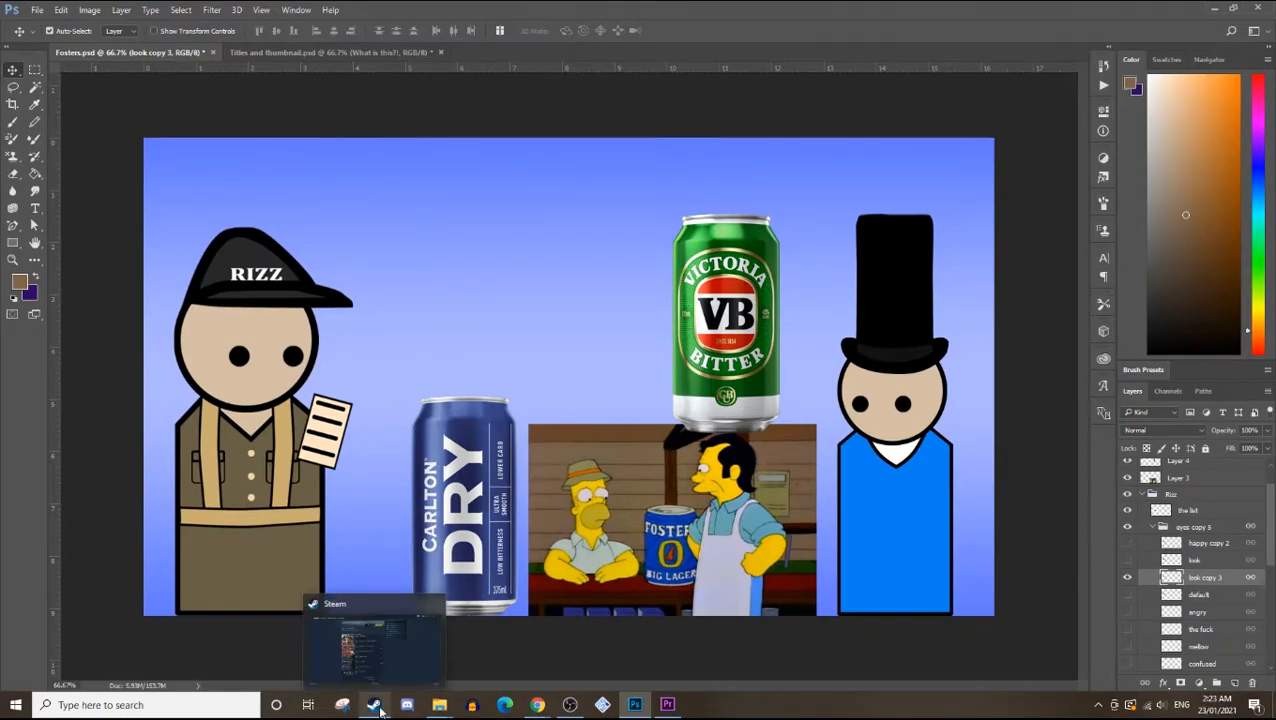
{"action": "left_click", "coordinate": [375, 705]}
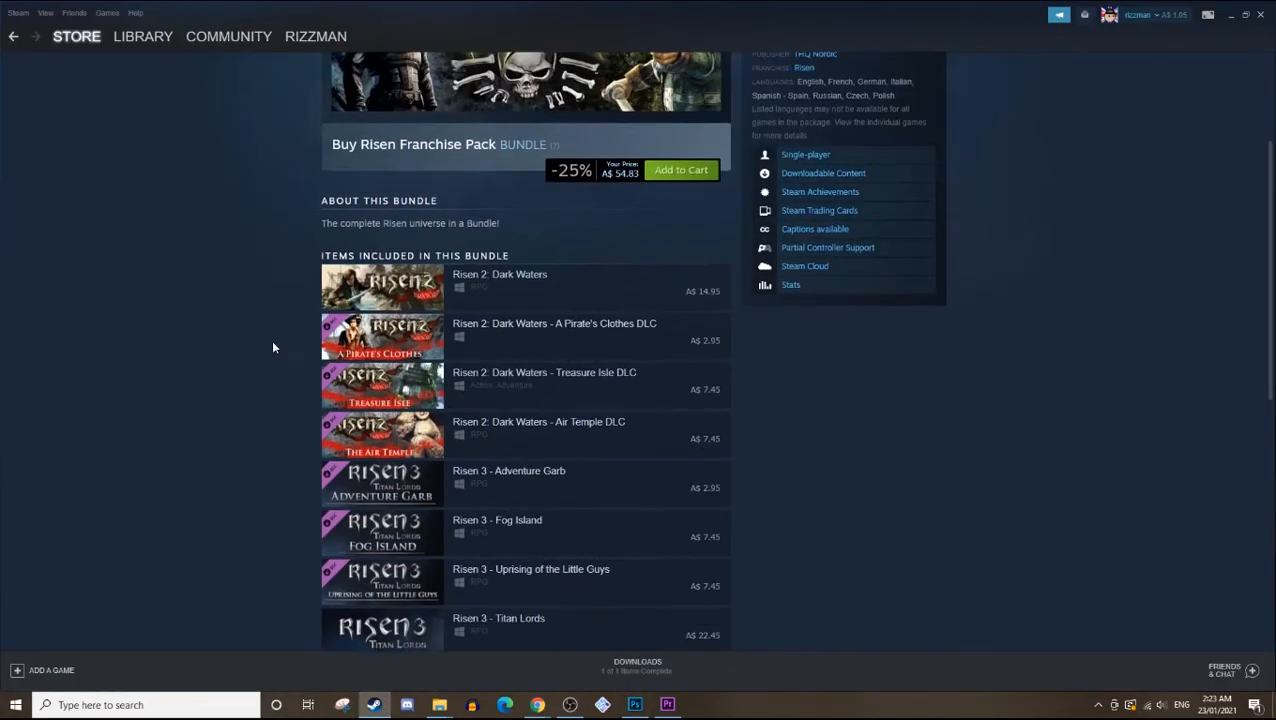
{"action": "scroll", "scroll_direction": "up", "scroll_amount": 3}
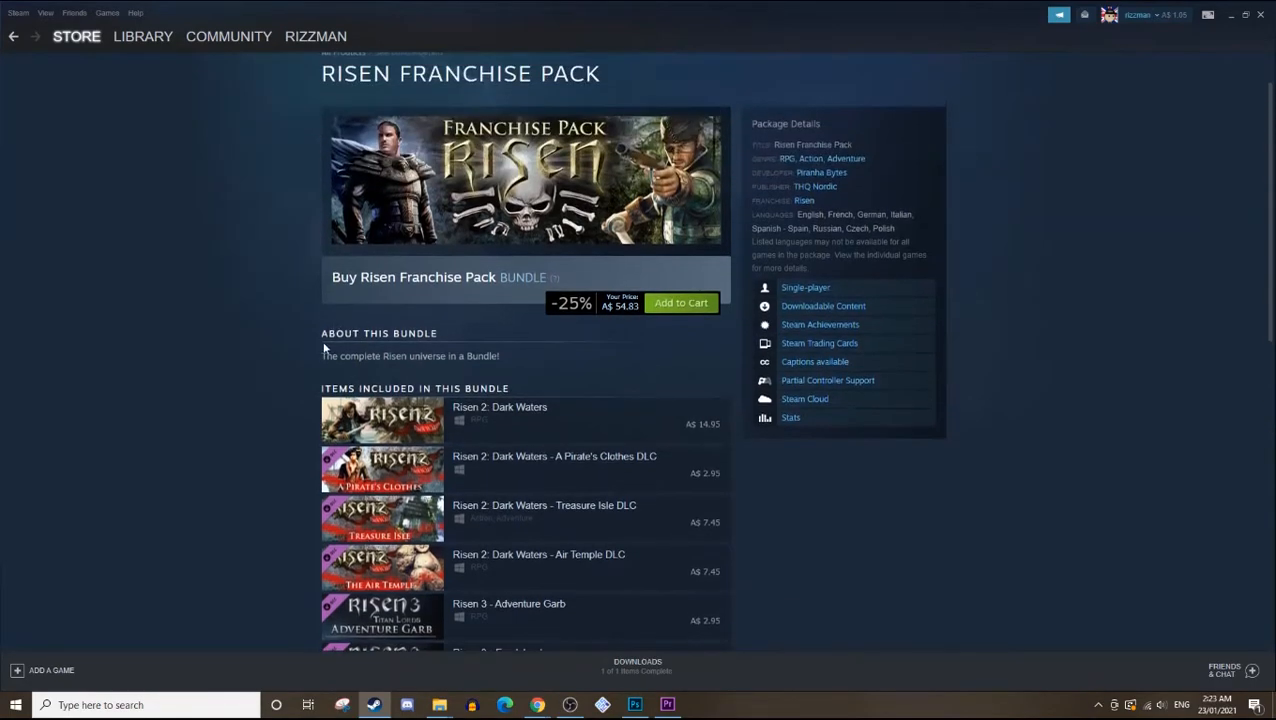
{"action": "double_click", "coordinate": [410, 355]}
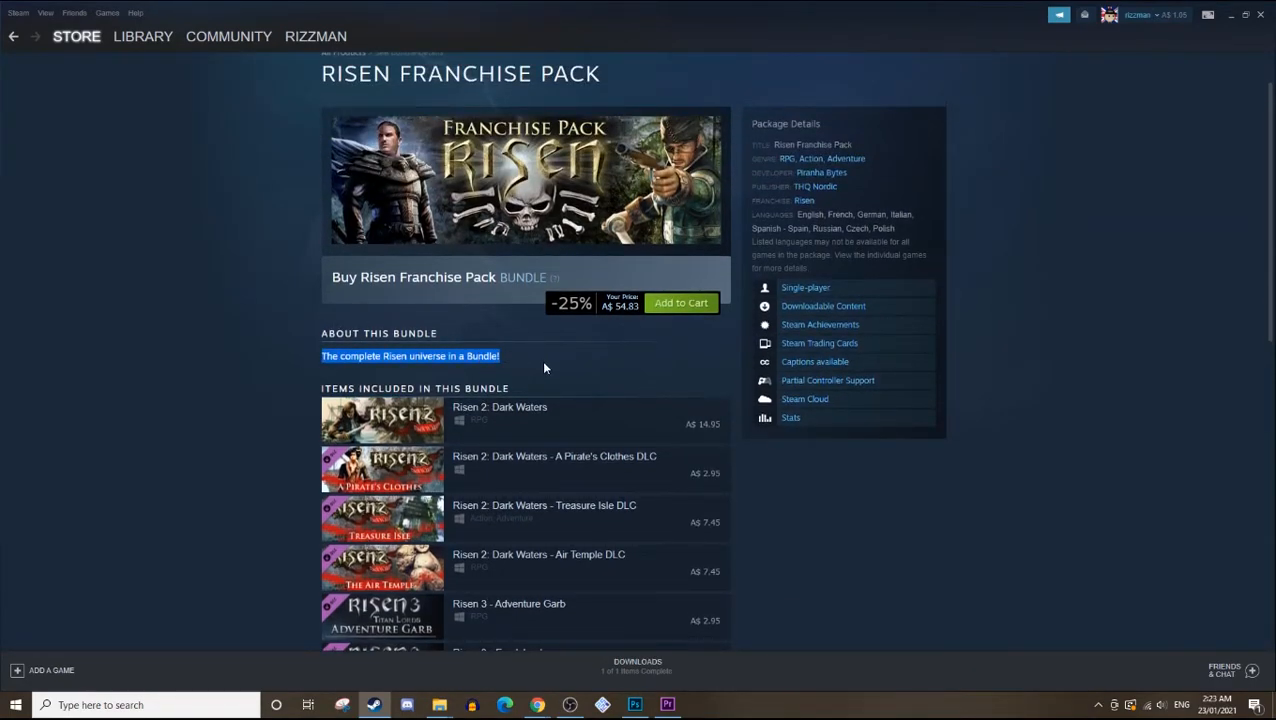
{"action": "scroll", "scroll_direction": "down", "scroll_amount": 3}
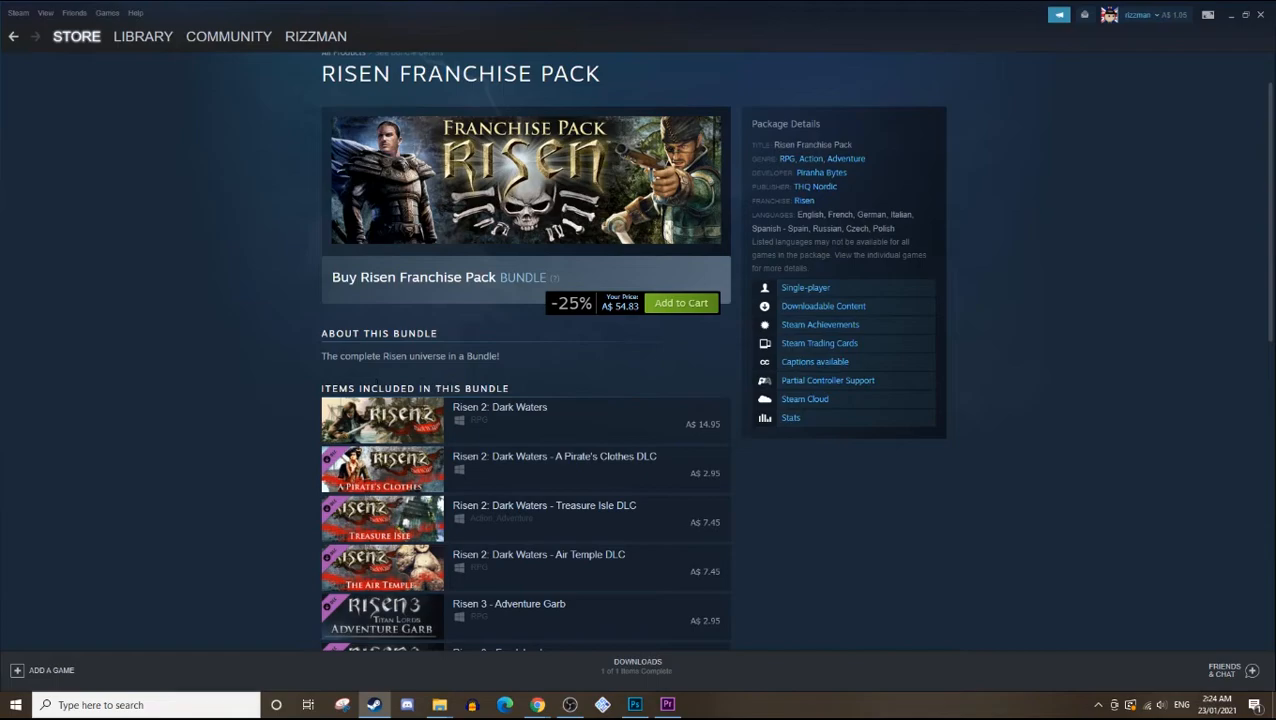
{"action": "scroll", "scroll_direction": "down", "scroll_amount": 3}
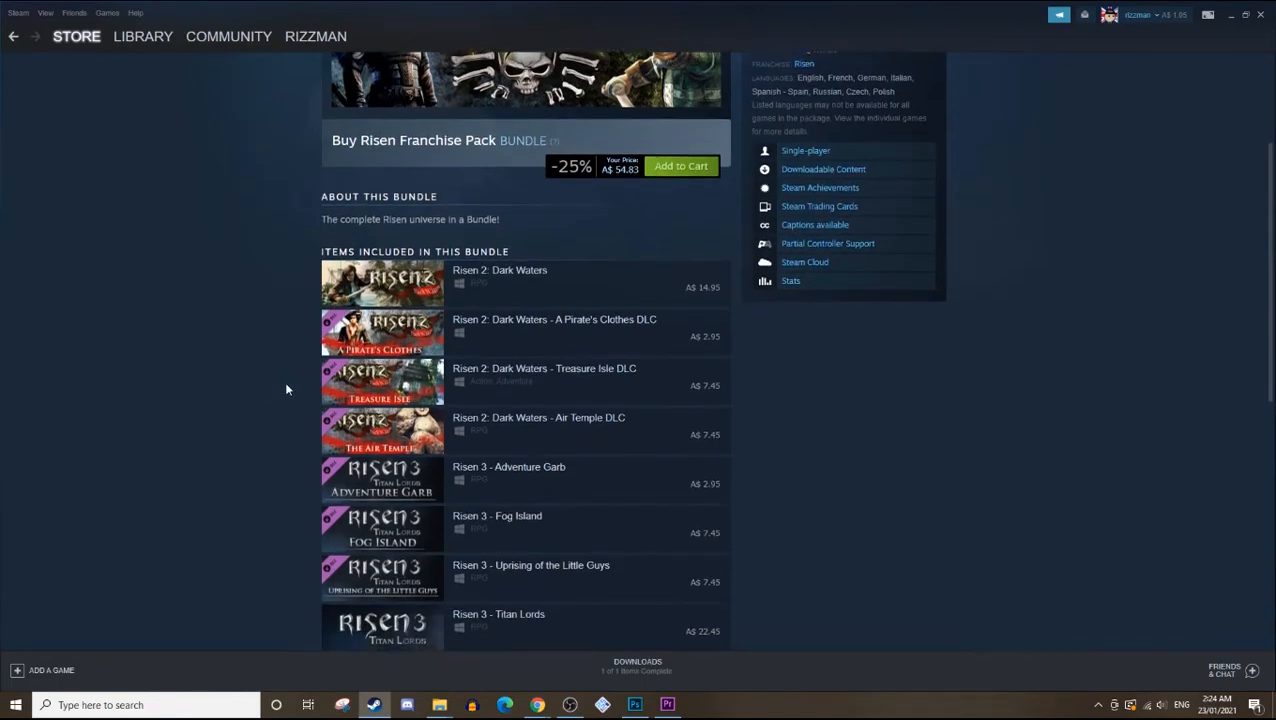
{"action": "scroll", "scroll_direction": "down", "scroll_amount": 3}
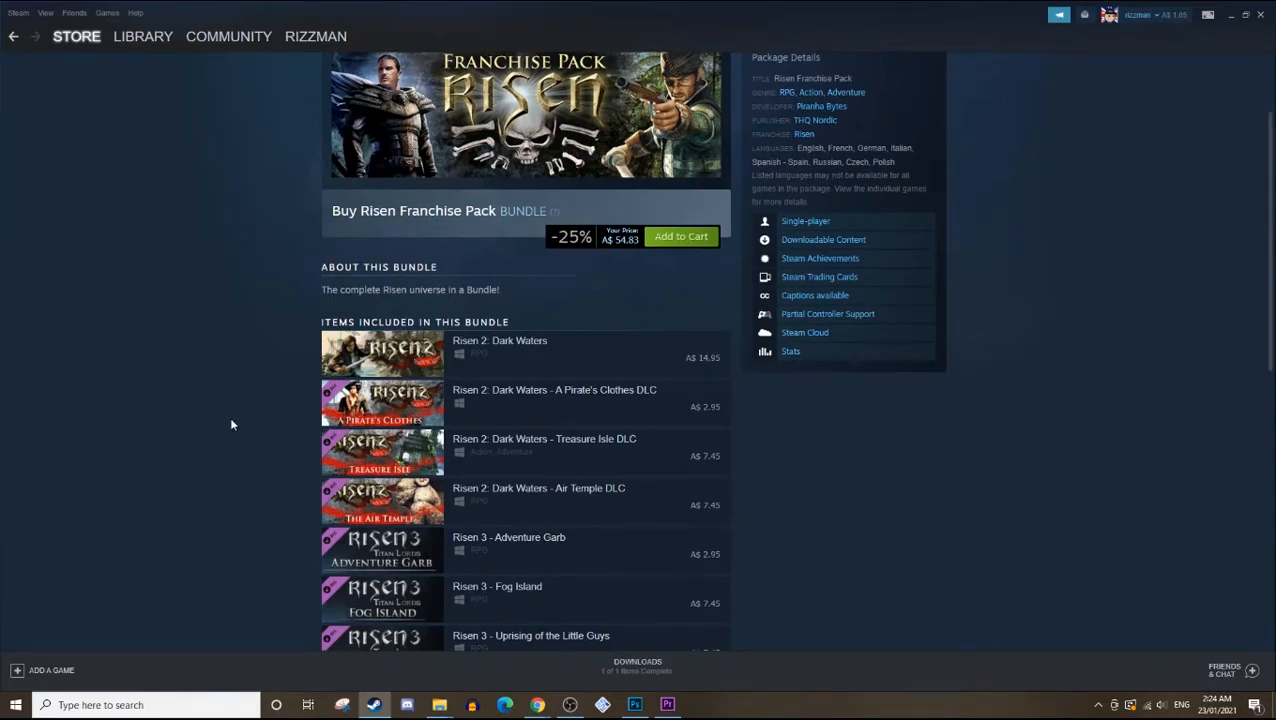
{"action": "mouse_move", "coordinate": [234, 426]}
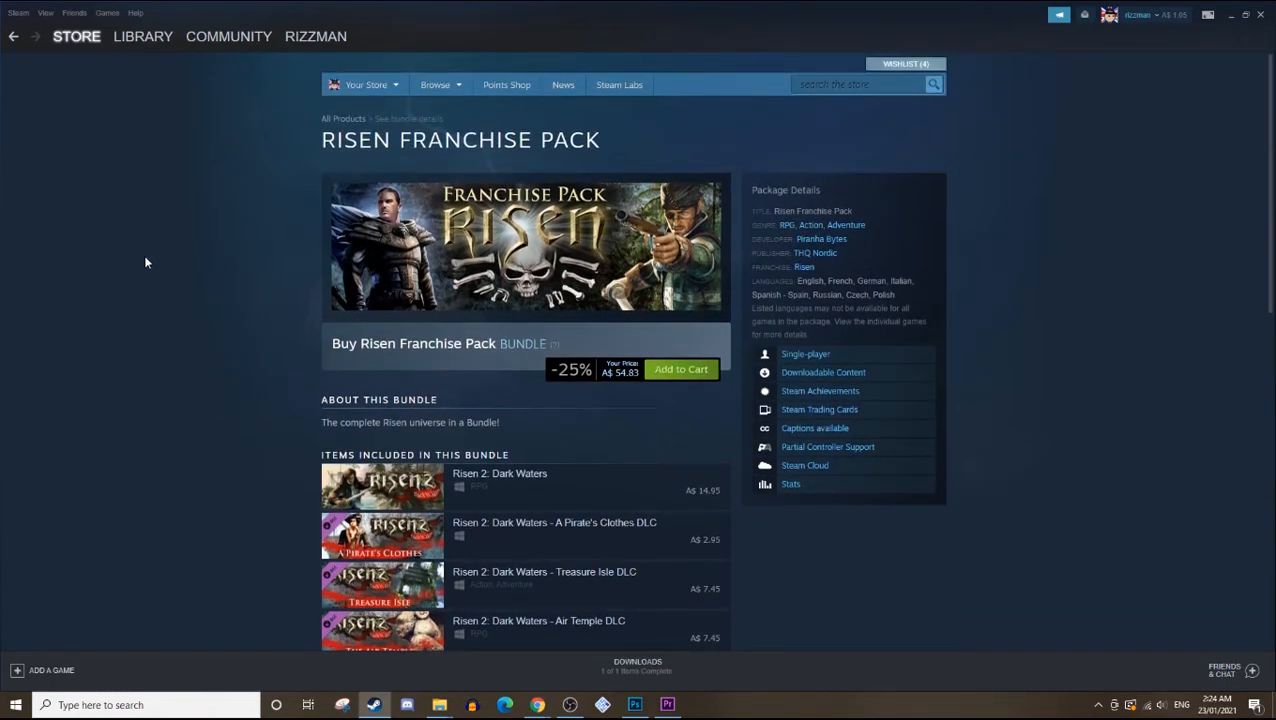
{"action": "mouse_move", "coordinate": [338, 162]}
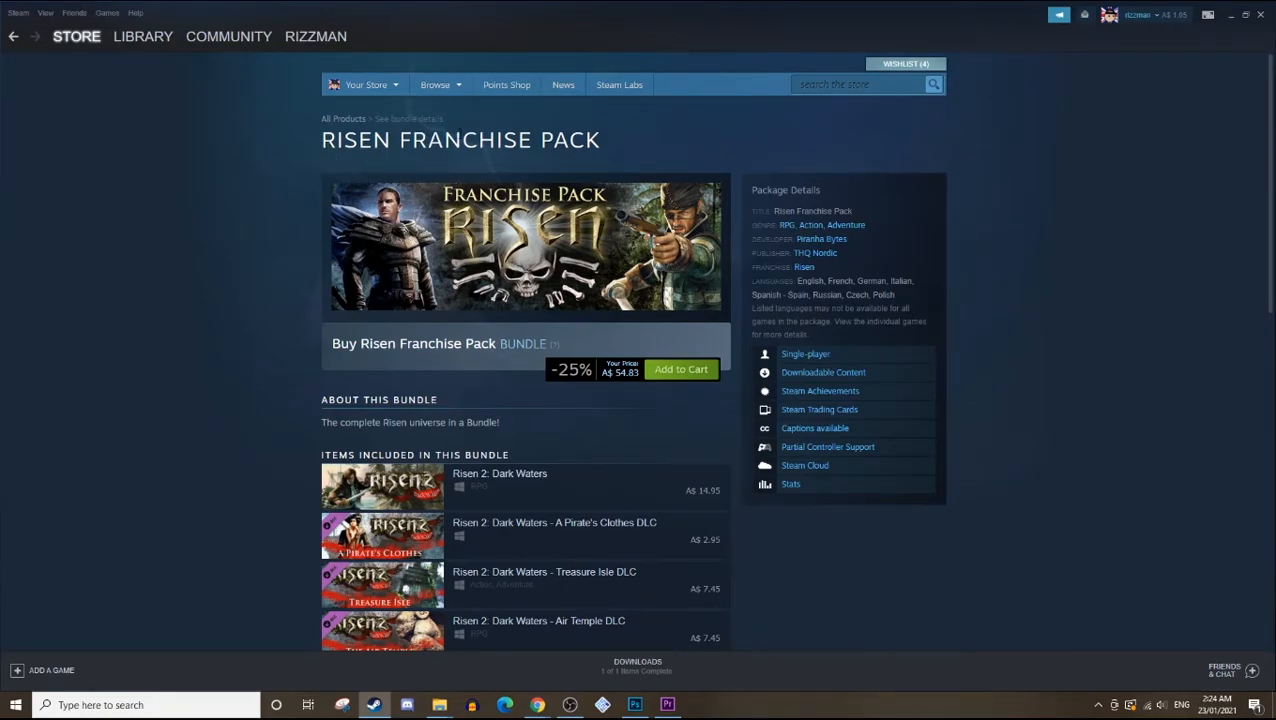
{"action": "mouse_move", "coordinate": [320, 445]}
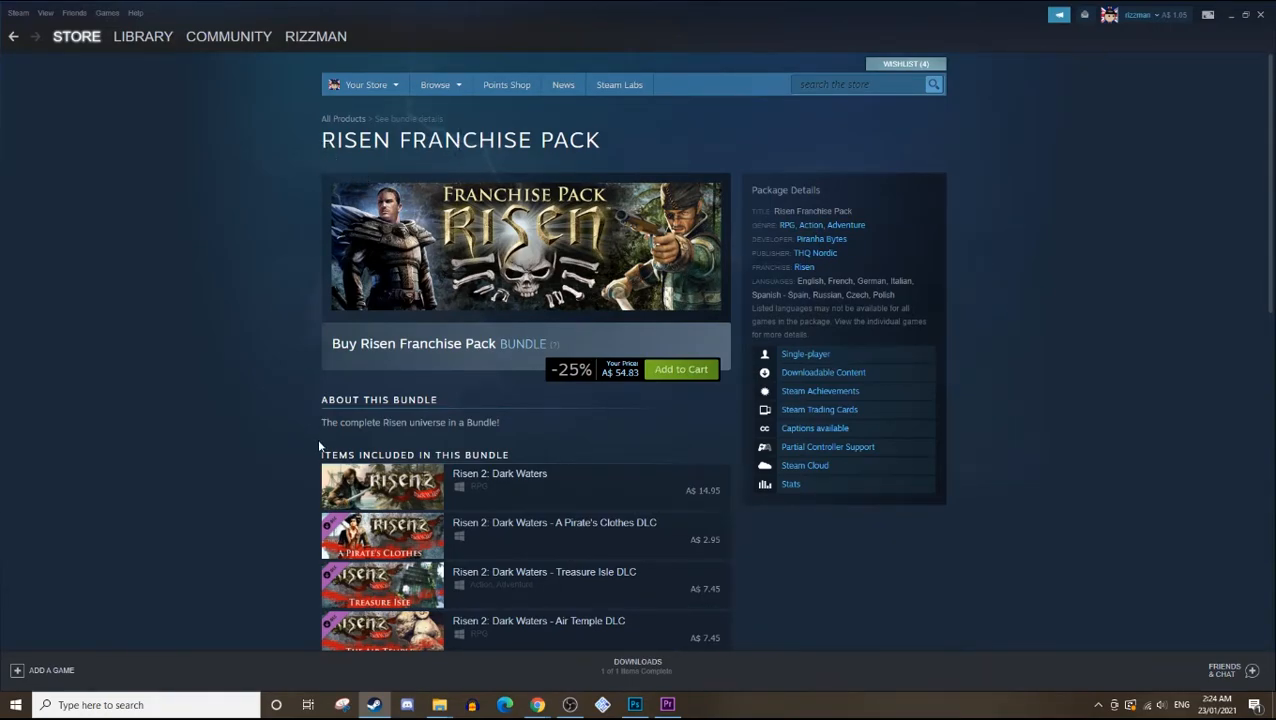
{"action": "mouse_move", "coordinate": [290, 407]}
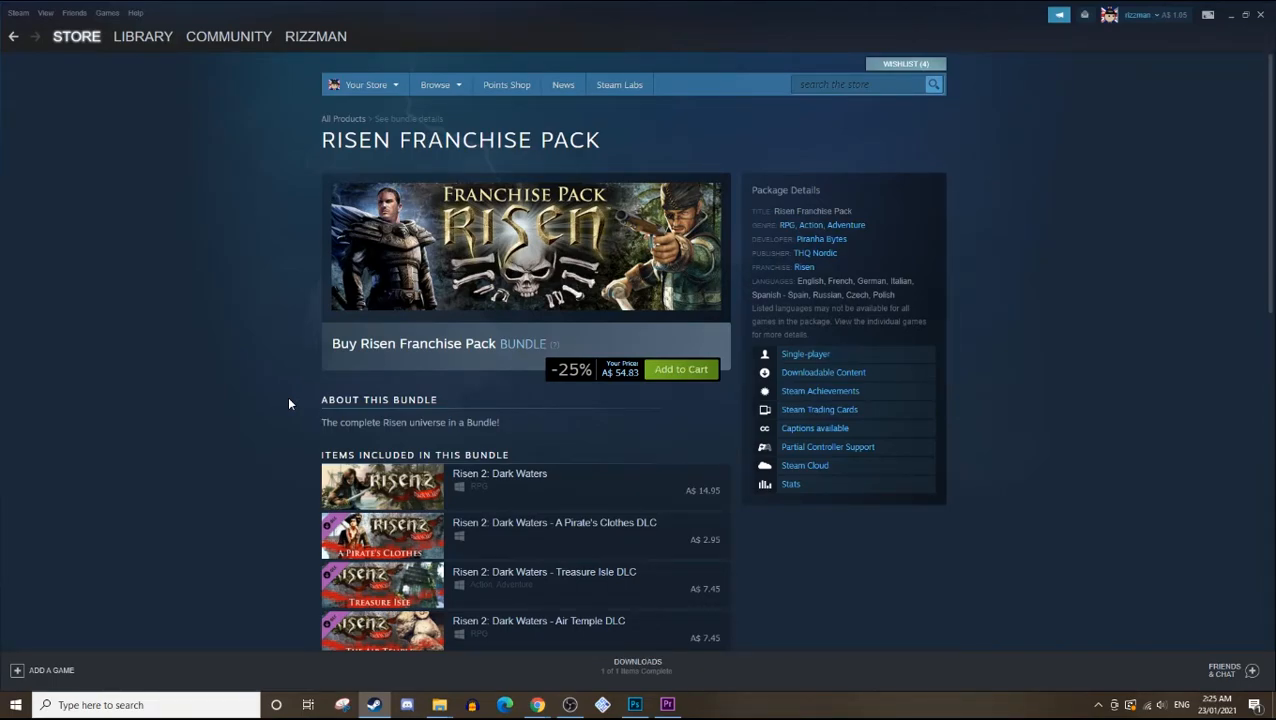
{"action": "scroll", "scroll_direction": "down", "scroll_amount": 3}
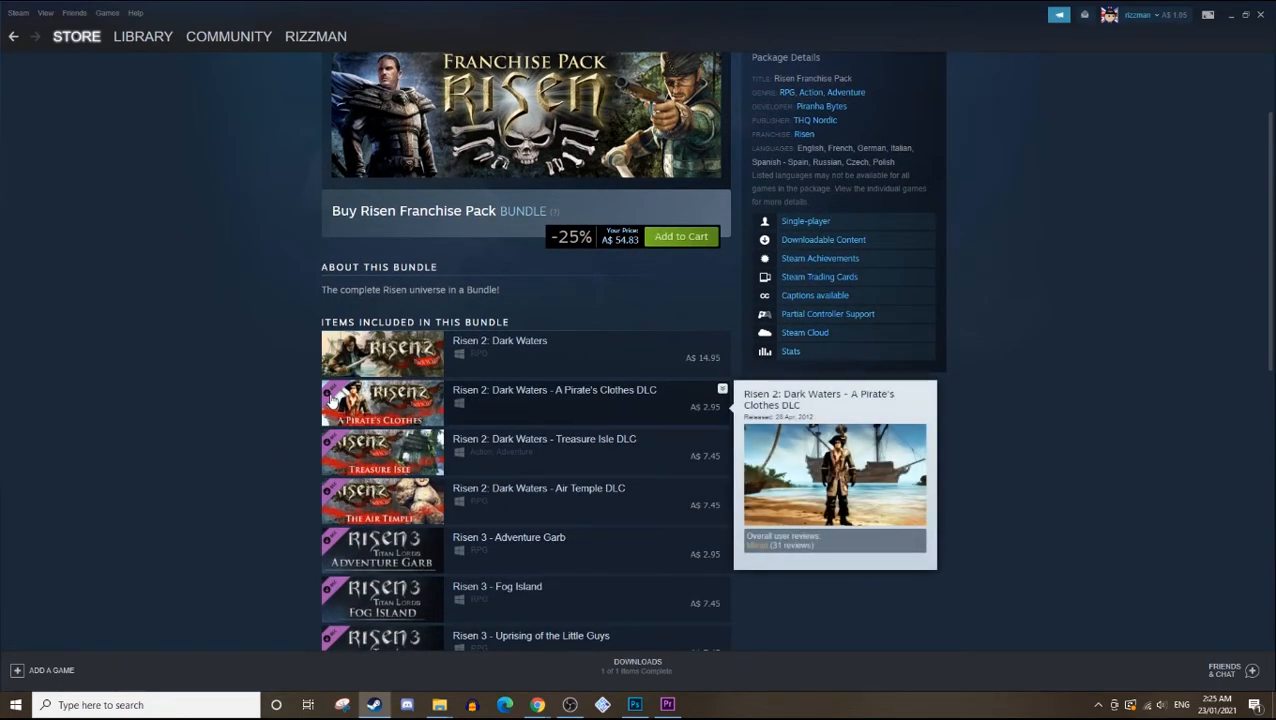
{"action": "mouse_move", "coordinate": [290, 372]}
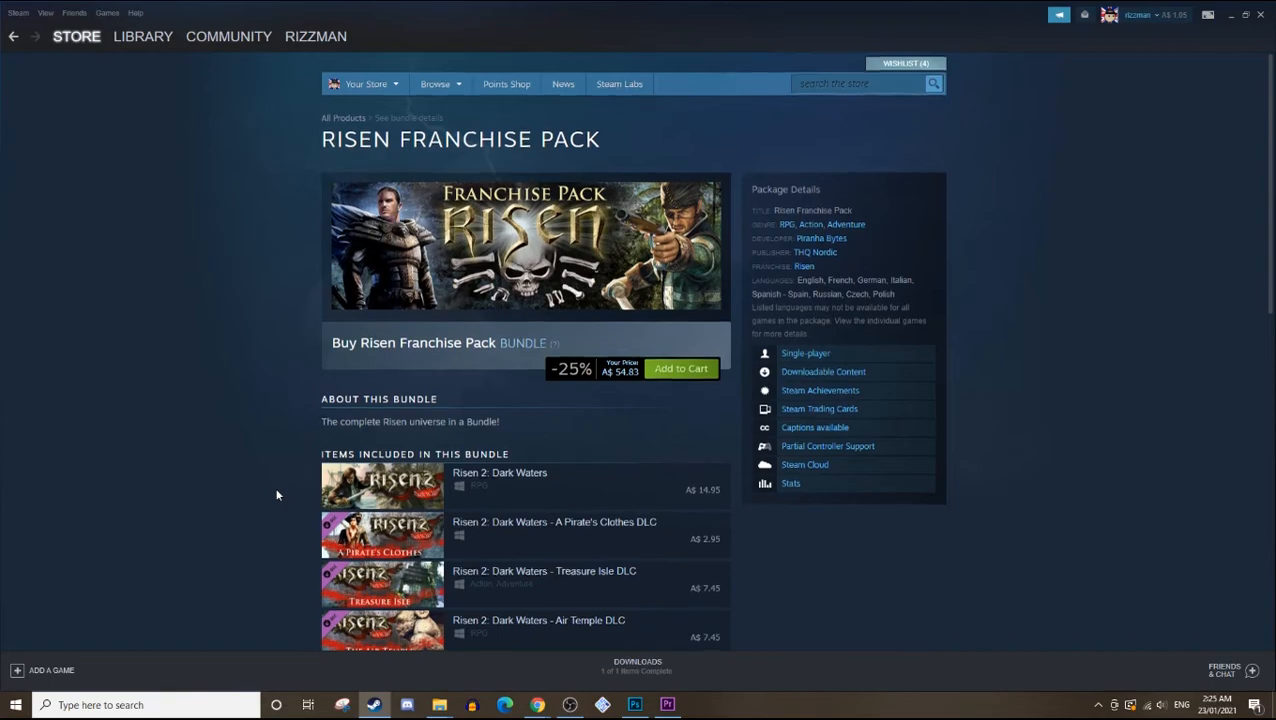
{"action": "scroll", "scroll_direction": "down", "scroll_amount": 3}
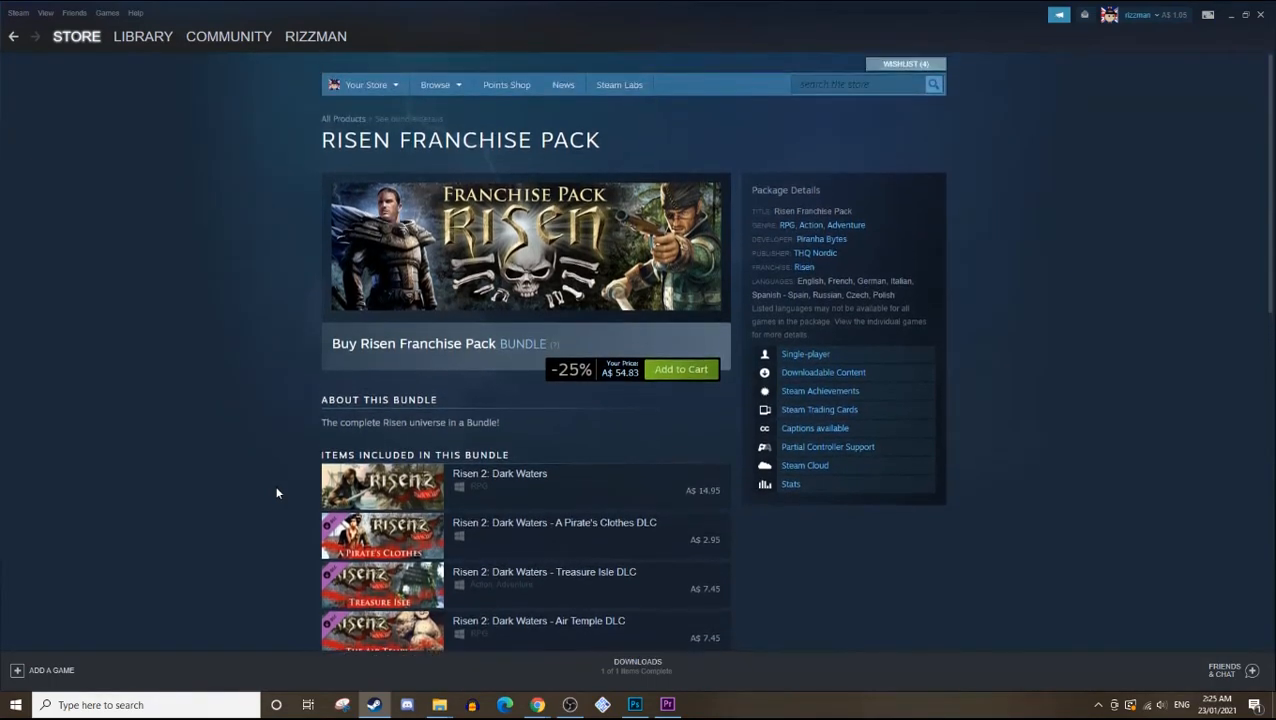
{"action": "scroll", "scroll_direction": "down", "scroll_amount": 3}
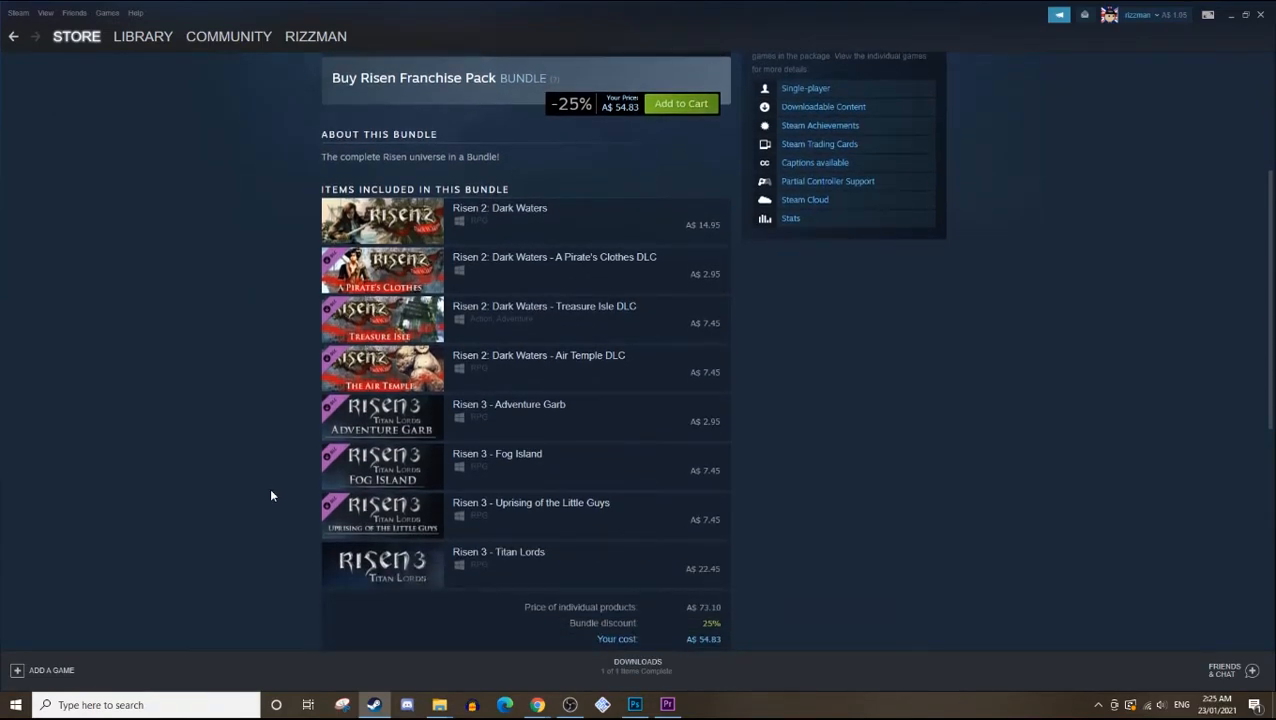
{"action": "scroll", "scroll_direction": "down", "scroll_amount": 3}
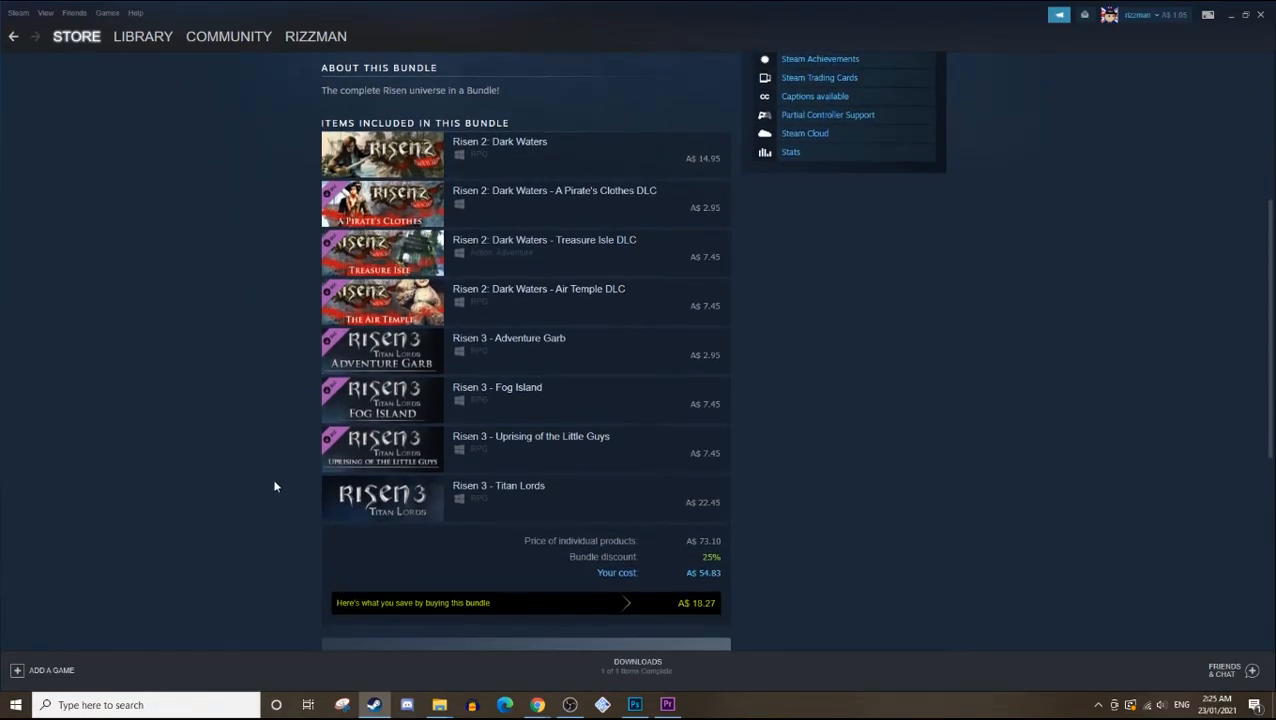
{"action": "scroll", "scroll_direction": "up", "scroll_amount": 3}
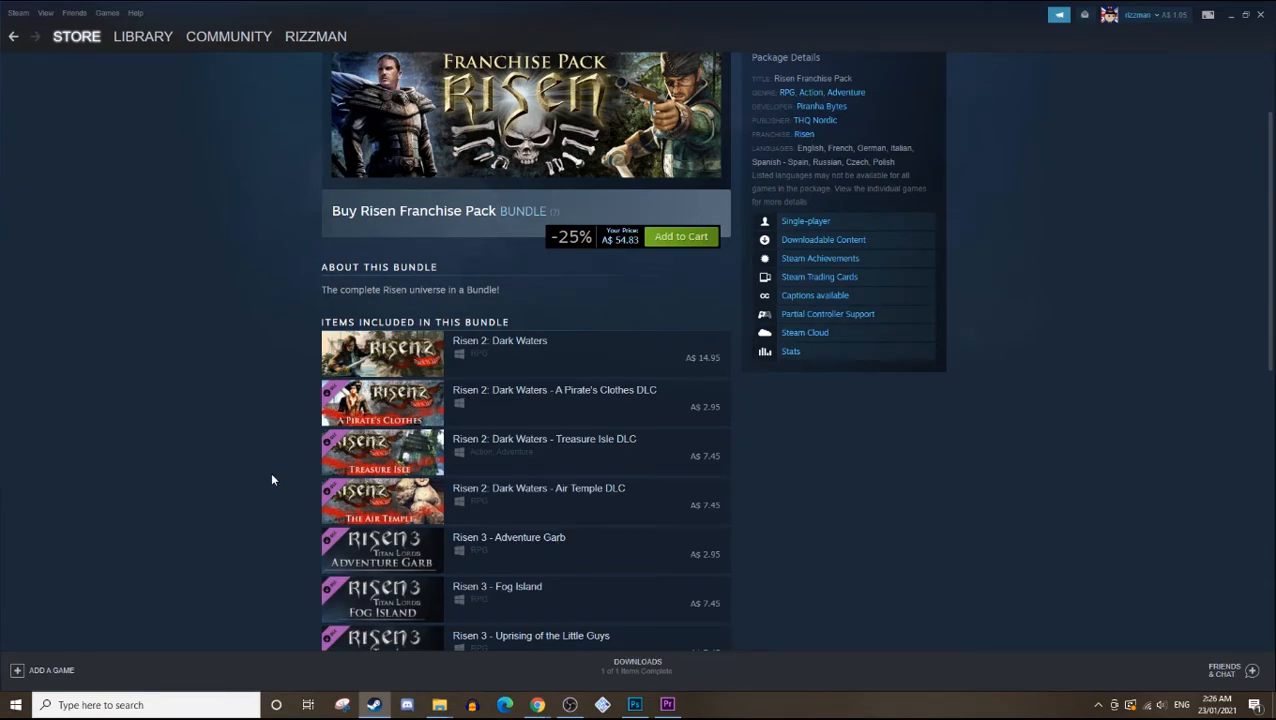
{"action": "mouse_move", "coordinate": [284, 480]}
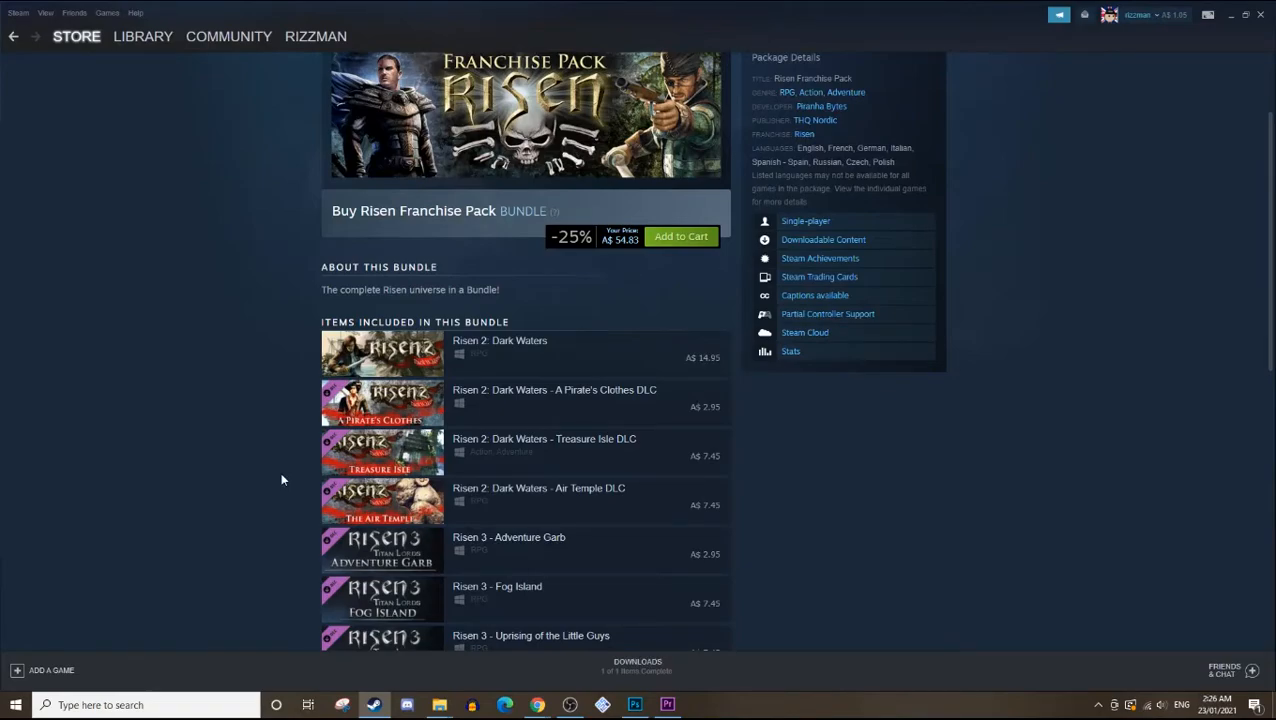
{"action": "mouse_move", "coordinate": [294, 479]}
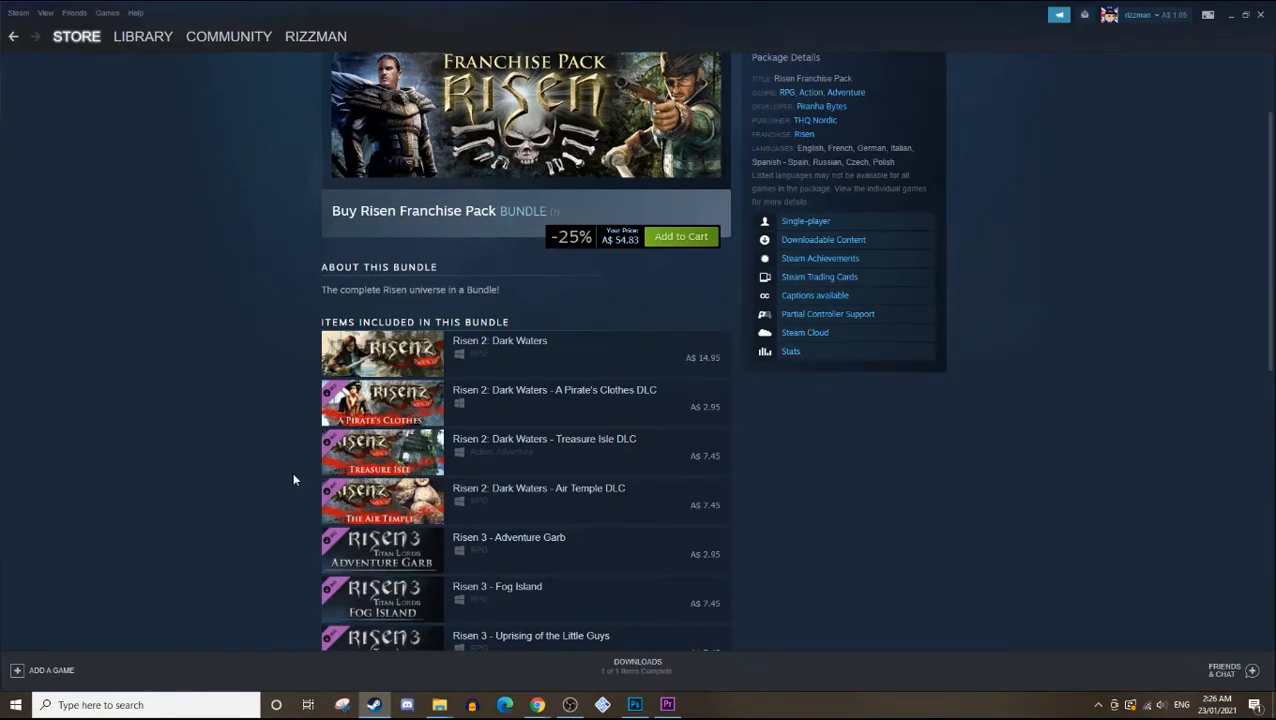
{"action": "mouse_move", "coordinate": [239, 565]}
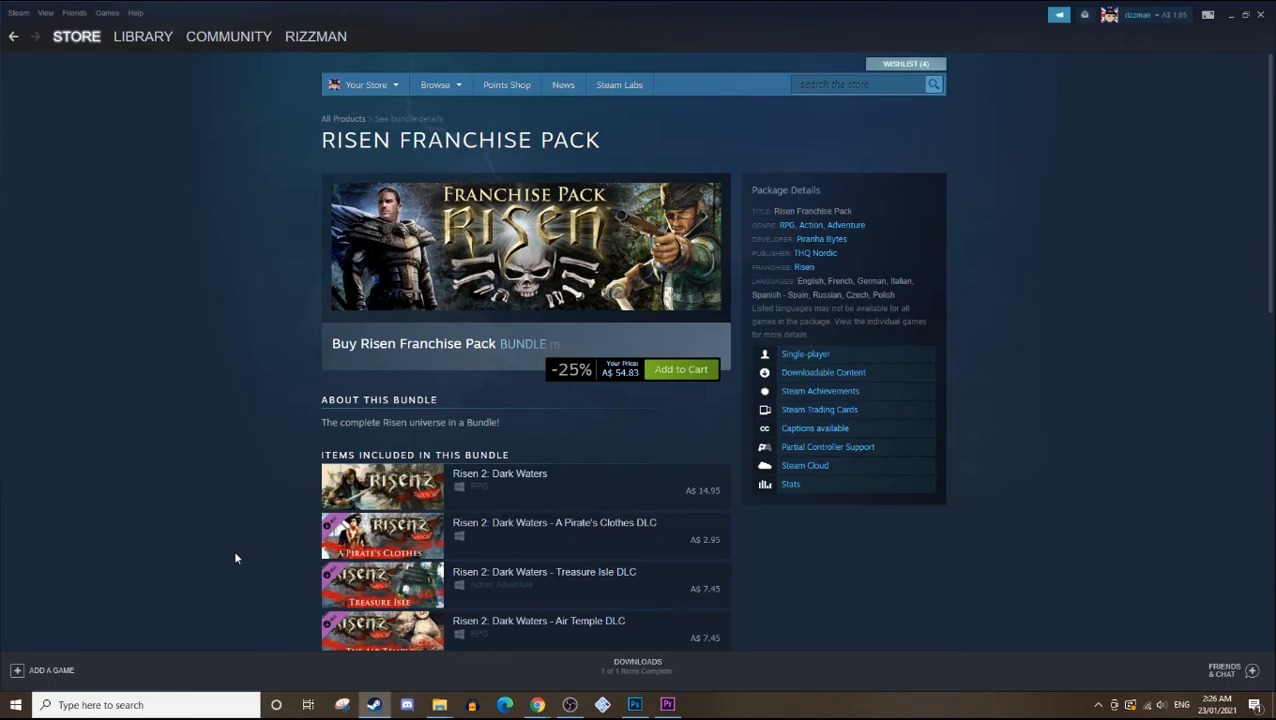
{"action": "mouse_move", "coordinate": [268, 503]}
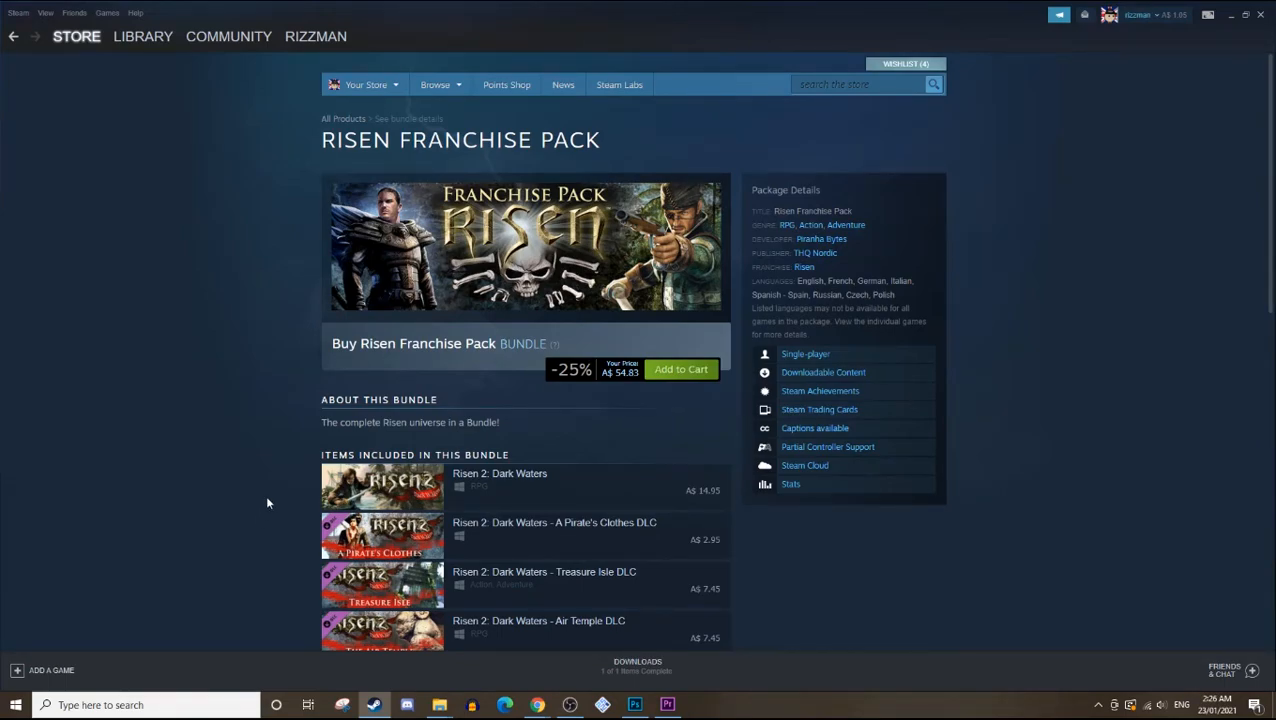
{"action": "mouse_move", "coordinate": [267, 507]}
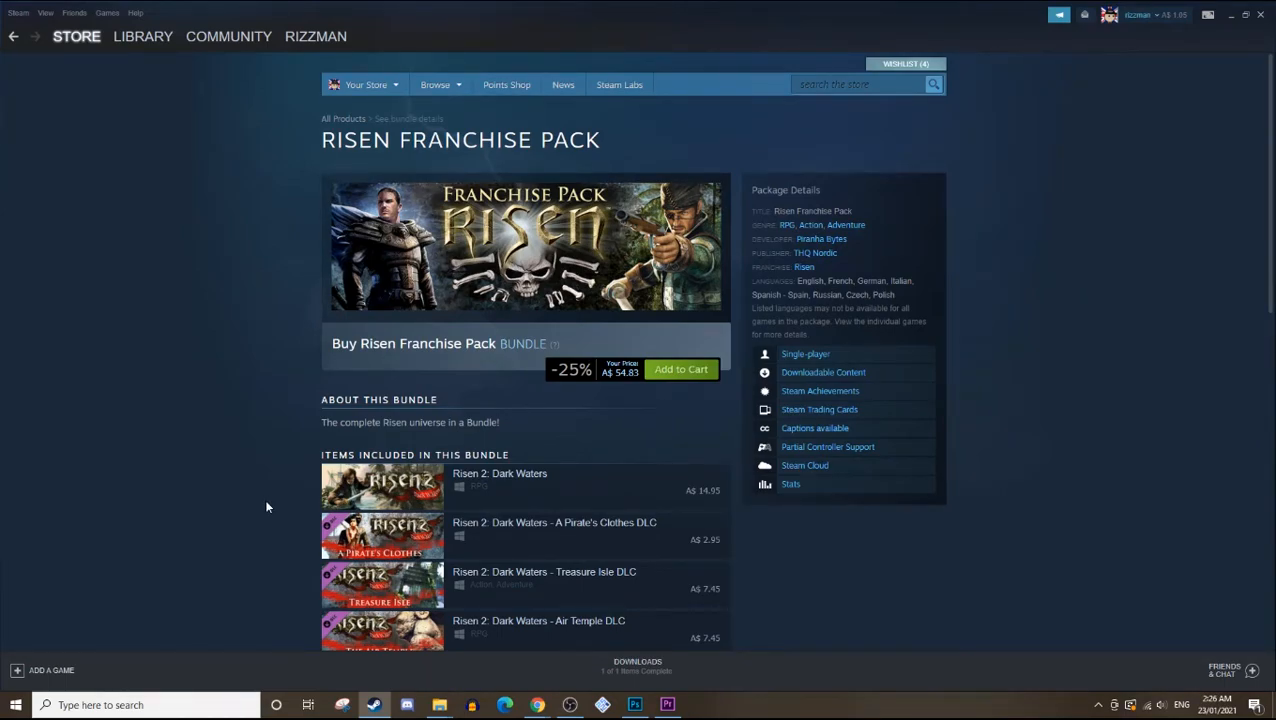
{"action": "mouse_move", "coordinate": [224, 534]}
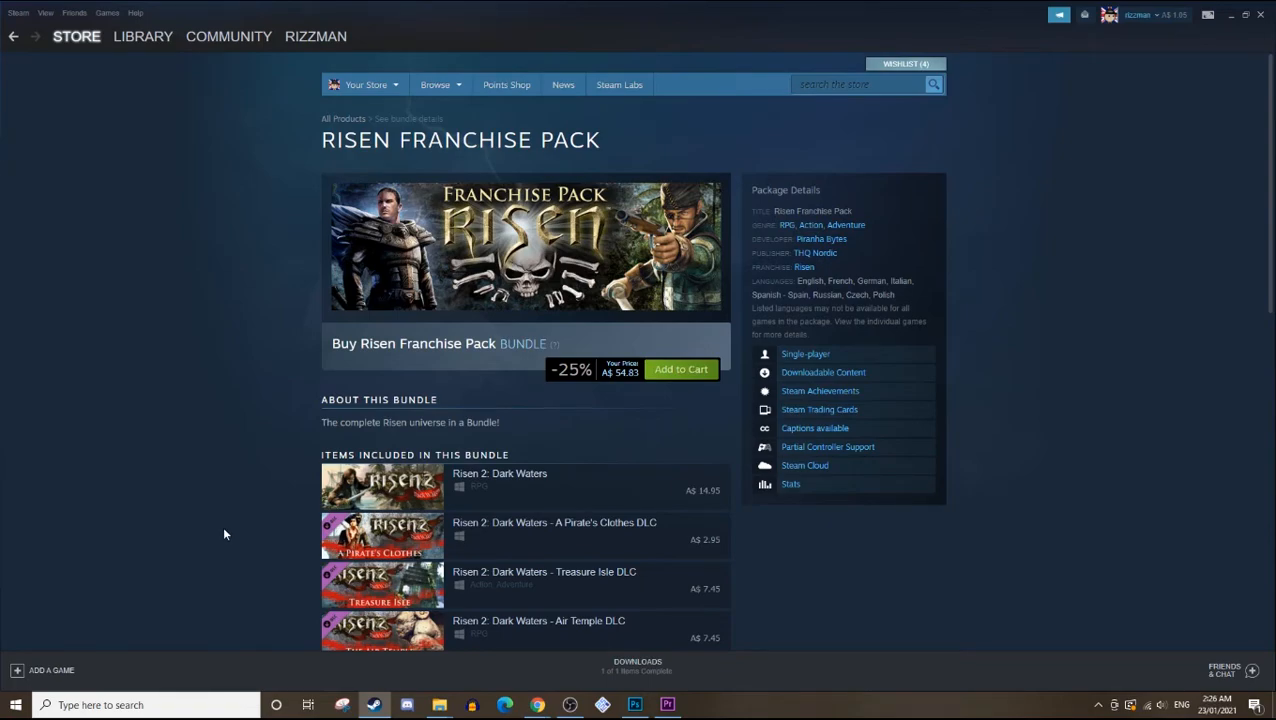
{"action": "mouse_move", "coordinate": [243, 485]}
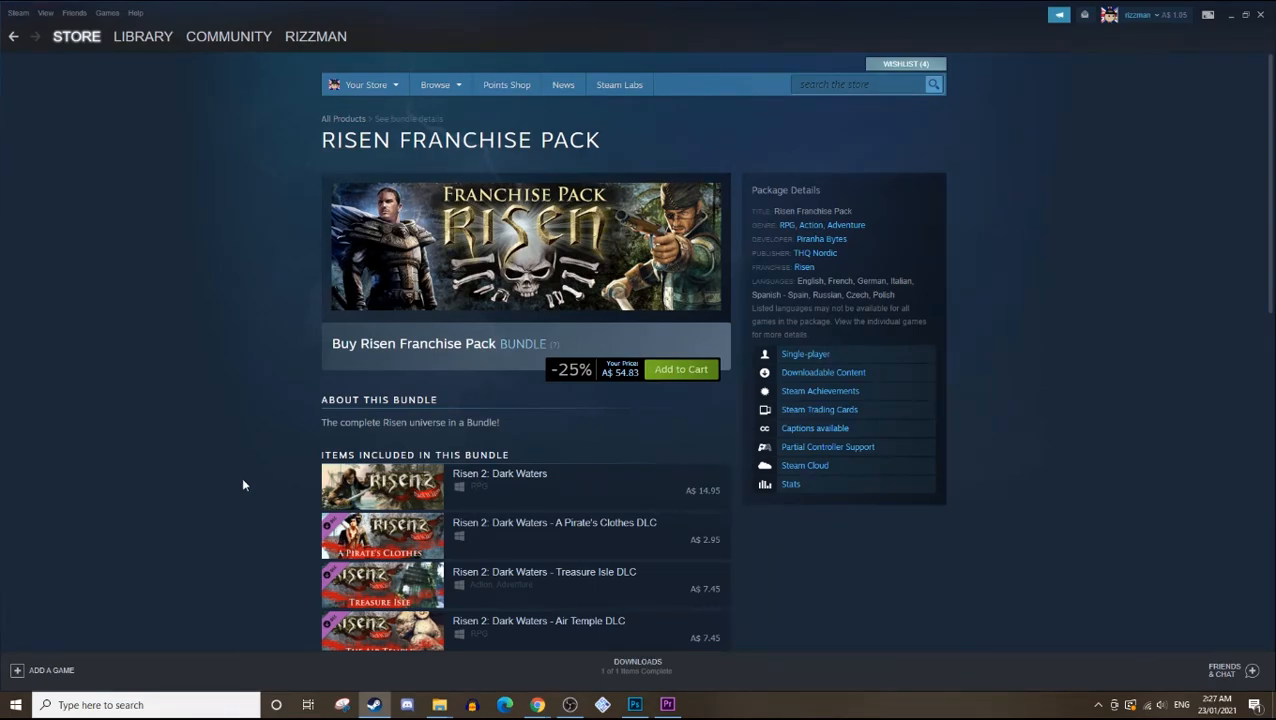
{"action": "mouse_move", "coordinate": [246, 504]}
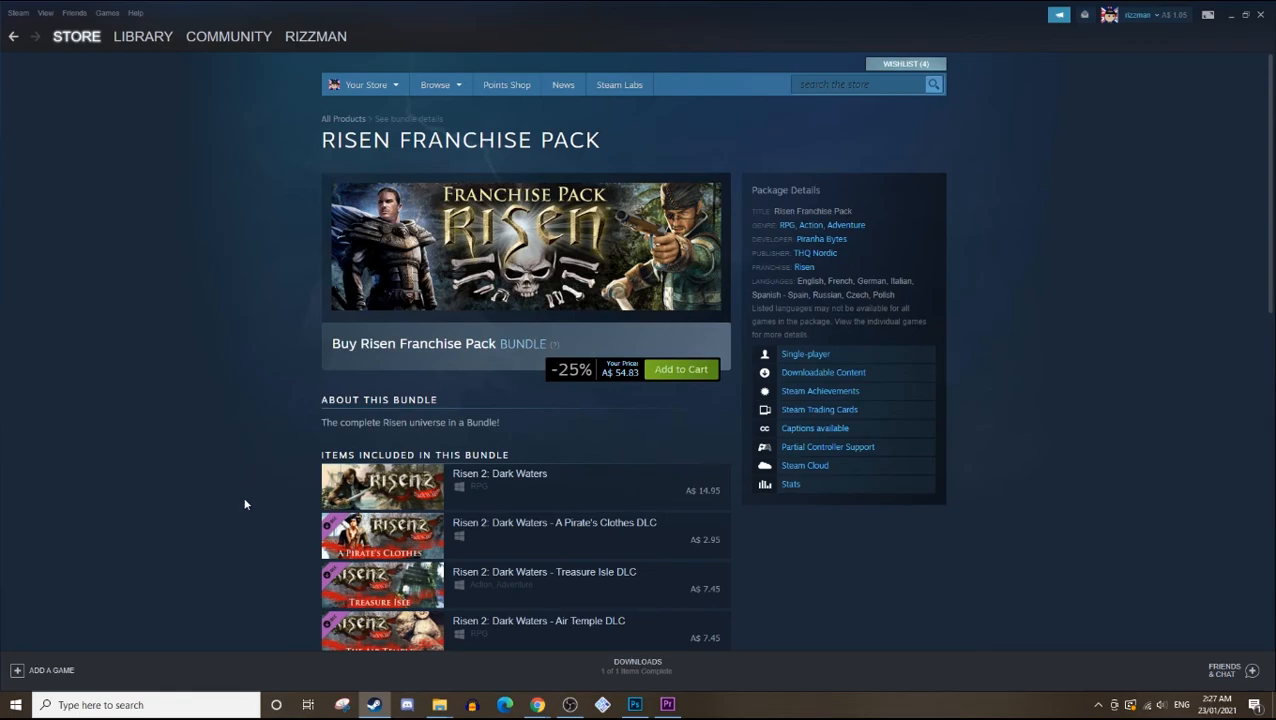
{"action": "mouse_move", "coordinate": [245, 562]}
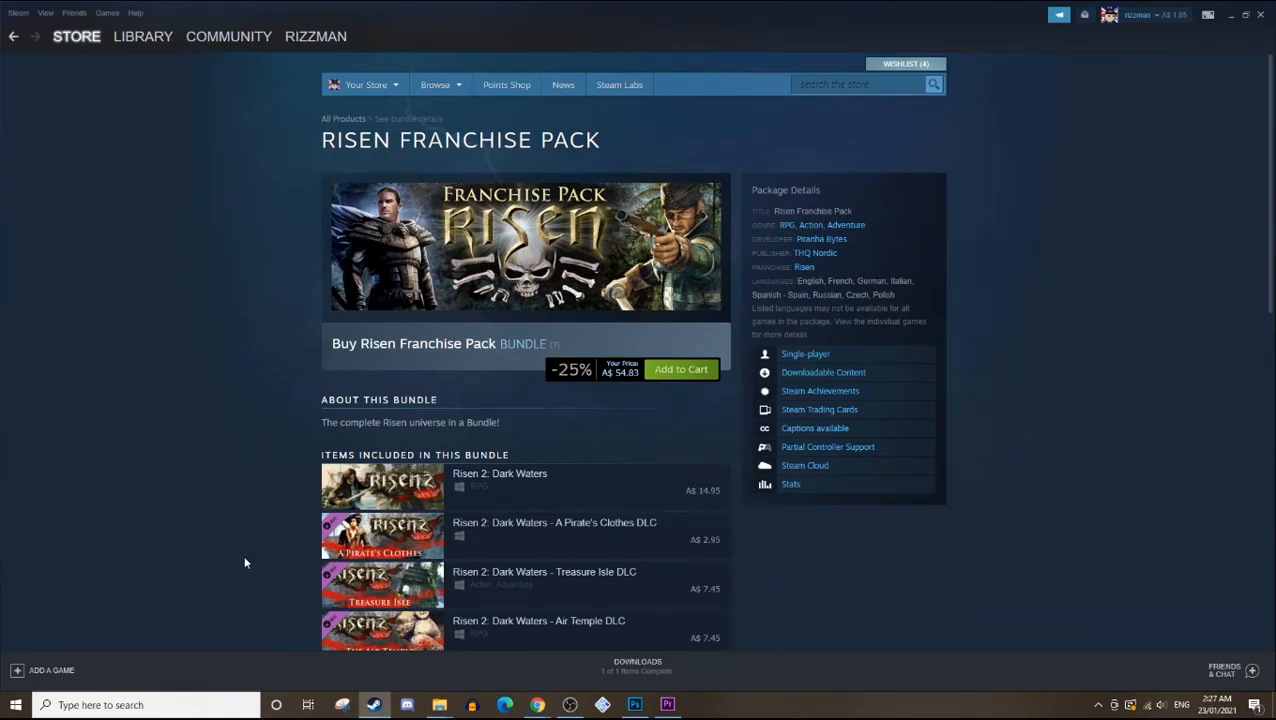
{"action": "mouse_move", "coordinate": [248, 556]}
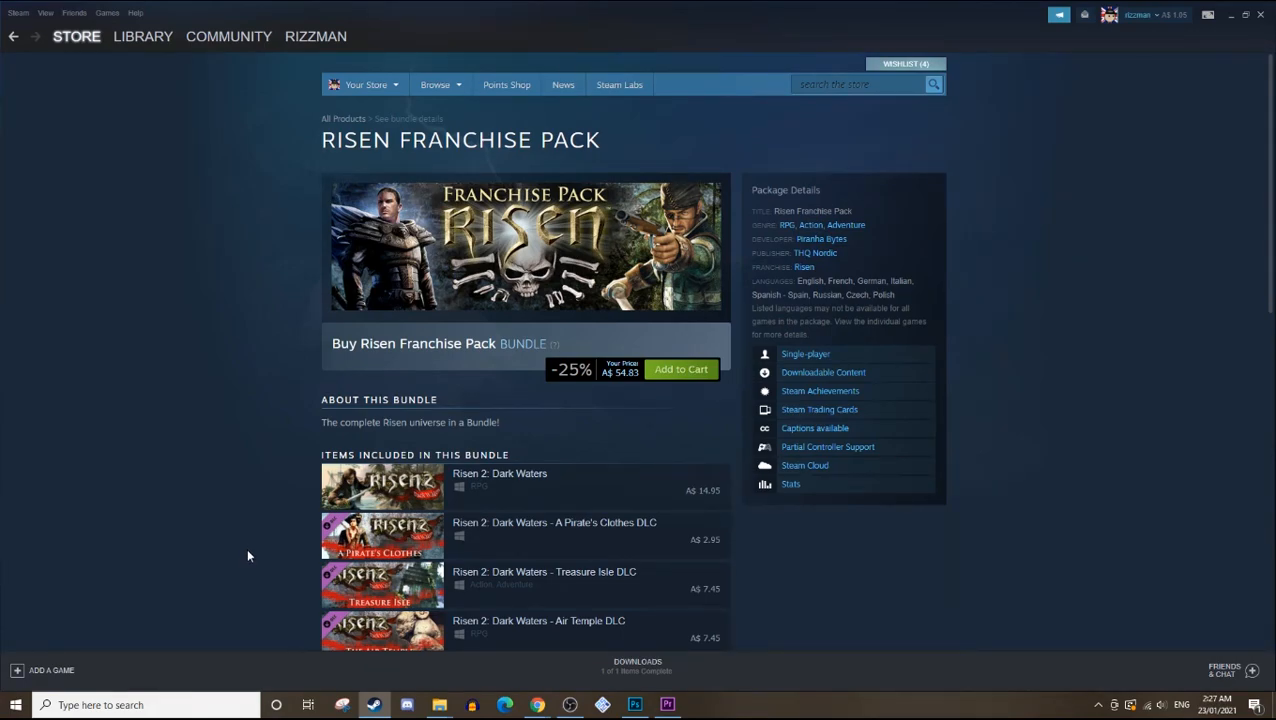
{"action": "mouse_move", "coordinate": [236, 553]}
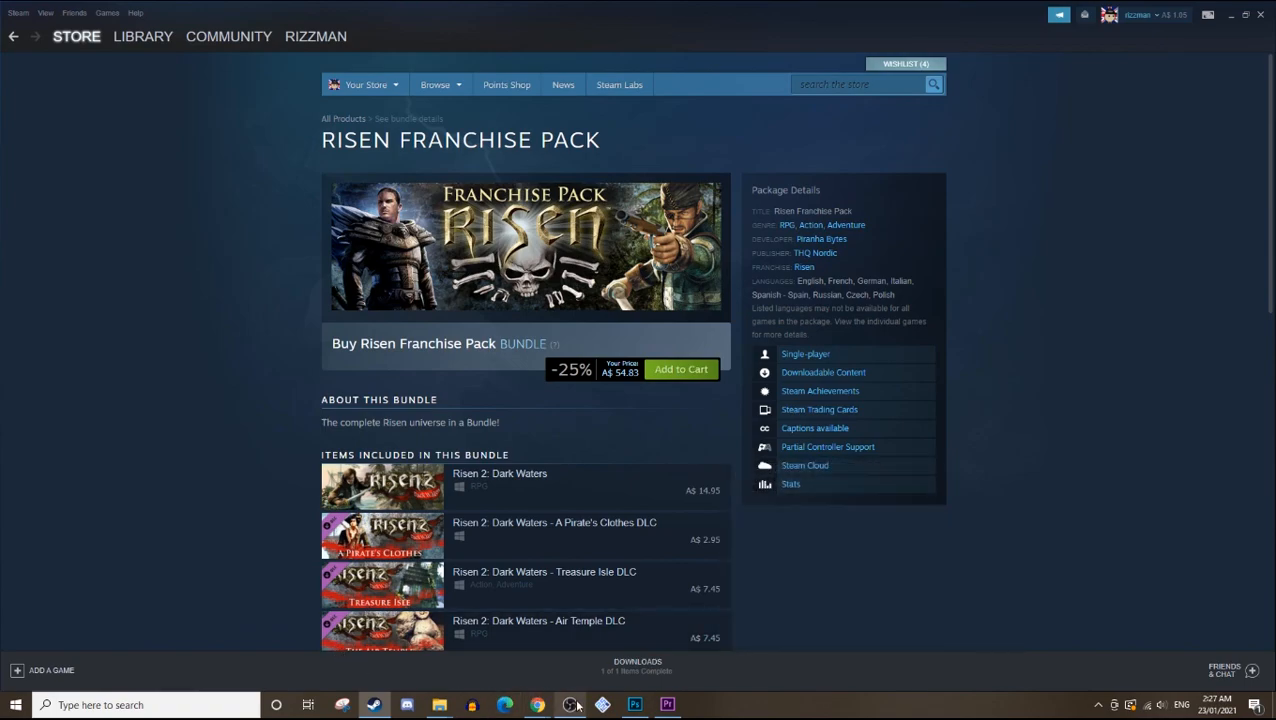
{"action": "mouse_move", "coordinate": [573, 703]}
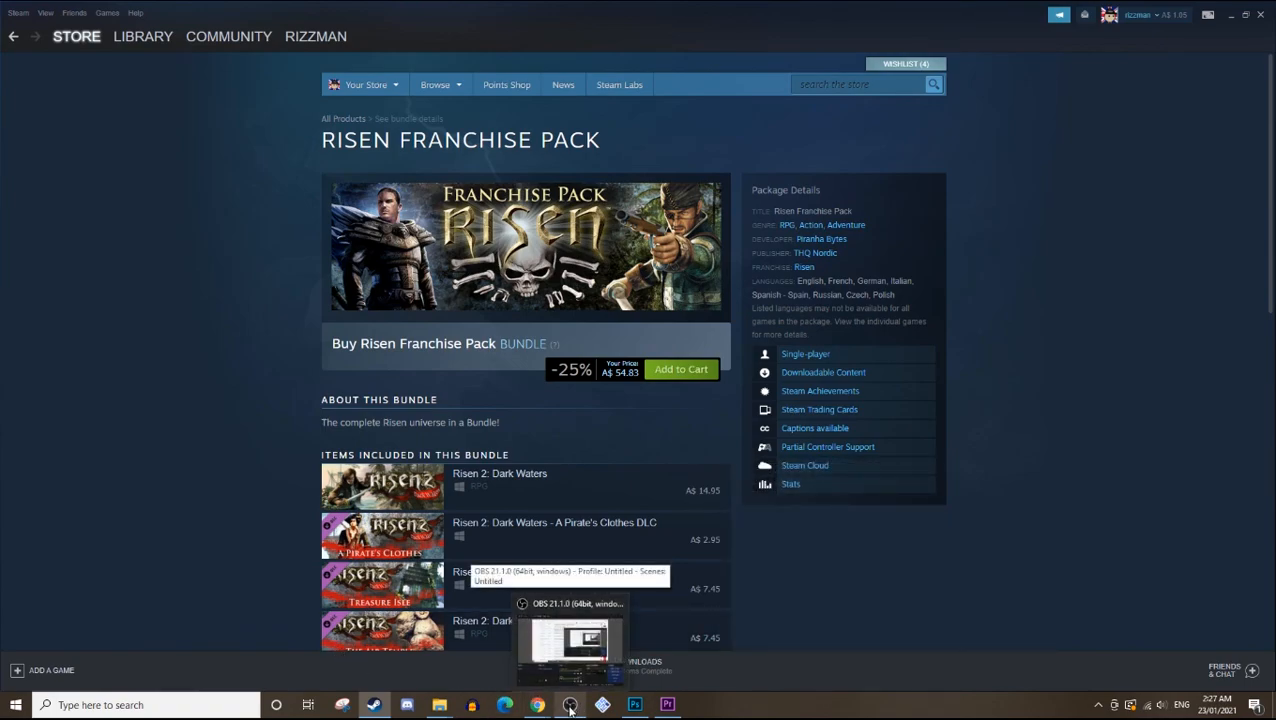